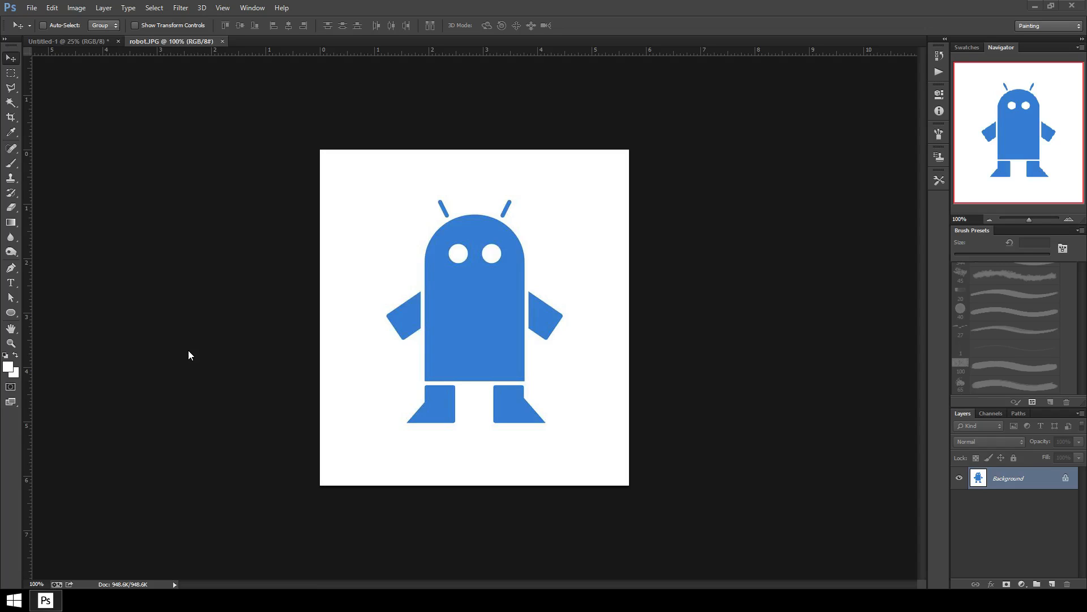
pyautogui.moveTo(48, 41)
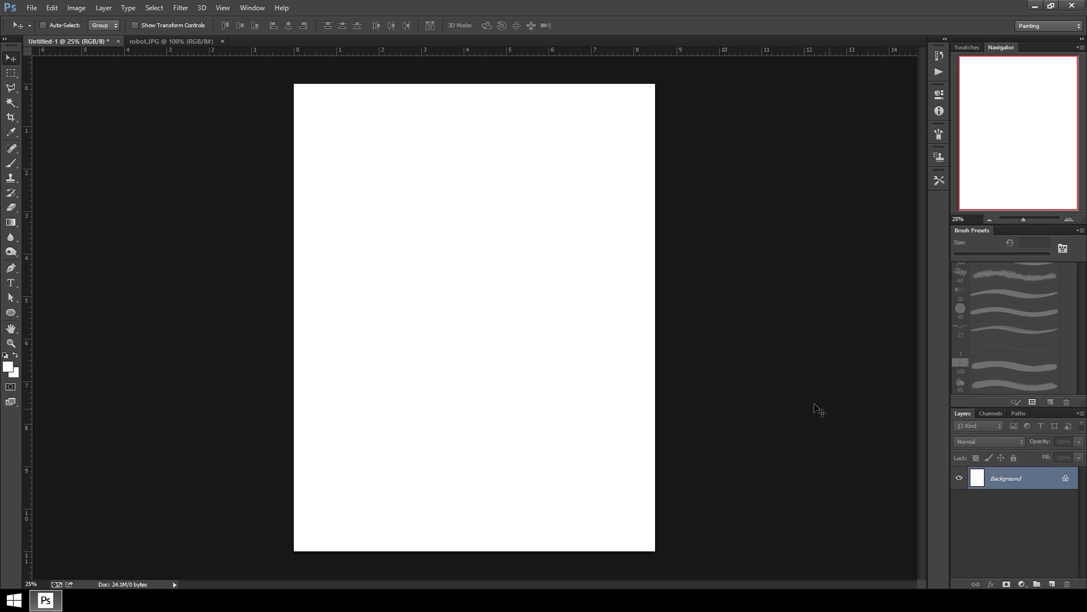
pyautogui.moveTo(248, 285)
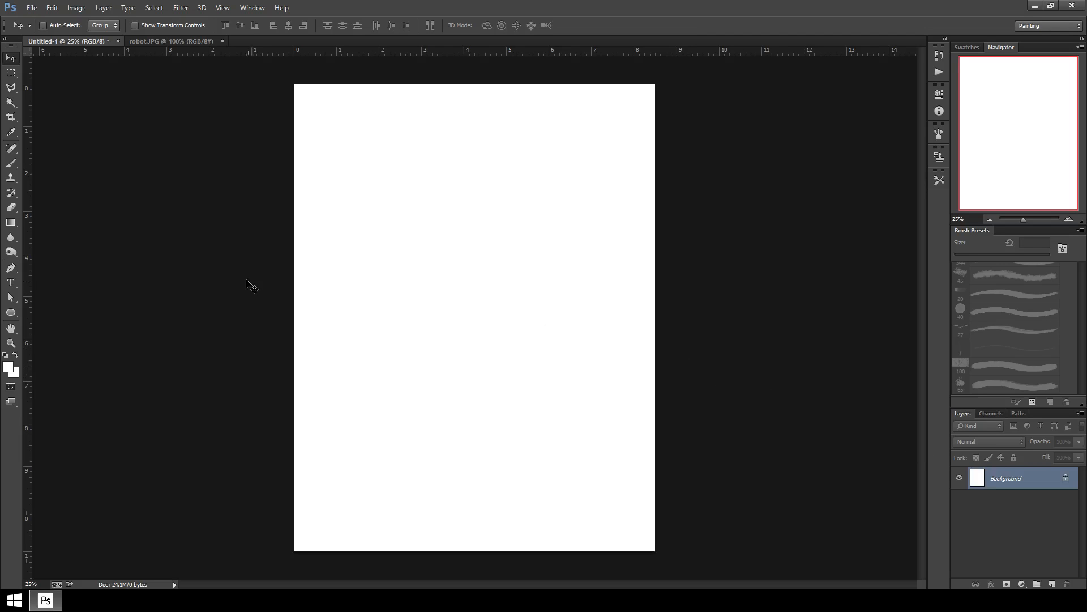
pyautogui.moveTo(33, 290)
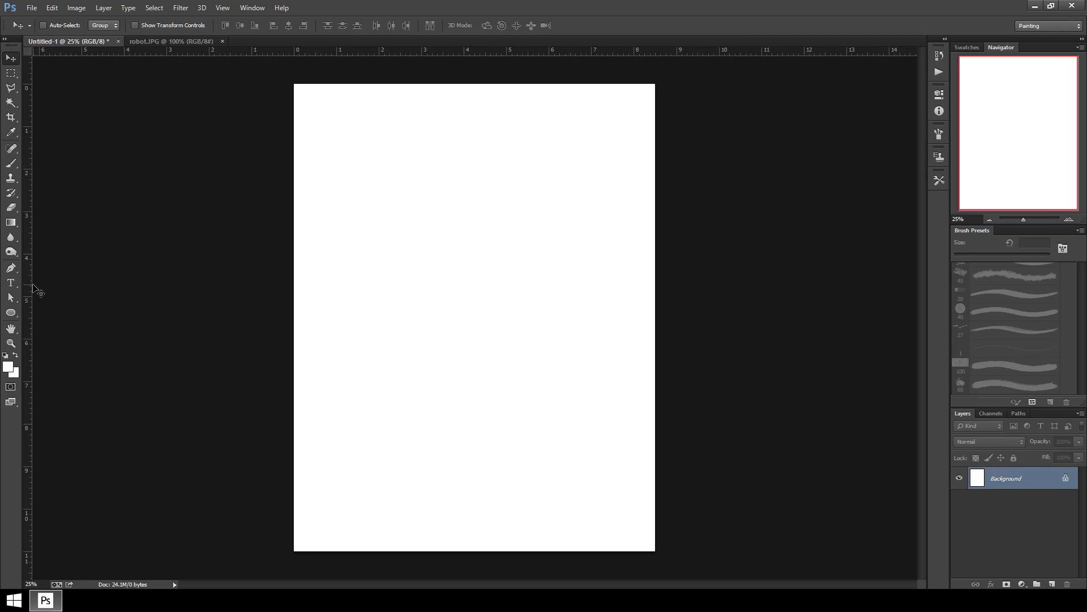
# Step: Draw a tall outlined rectangle with the Rectangle Tool near the page centre as the robot's body
pyautogui.click(11, 313)
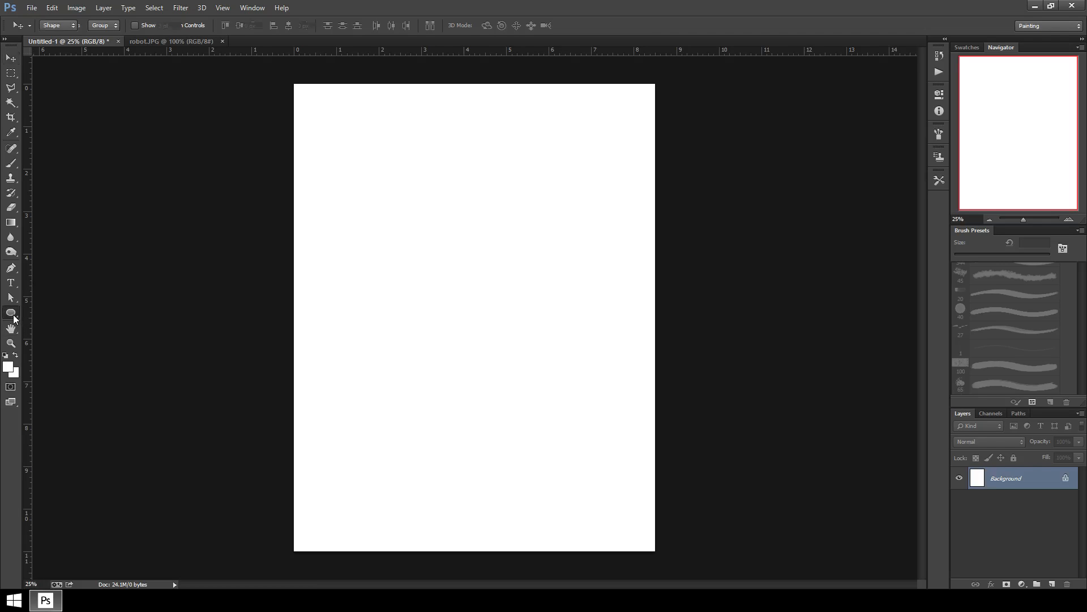
pyautogui.click(12, 313)
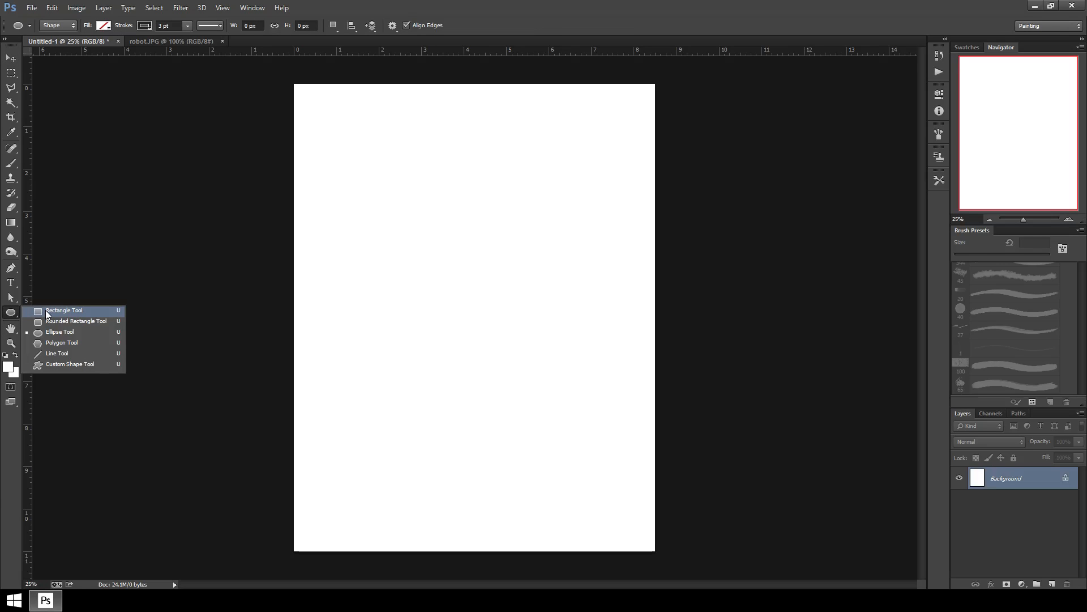
pyautogui.click(149, 40)
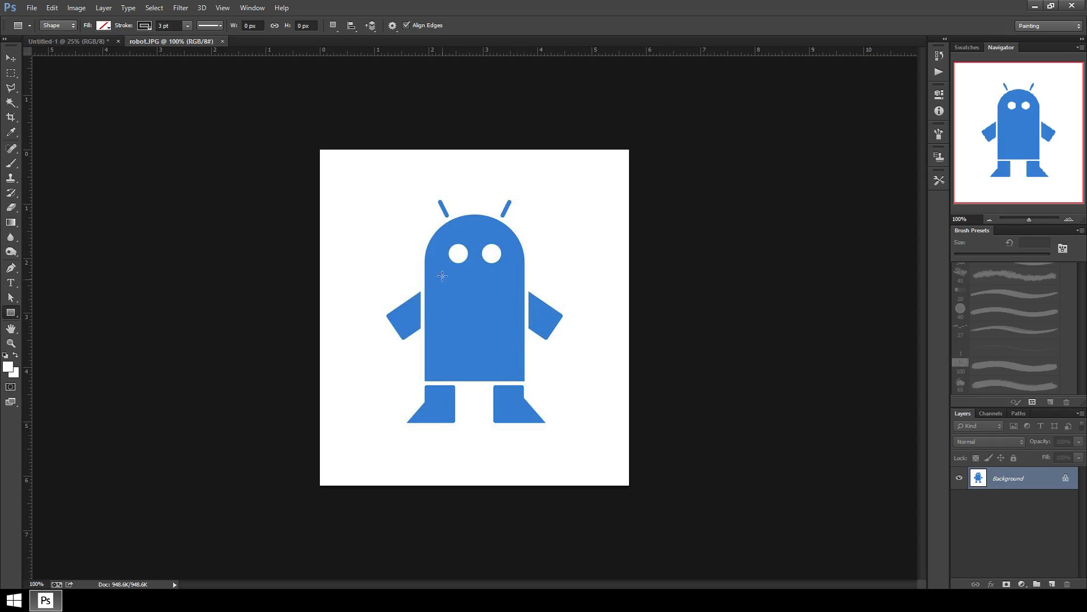
pyautogui.moveTo(56, 36)
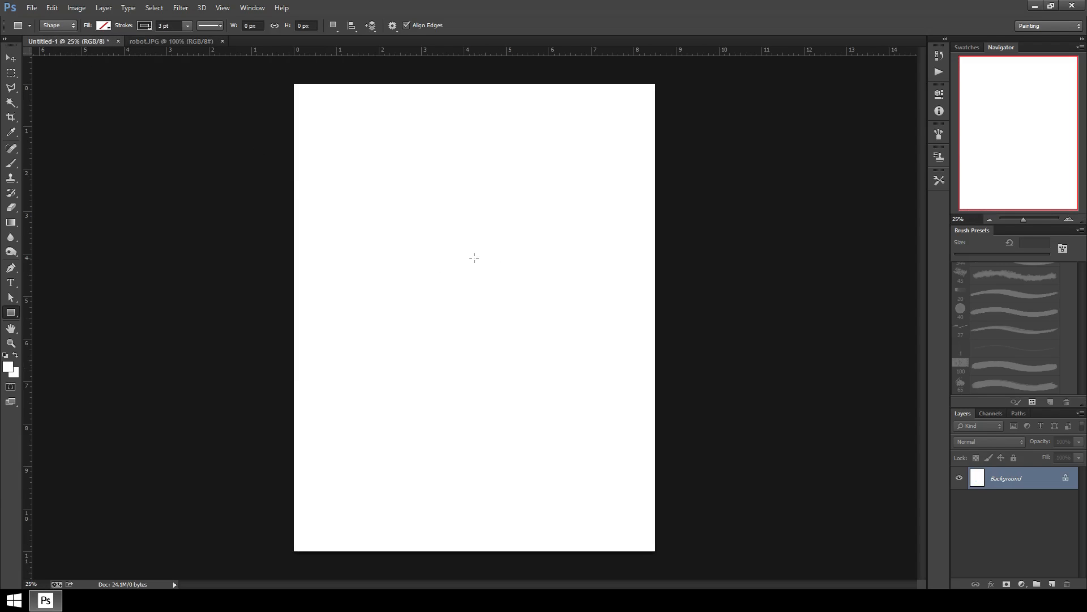
pyautogui.moveTo(415, 220)
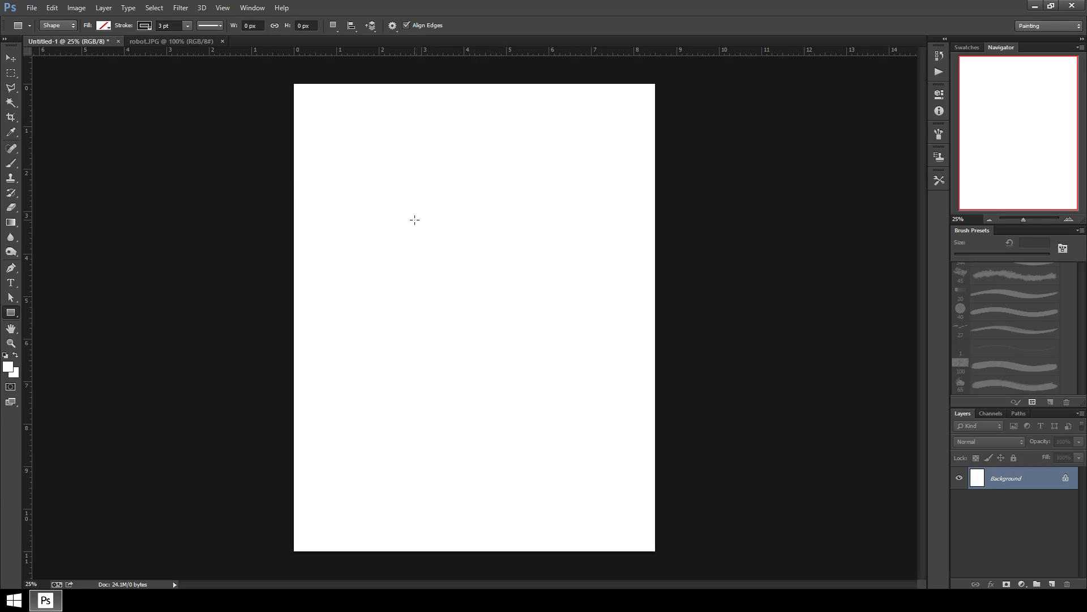
pyautogui.moveTo(391, 208); pyautogui.dragTo(523, 397)
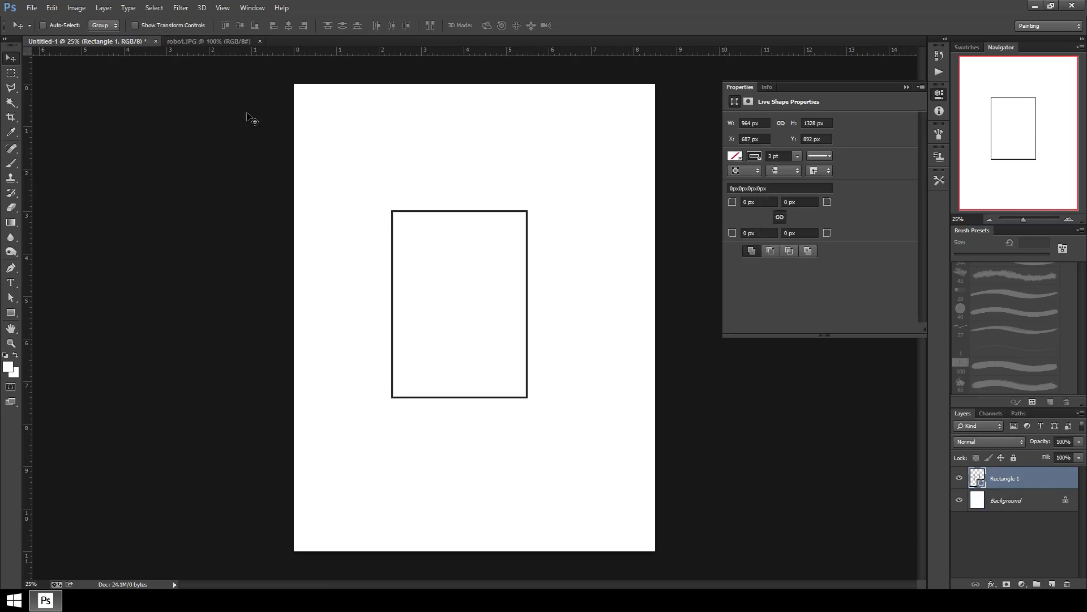
pyautogui.moveTo(504, 242)
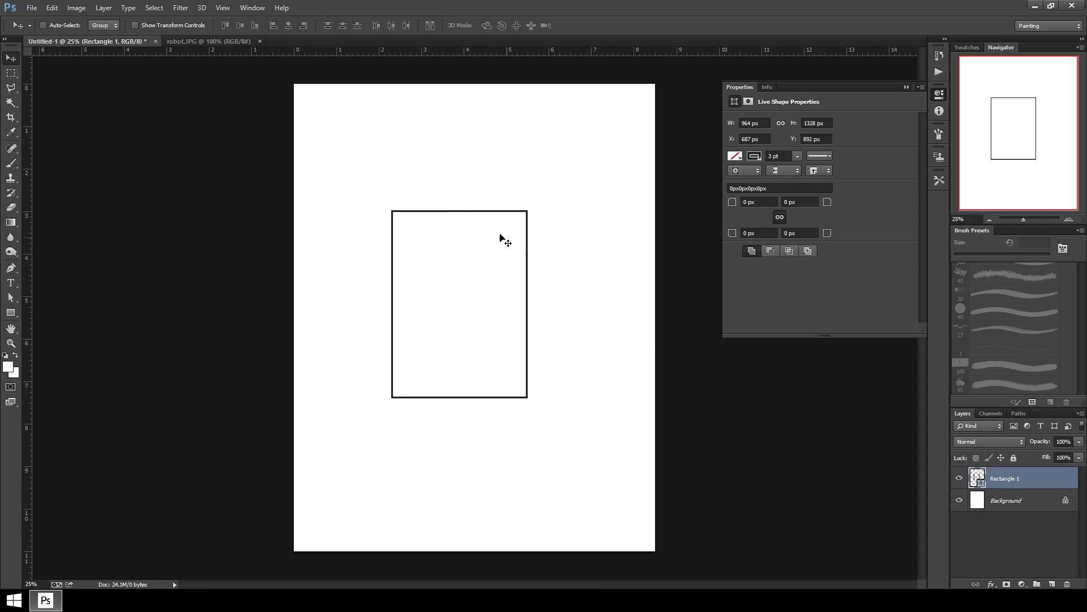
pyautogui.moveTo(122, 82)
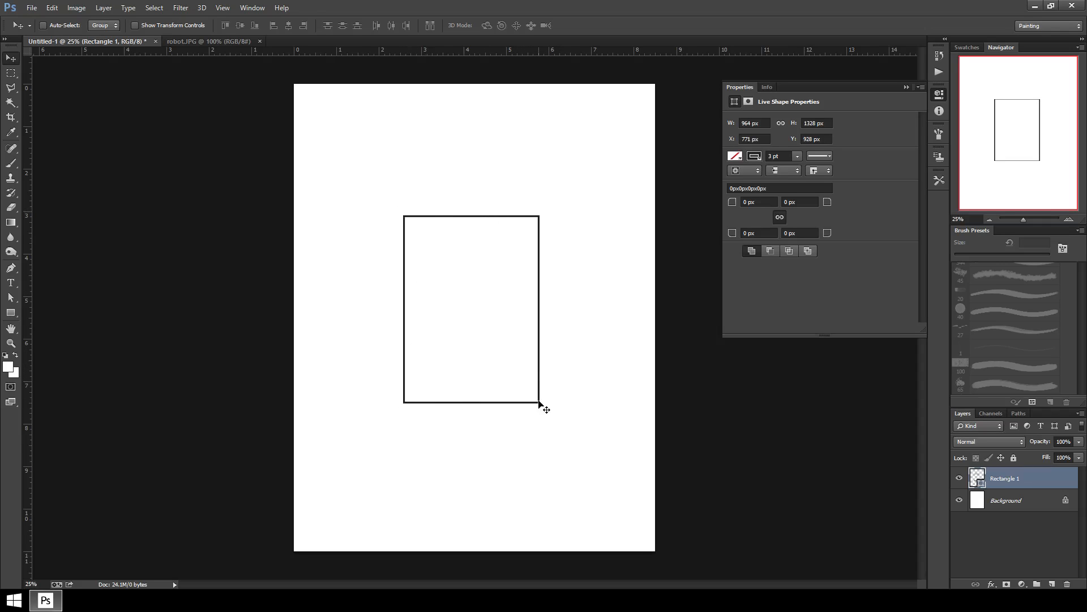
pyautogui.moveTo(490, 265)
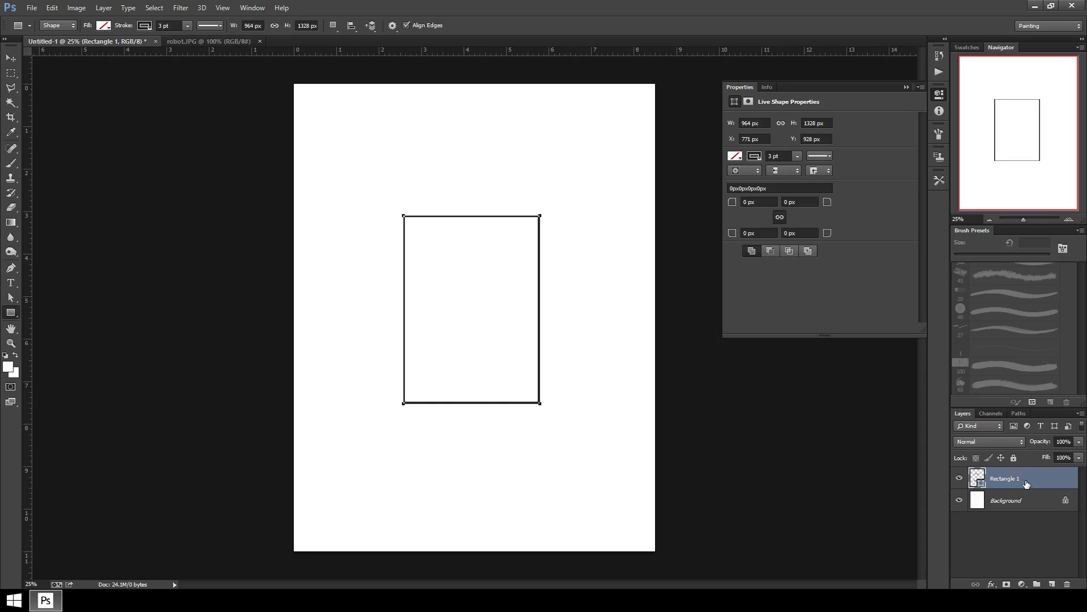
pyautogui.moveTo(710, 438)
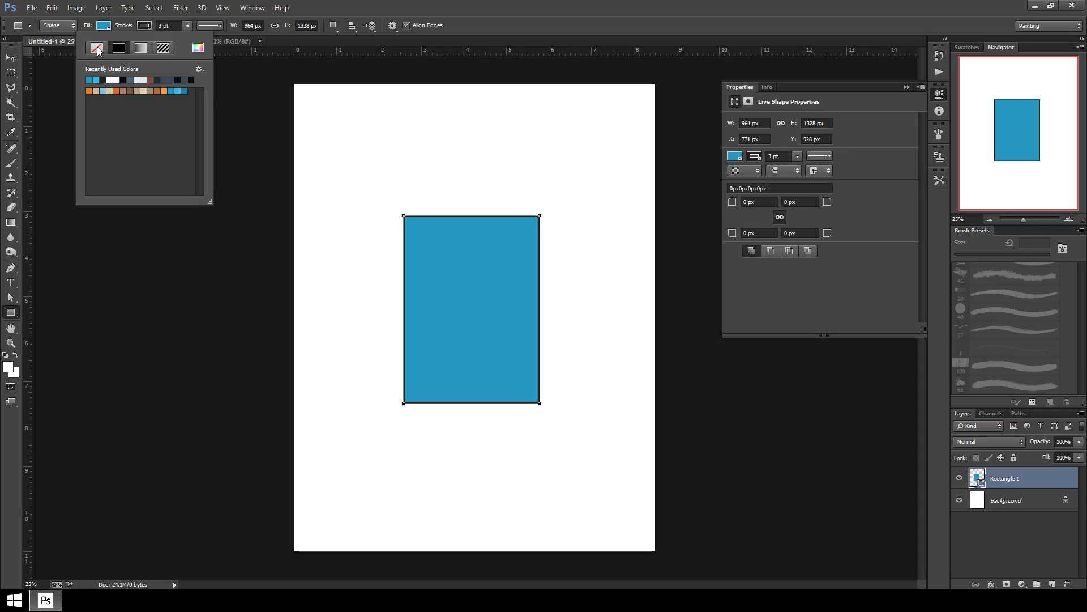
pyautogui.moveTo(96, 48)
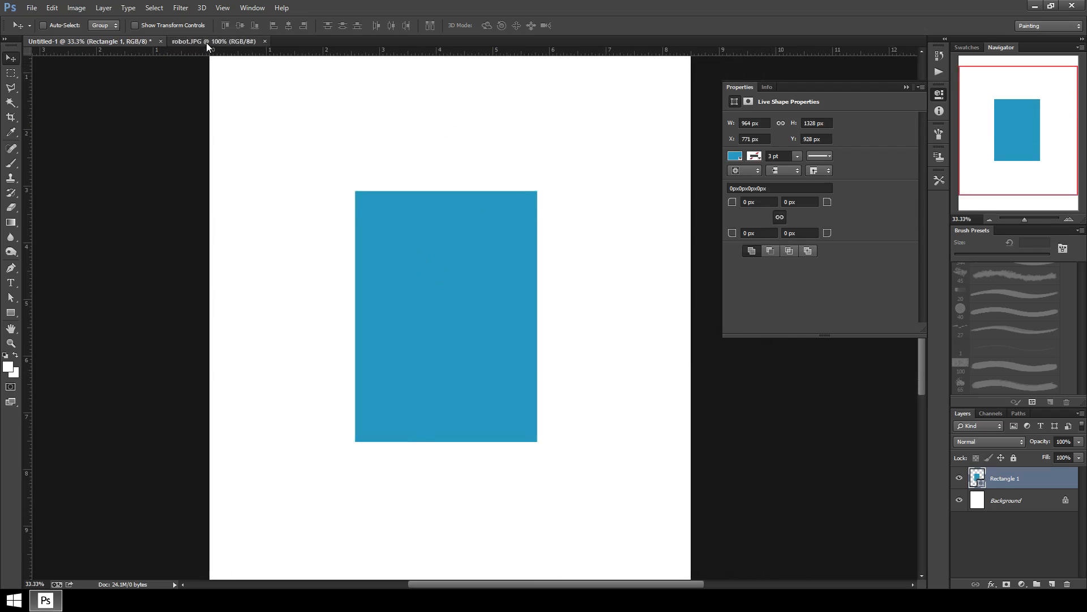
pyautogui.click(214, 41)
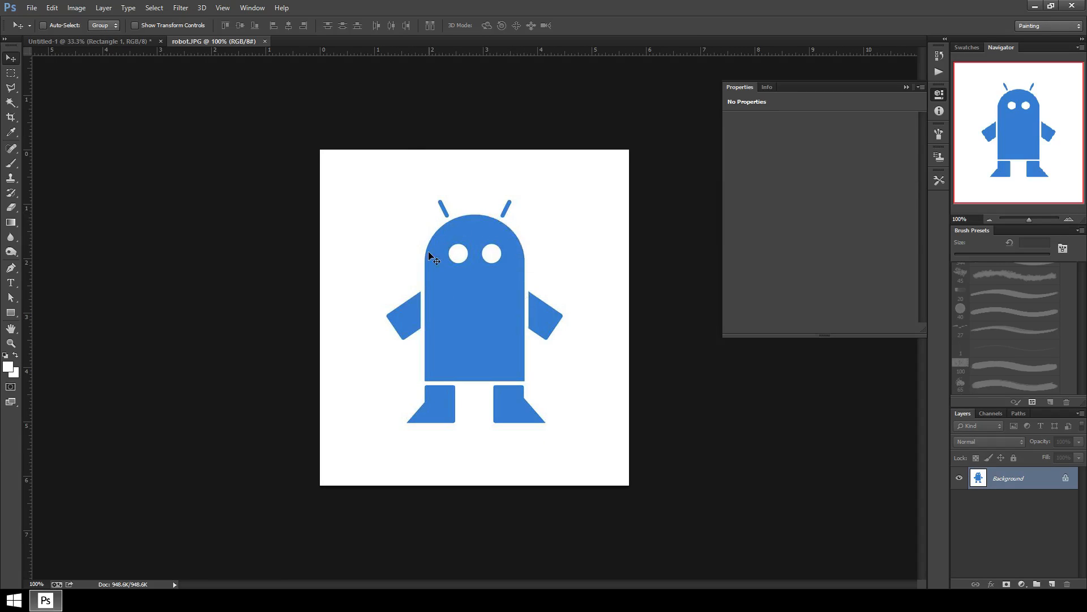
pyautogui.moveTo(422, 271)
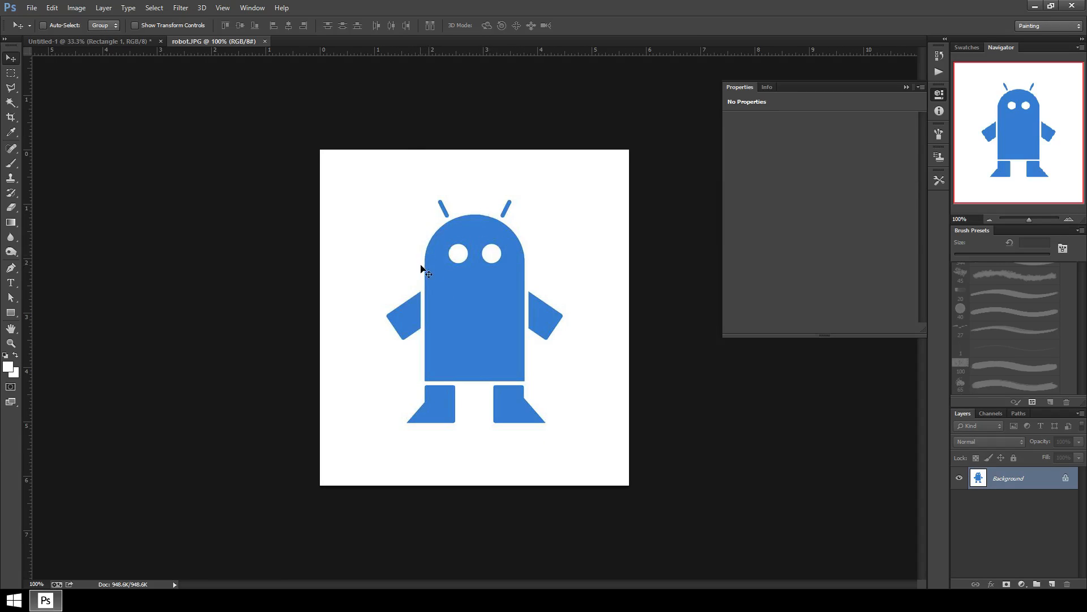
pyautogui.moveTo(321, 292)
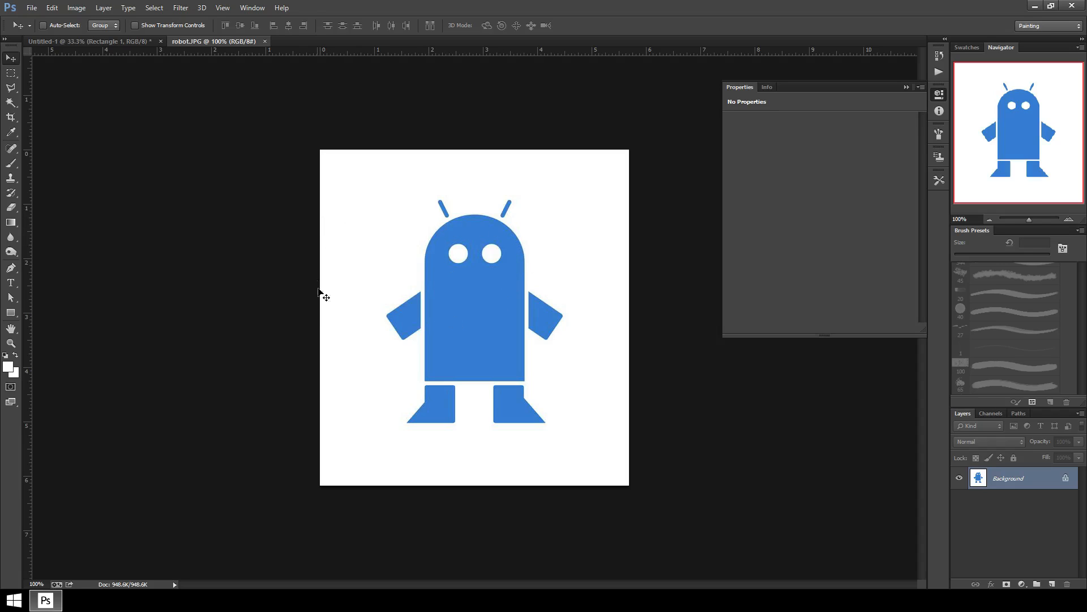
pyautogui.moveTo(418, 313)
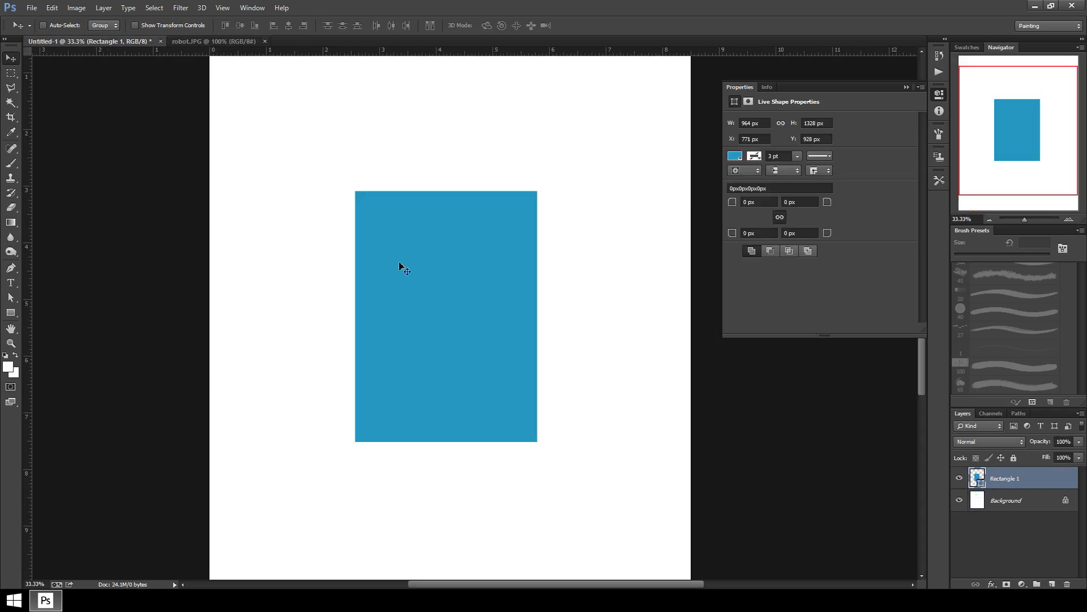
pyautogui.moveTo(641, 461)
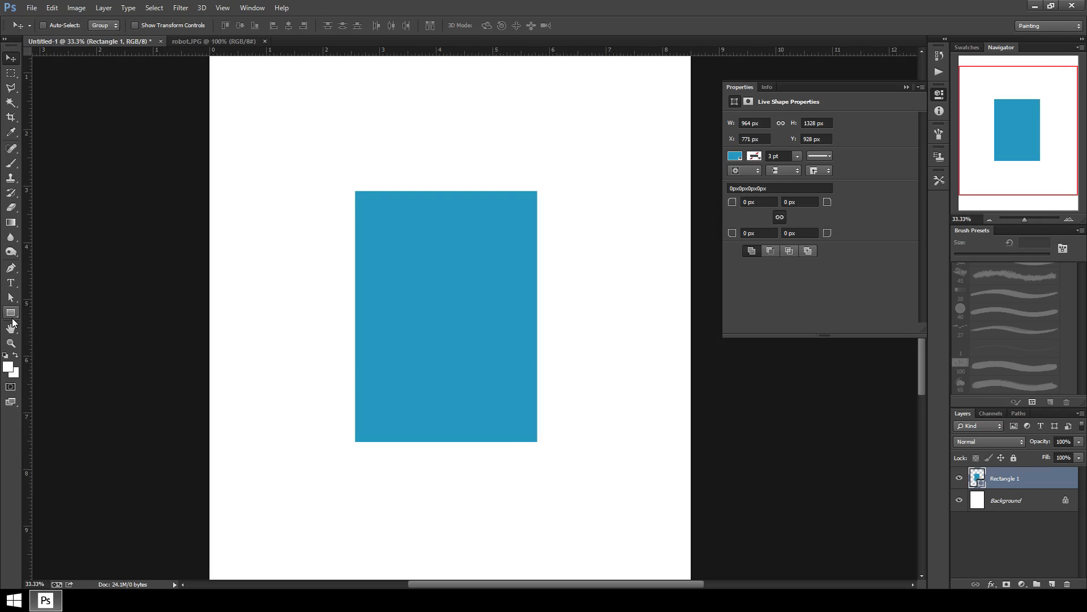
pyautogui.click(11, 313)
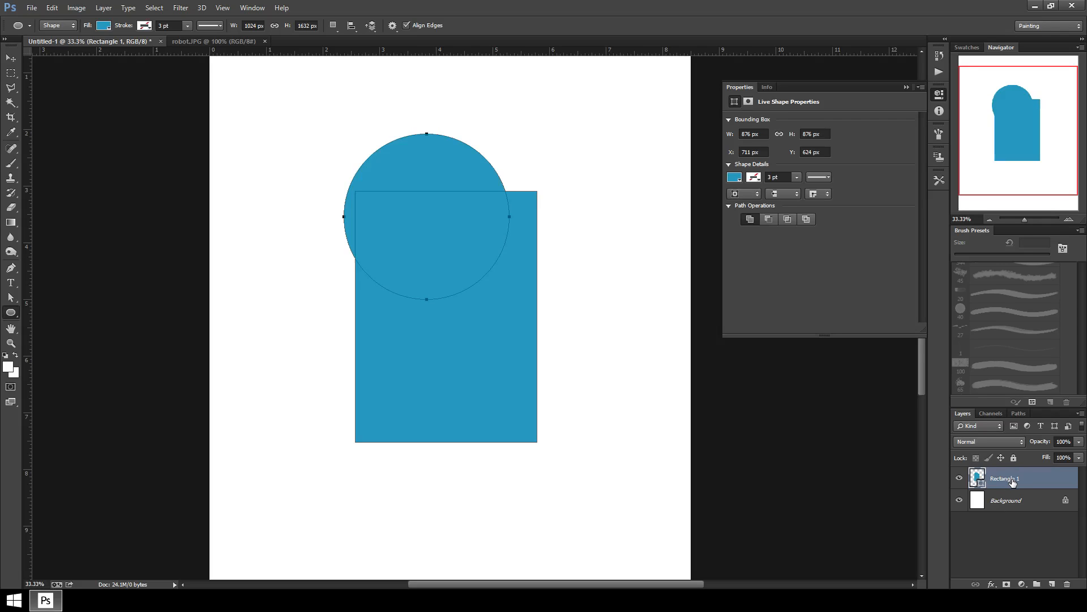
pyautogui.moveTo(1013, 481)
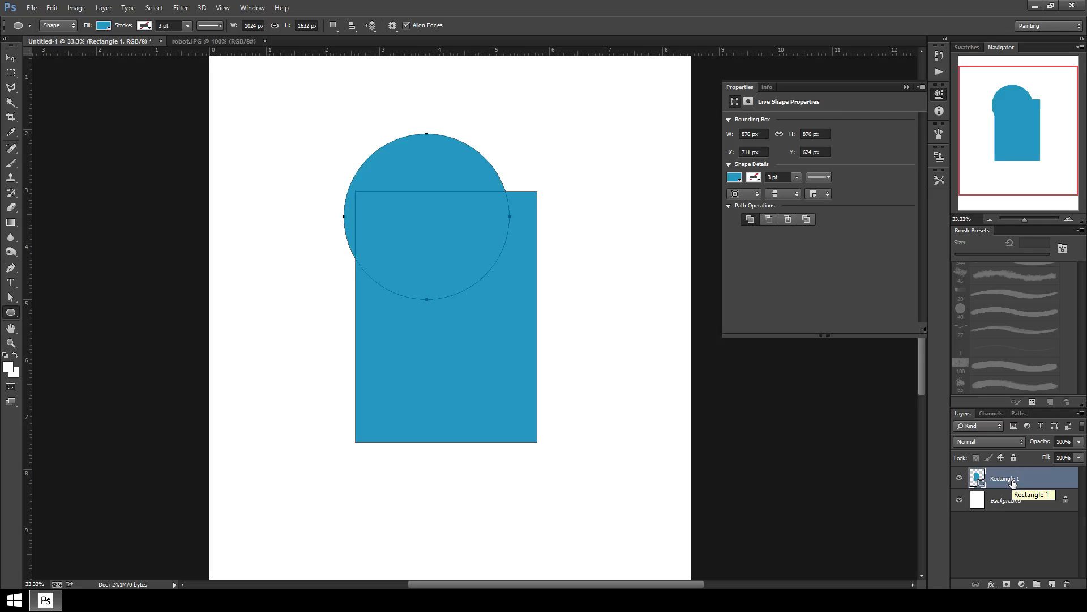
pyautogui.moveTo(777, 397)
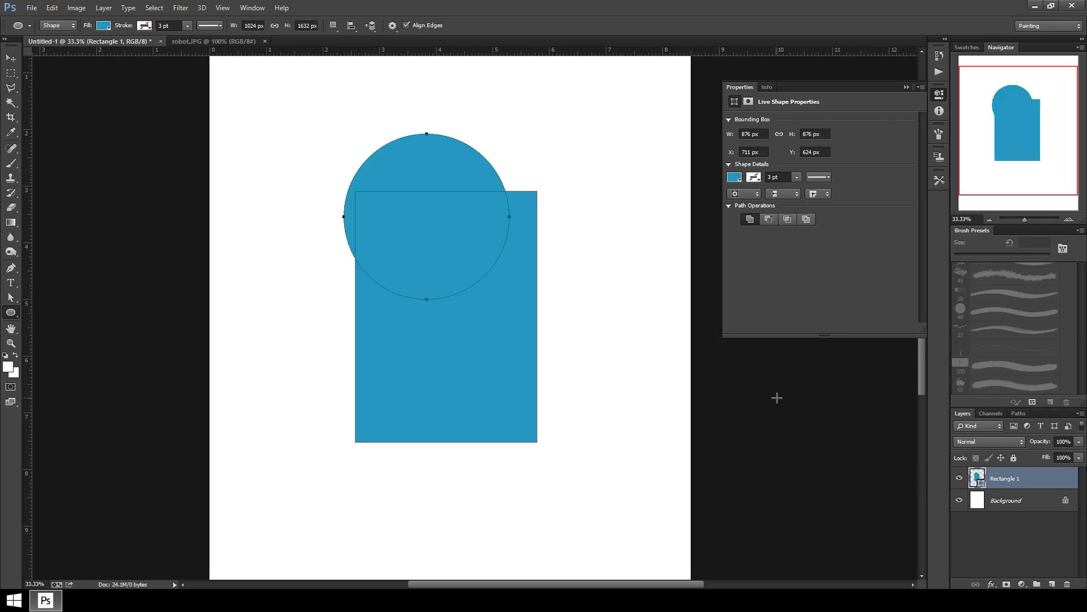
pyautogui.moveTo(778, 406)
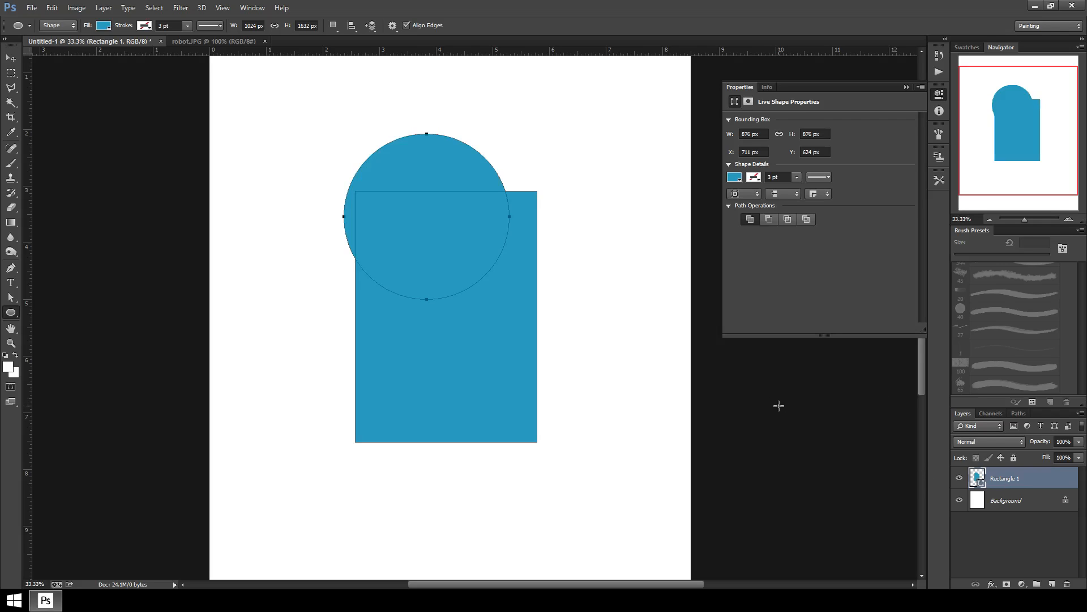
pyautogui.moveTo(787, 416)
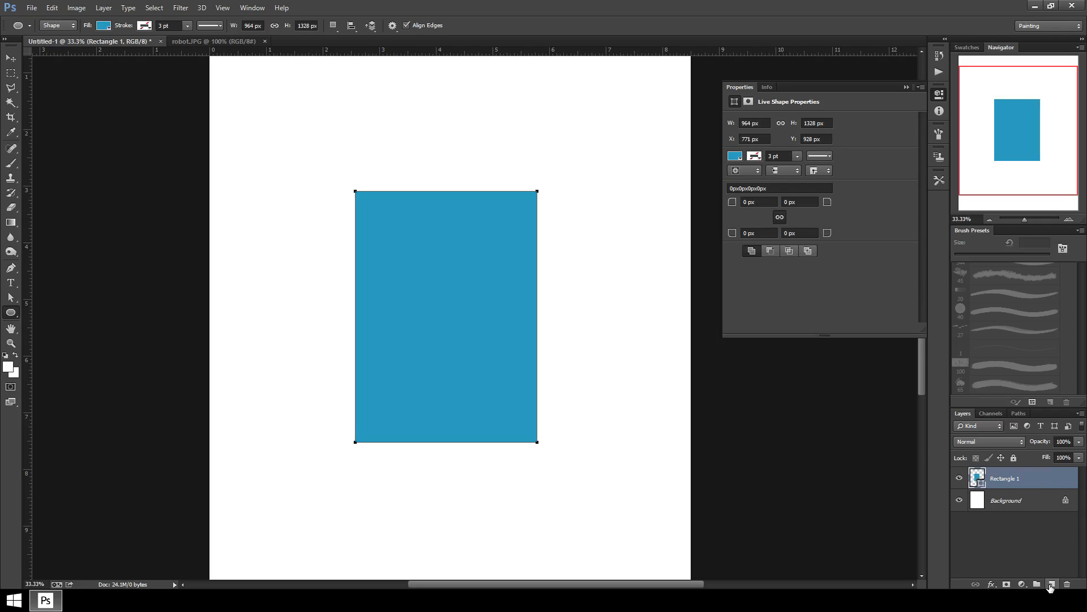
pyautogui.moveTo(1051, 584)
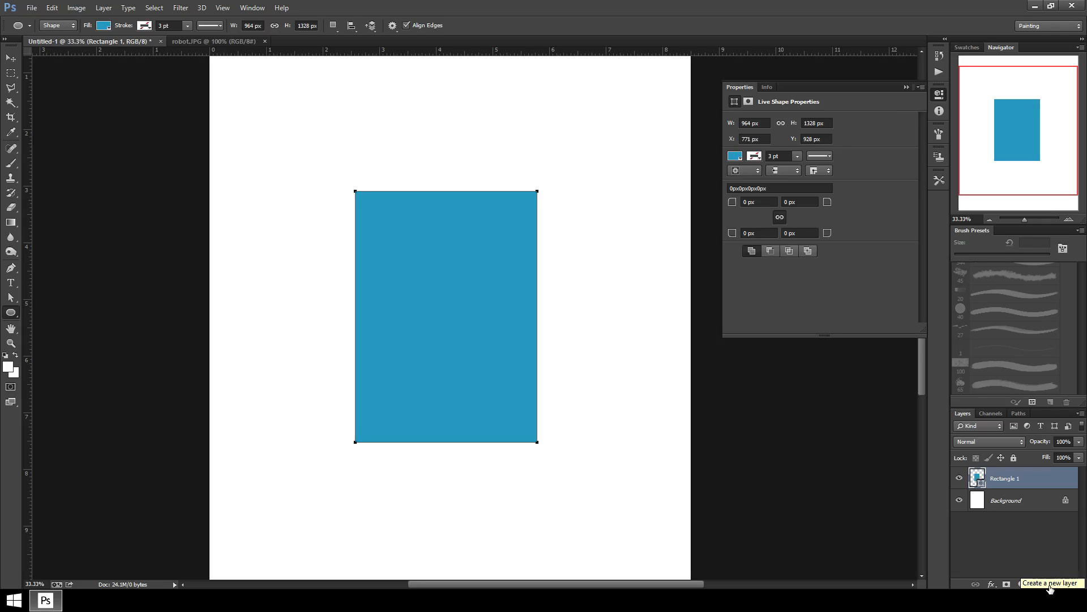
# Step: Add a new layer and draw a blue circle for the robot's head
pyautogui.click(1053, 583)
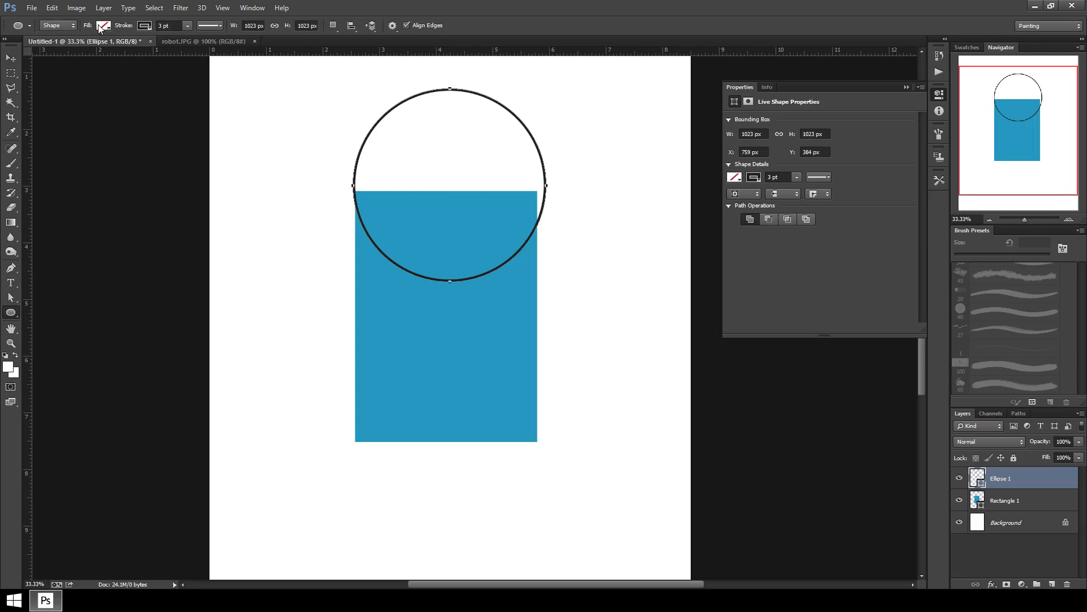
pyautogui.click(104, 26)
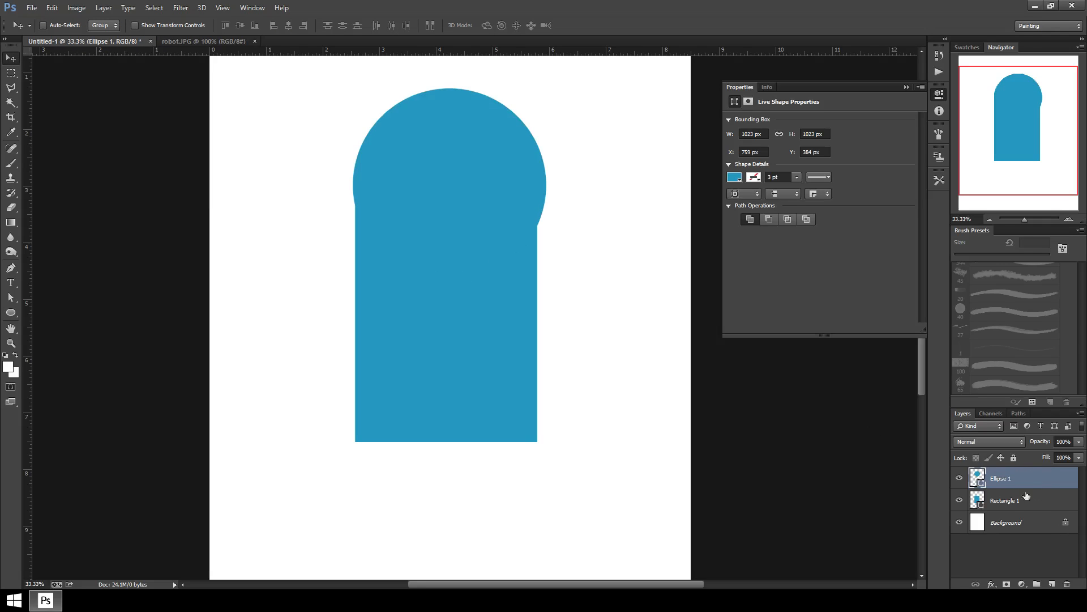
pyautogui.click(136, 25)
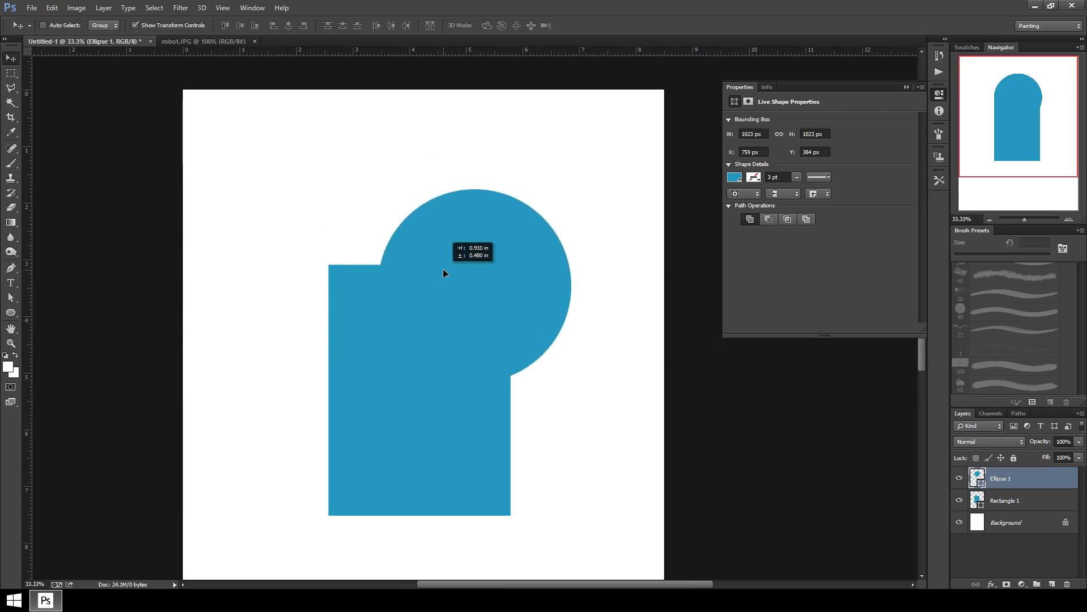
# Step: Resize the head circle to the rectangle's width and centre it on the body's top edge
pyautogui.moveTo(444, 273); pyautogui.dragTo(430, 262)
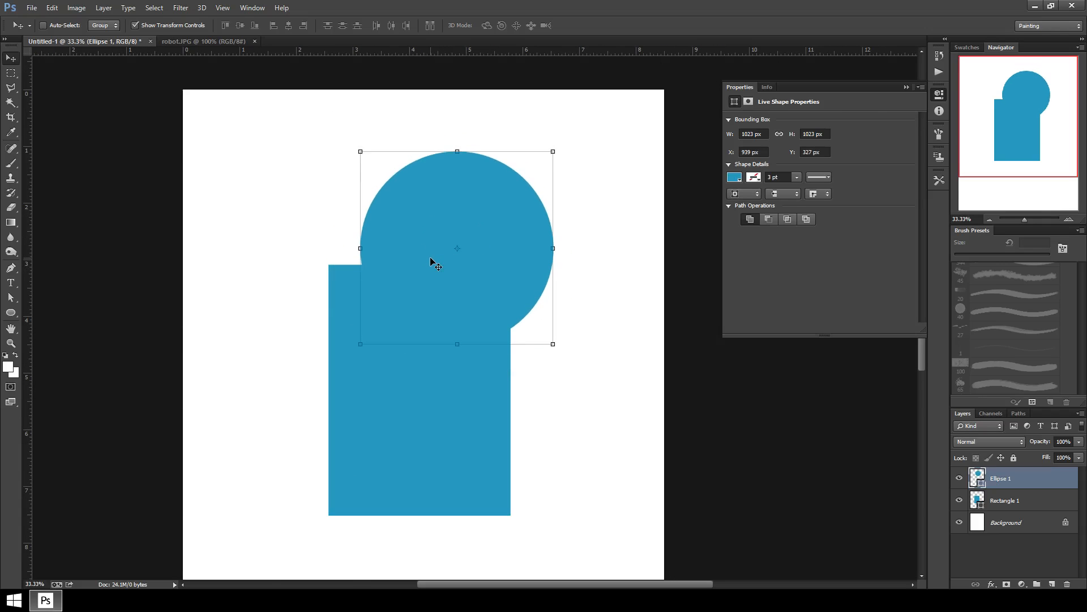
pyautogui.press('ctrl+plus')
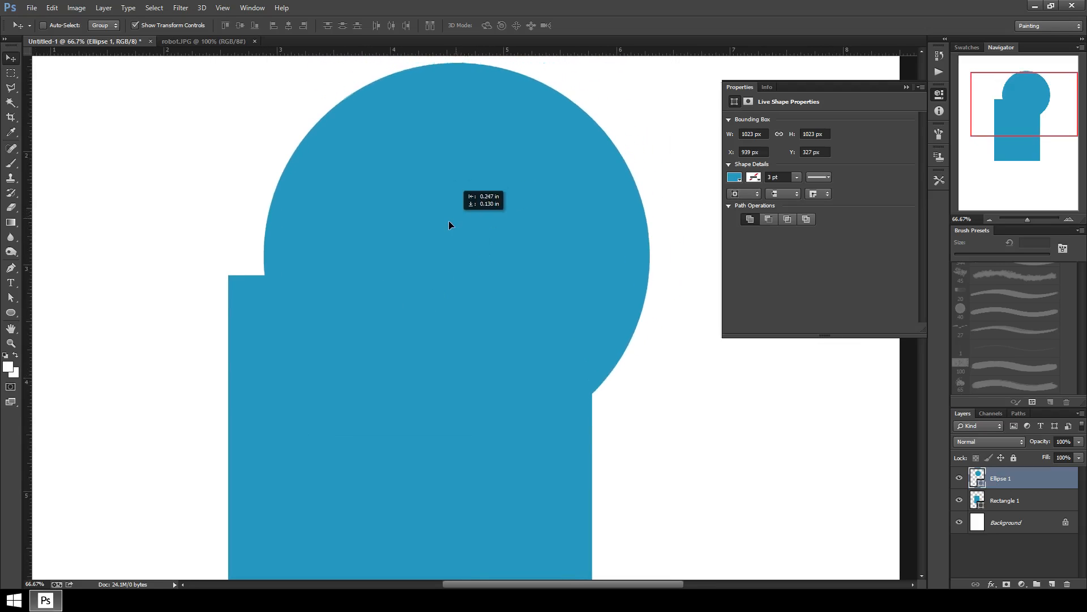
pyautogui.moveTo(449, 225); pyautogui.dragTo(422, 253)
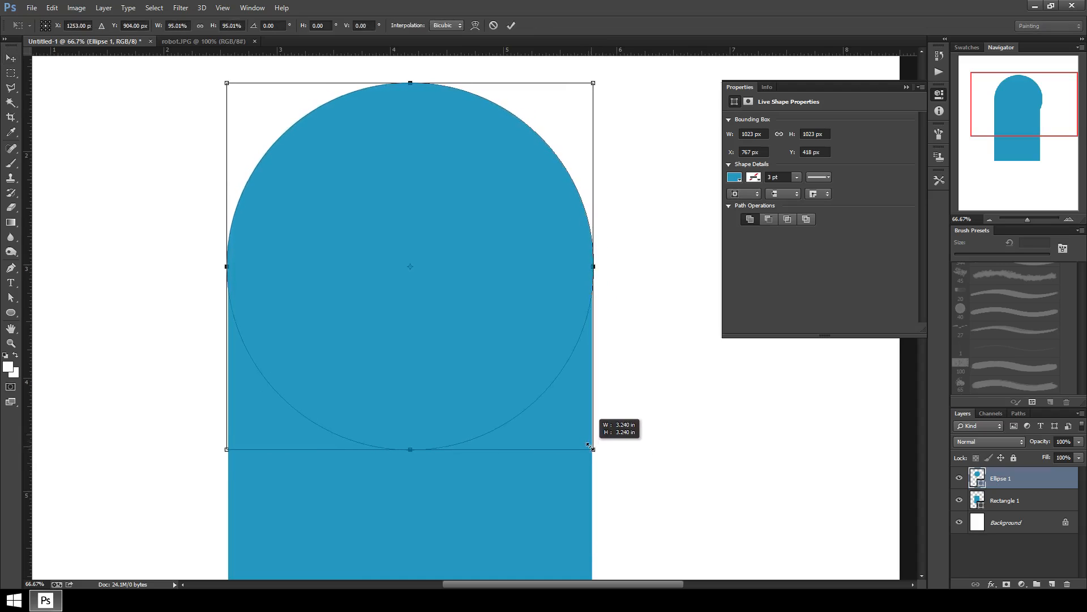
pyautogui.moveTo(592, 448); pyautogui.dragTo(591, 445)
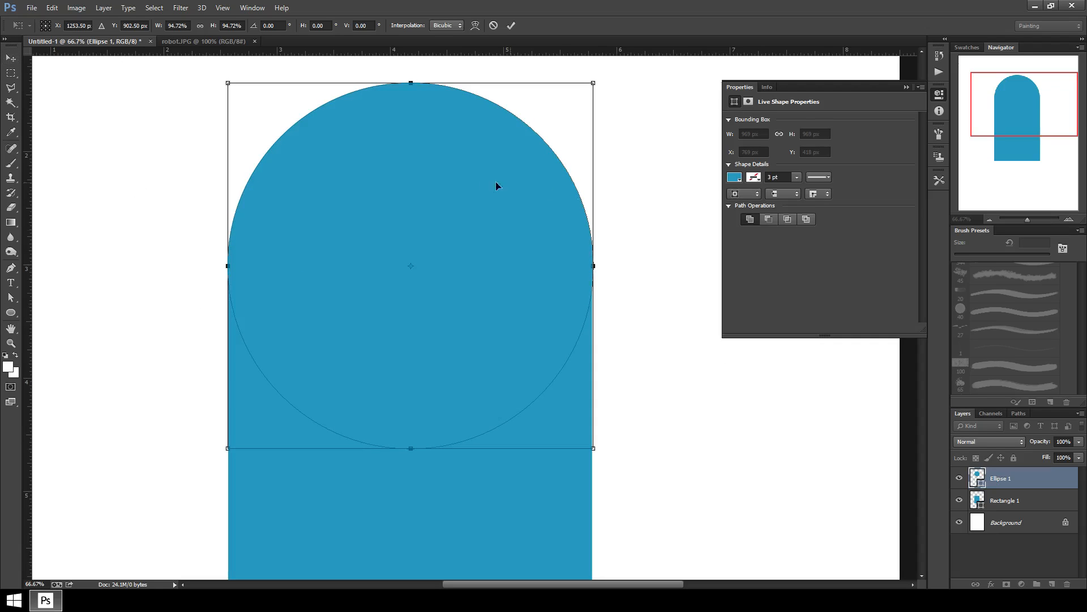
pyautogui.moveTo(190, 59)
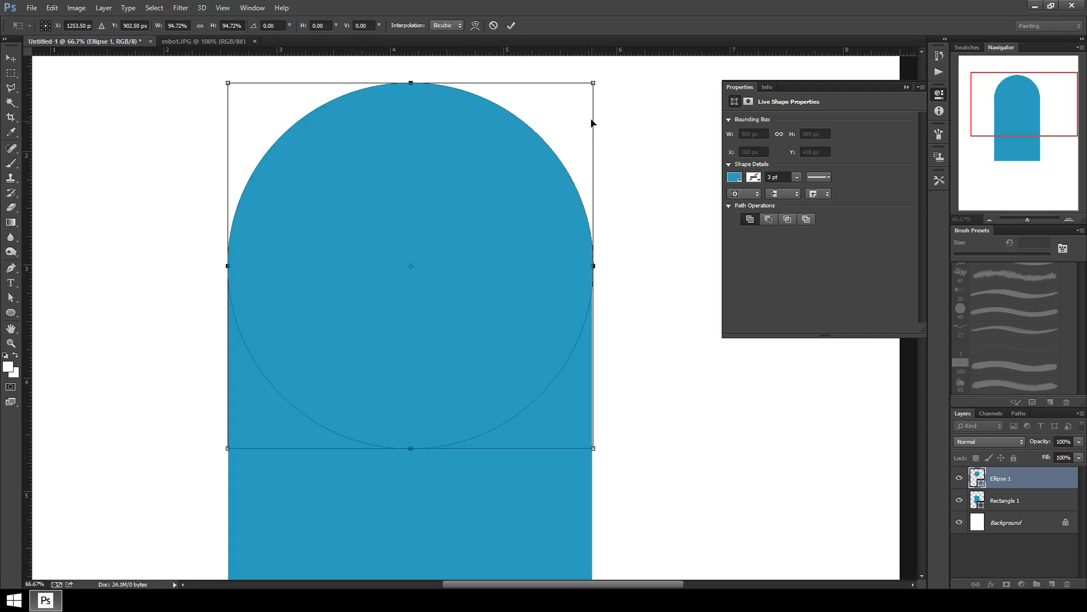
pyautogui.moveTo(235, 110)
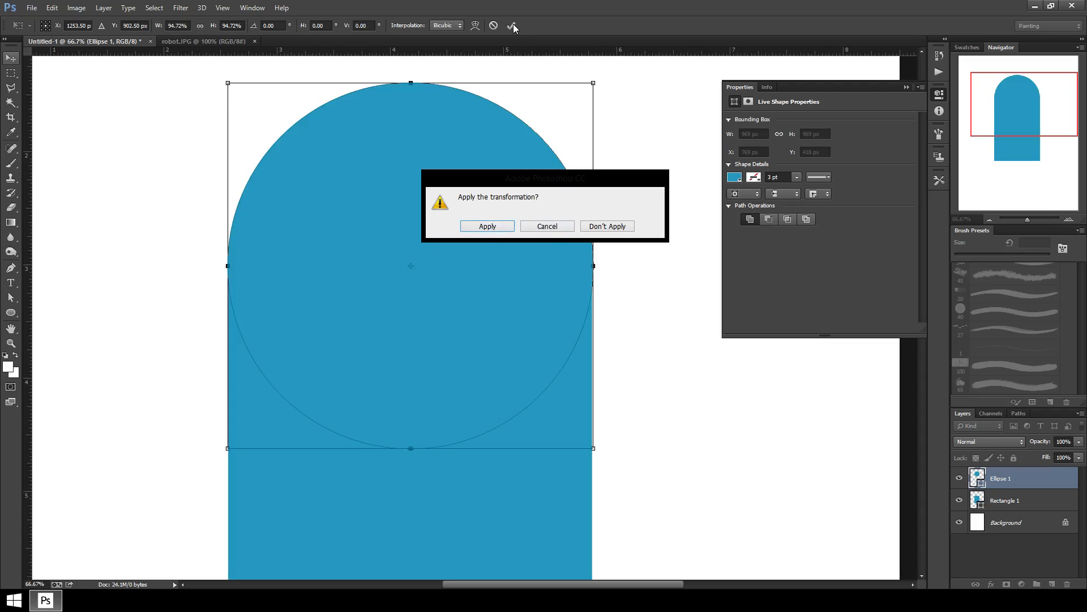
pyautogui.moveTo(525, 35)
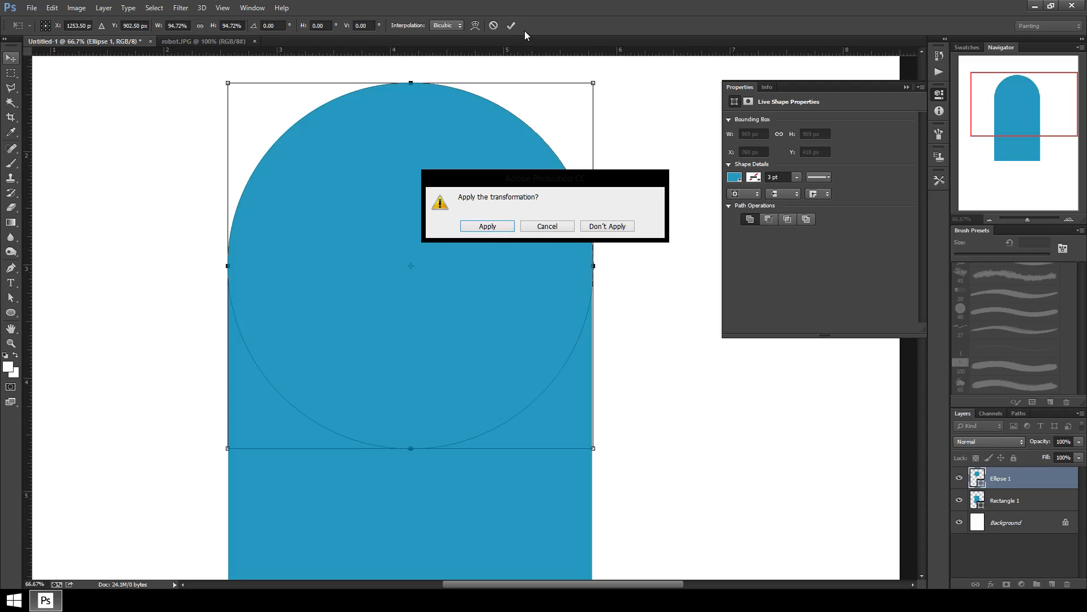
pyautogui.click(487, 226)
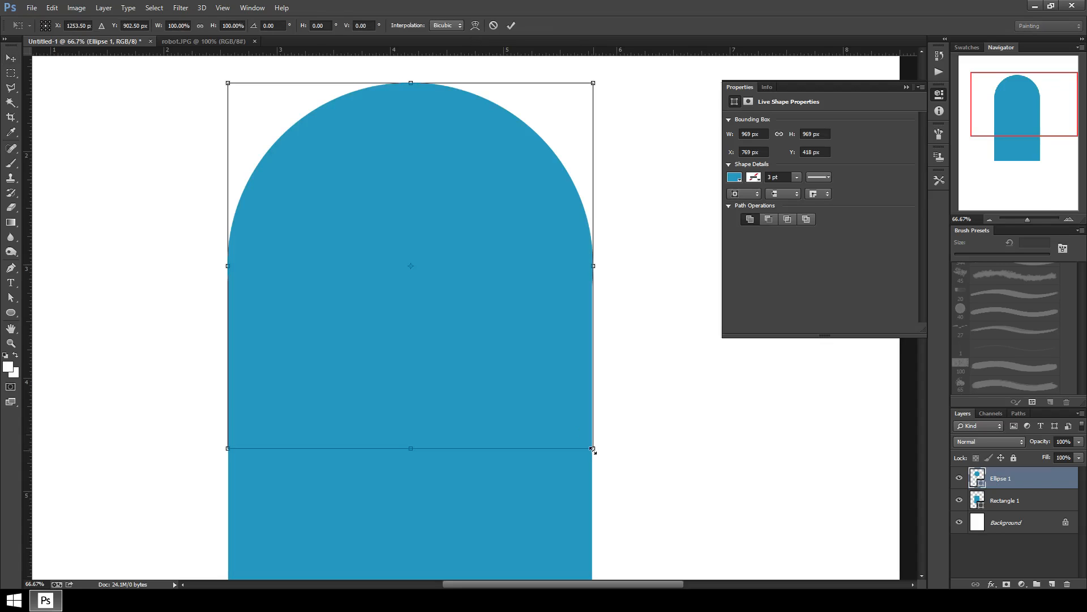
pyautogui.moveTo(592, 265); pyautogui.dragTo(592, 348)
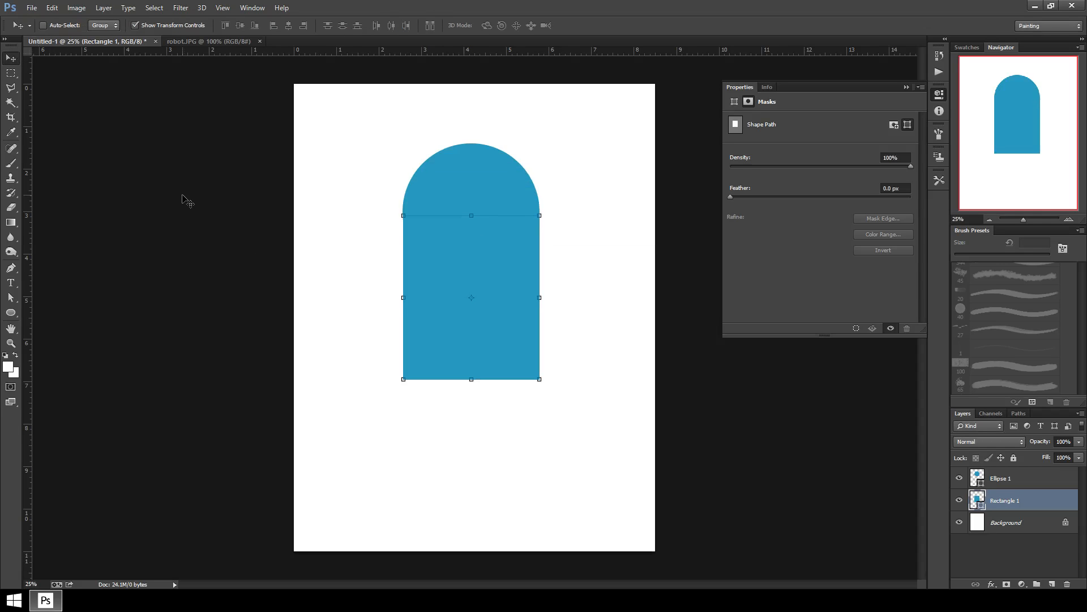
# Step: Draw a small circle with the Ellipse Tool and place it on the body's upper left as an eye
pyautogui.click(208, 40)
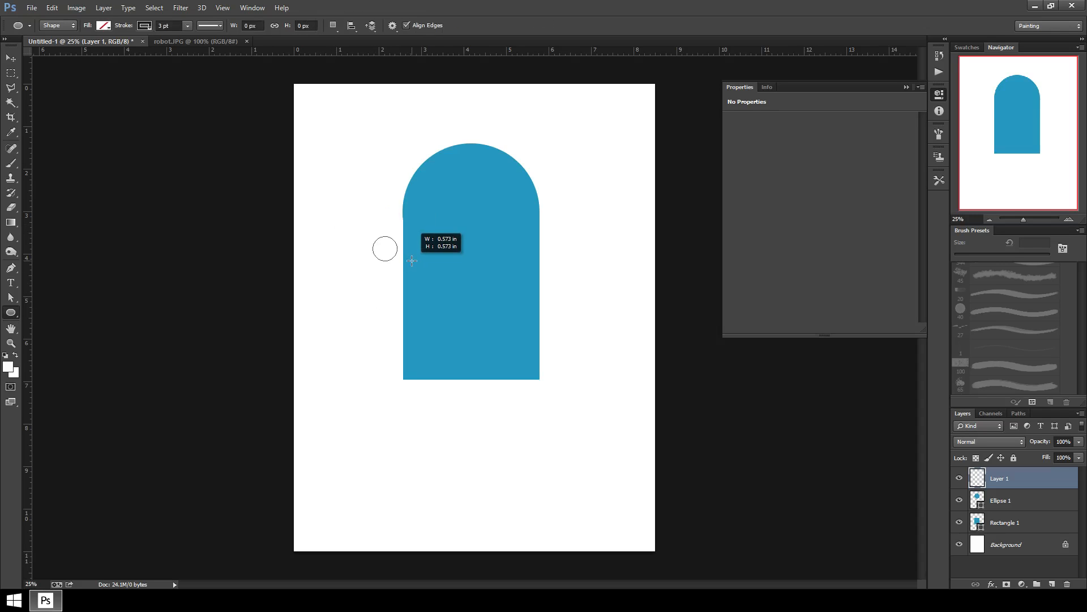
pyautogui.click(87, 26)
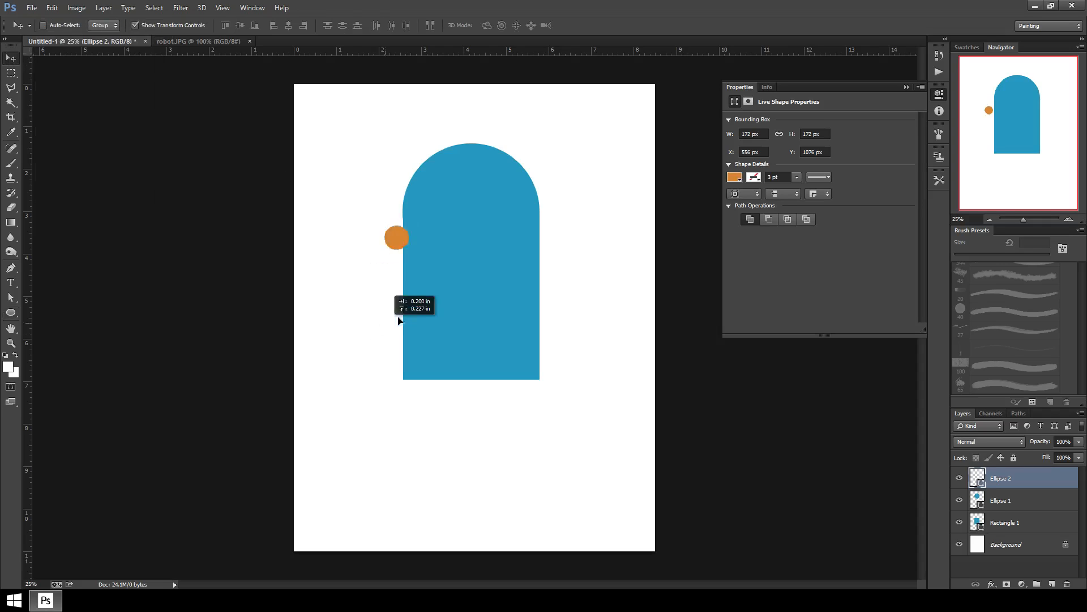
pyautogui.moveTo(396, 237); pyautogui.dragTo(440, 198)
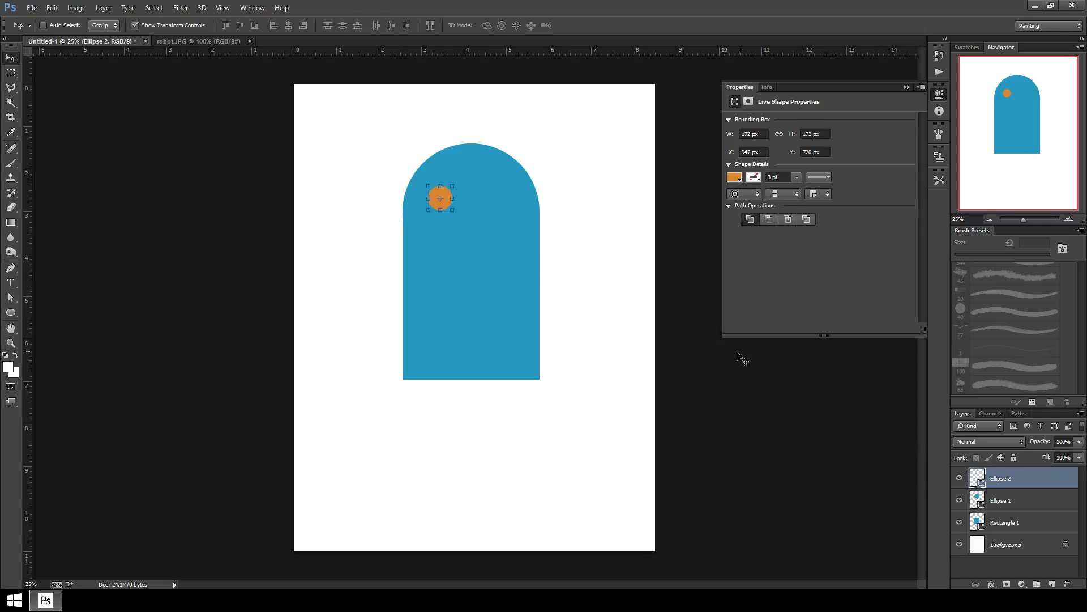
pyautogui.moveTo(944, 415)
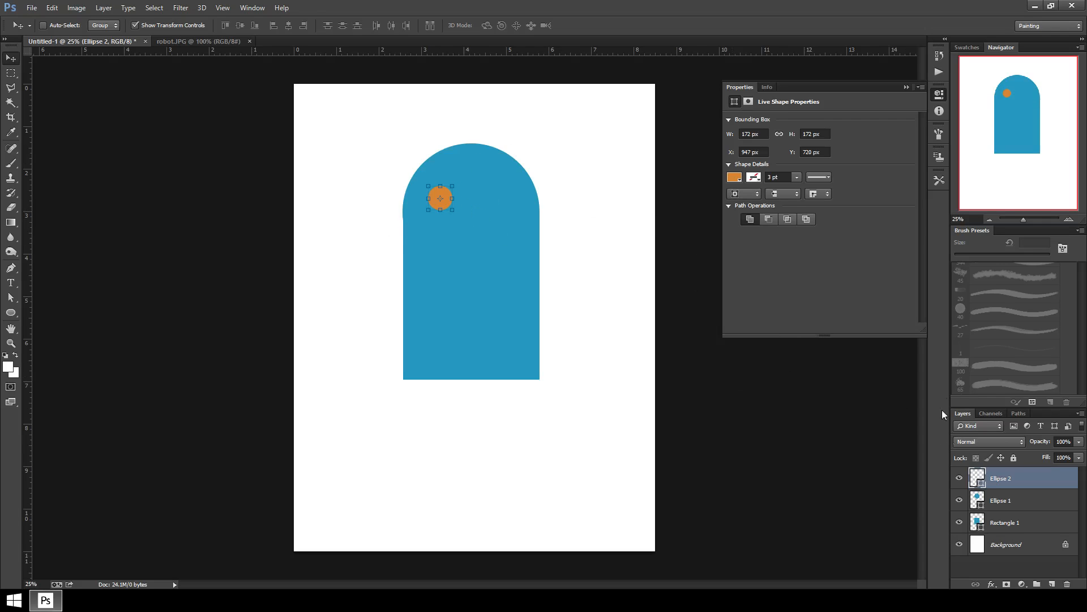
pyautogui.moveTo(805, 265)
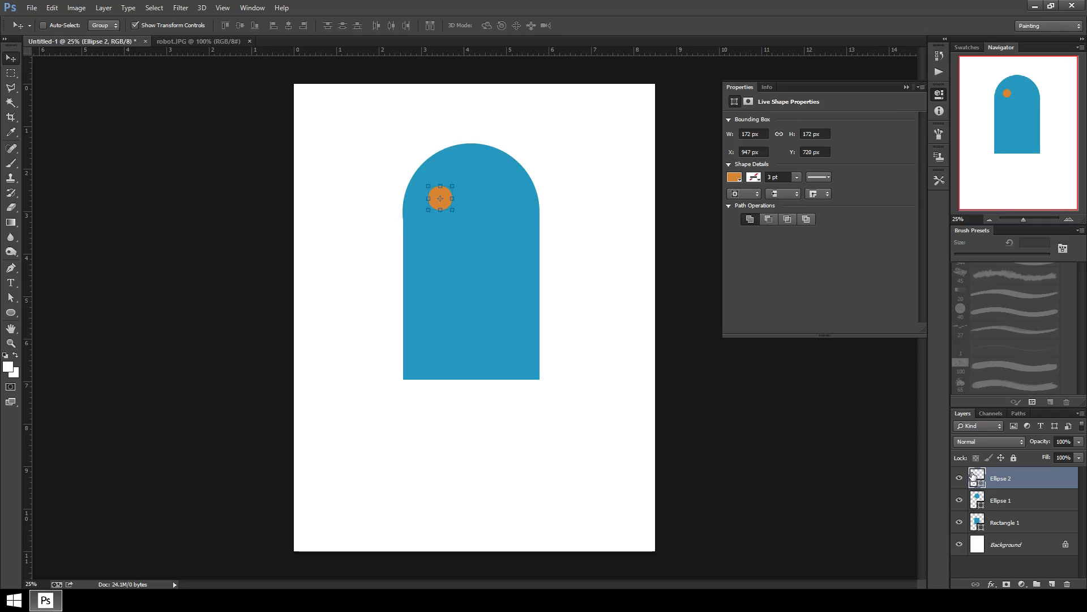
# Step: Recolour the eye circle to a light yellow fill via the Color Picker
pyautogui.click(735, 177)
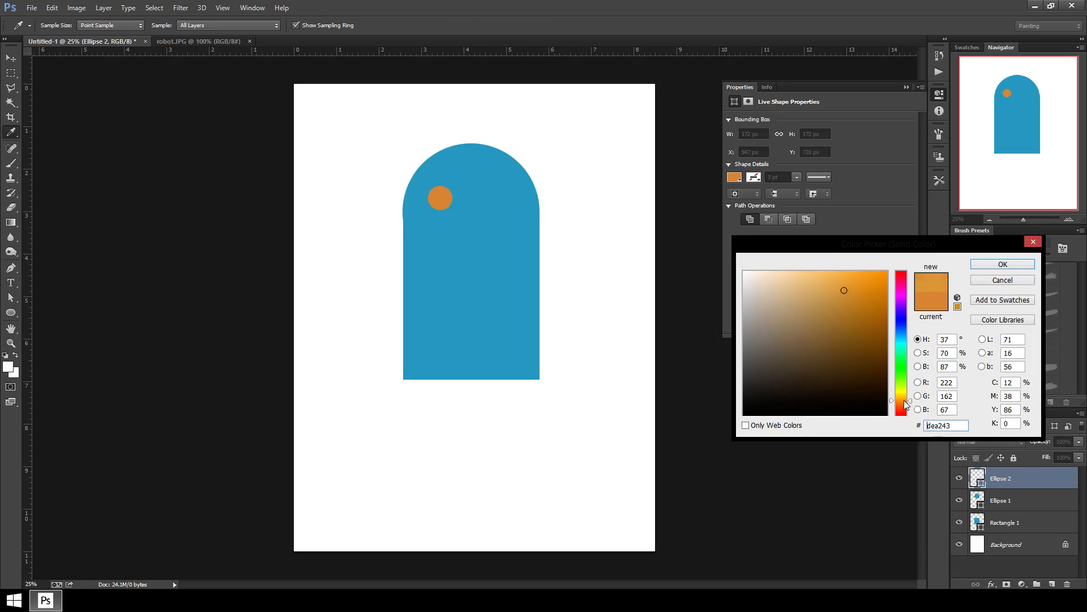
pyautogui.click(837, 277)
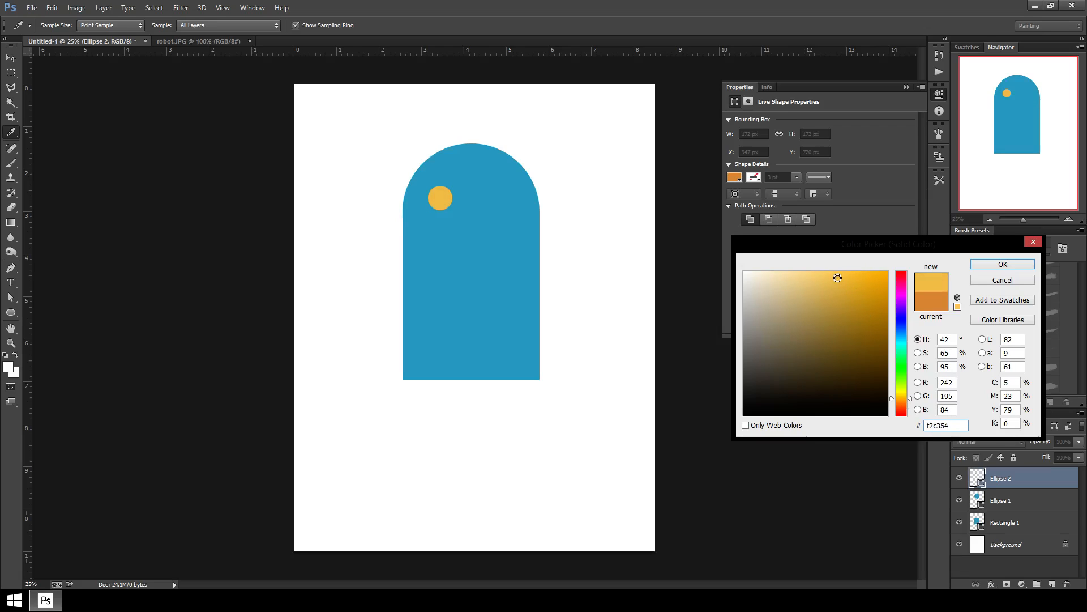
pyautogui.click(827, 278)
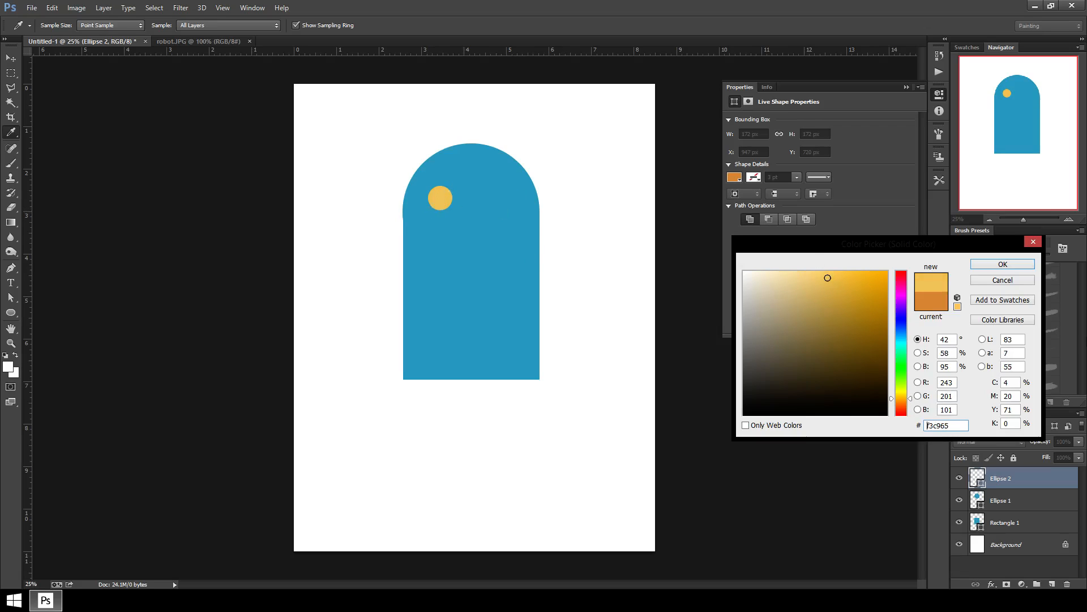
pyautogui.click(1002, 264)
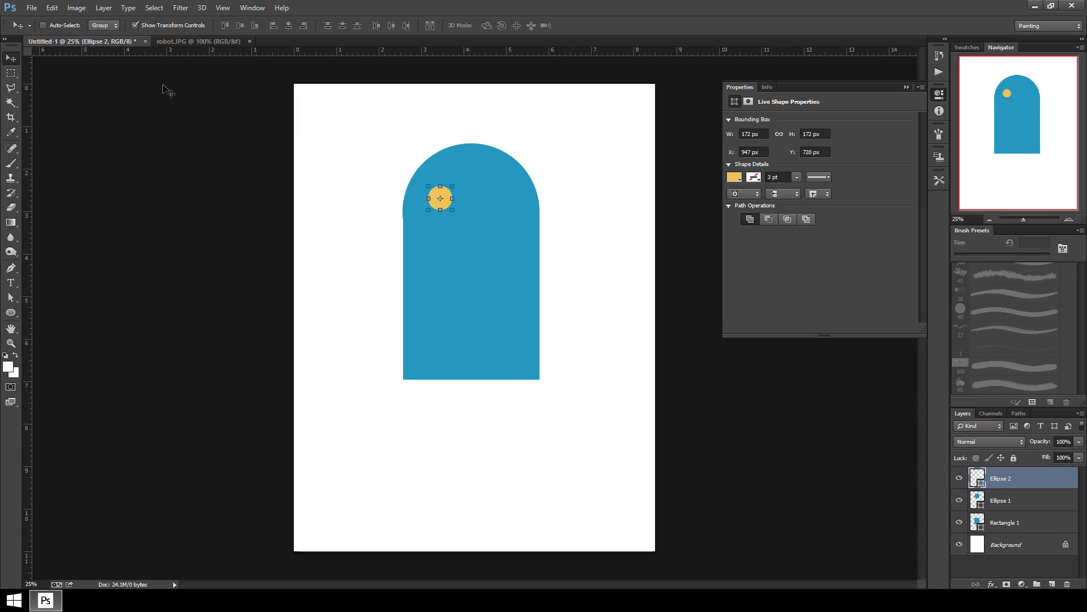
# Step: Duplicate the yellow eye and move the copy to the right as the second eye
pyautogui.moveTo(439, 200); pyautogui.dragTo(448, 199)
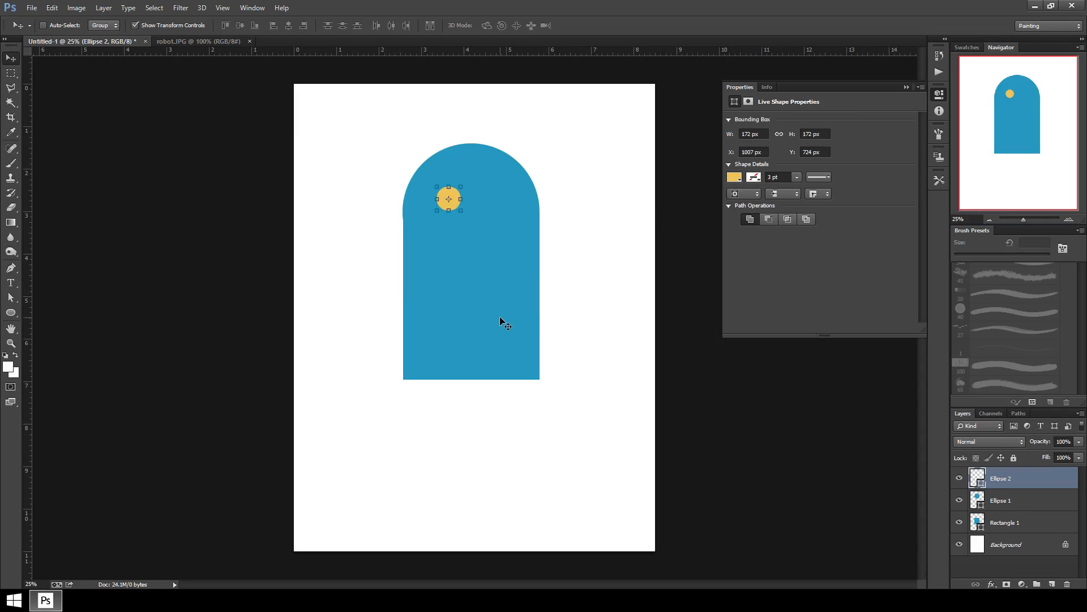
pyautogui.moveTo(448, 197); pyautogui.dragTo(452, 195)
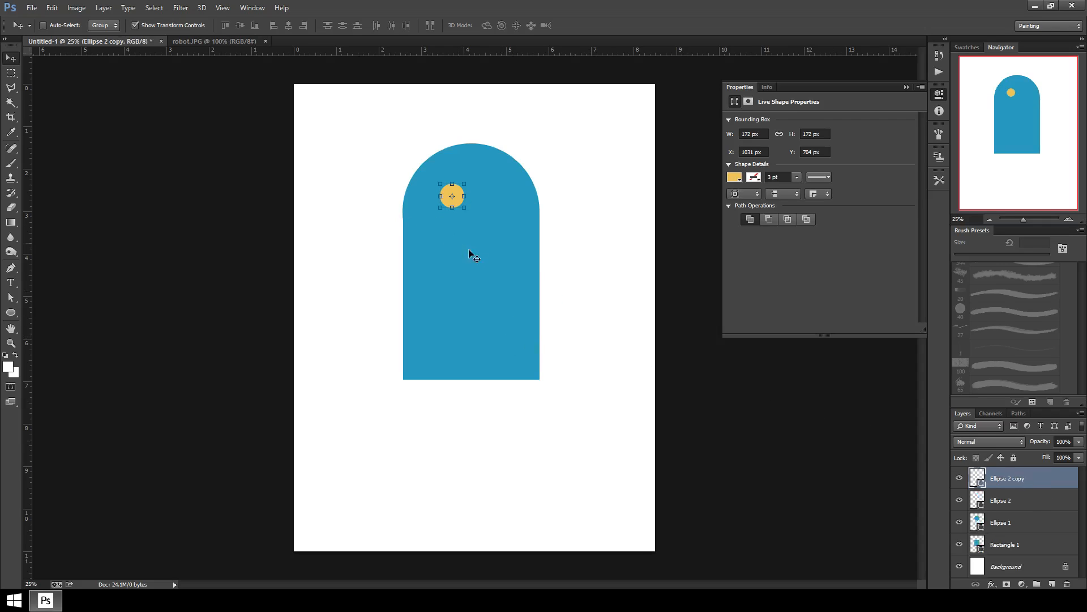
pyautogui.moveTo(452, 195); pyautogui.dragTo(489, 194)
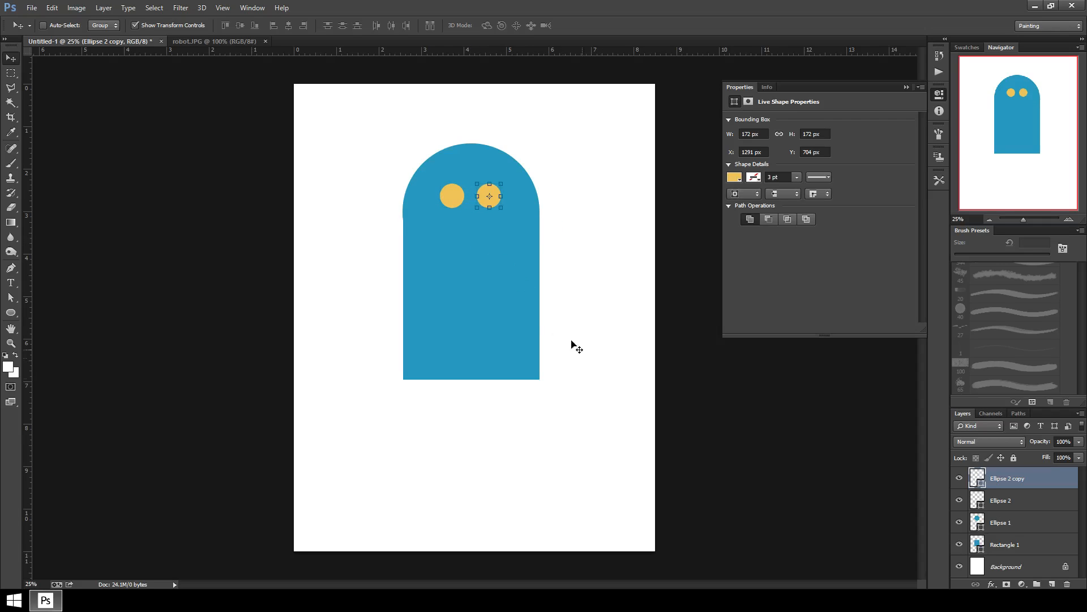
pyautogui.moveTo(1004, 504)
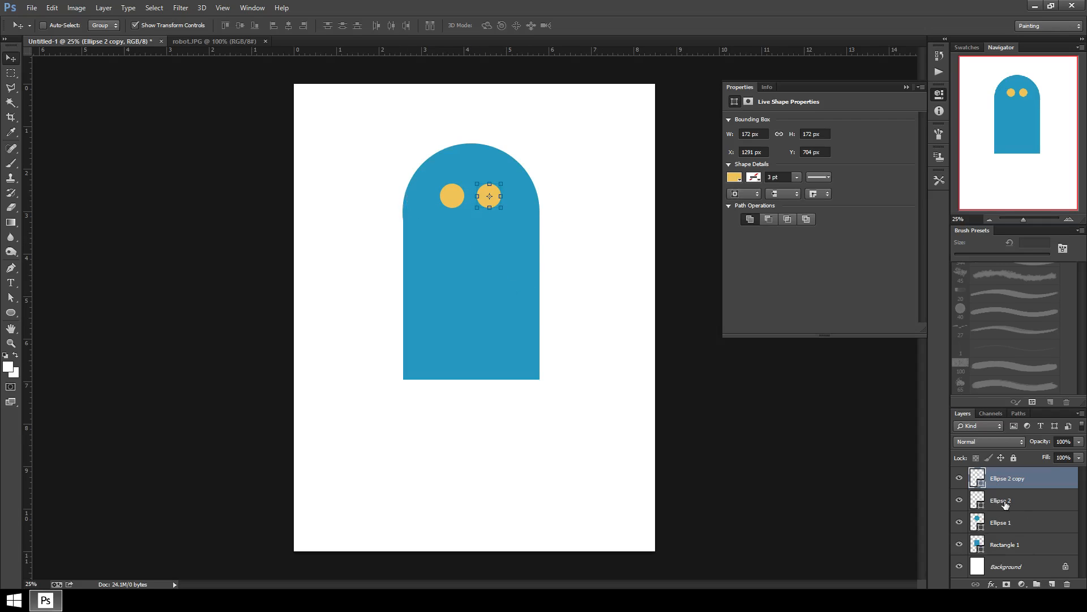
# Step: Select the two eye layers together to check their alignment, then keep just the first eye selected
pyautogui.click(1001, 501)
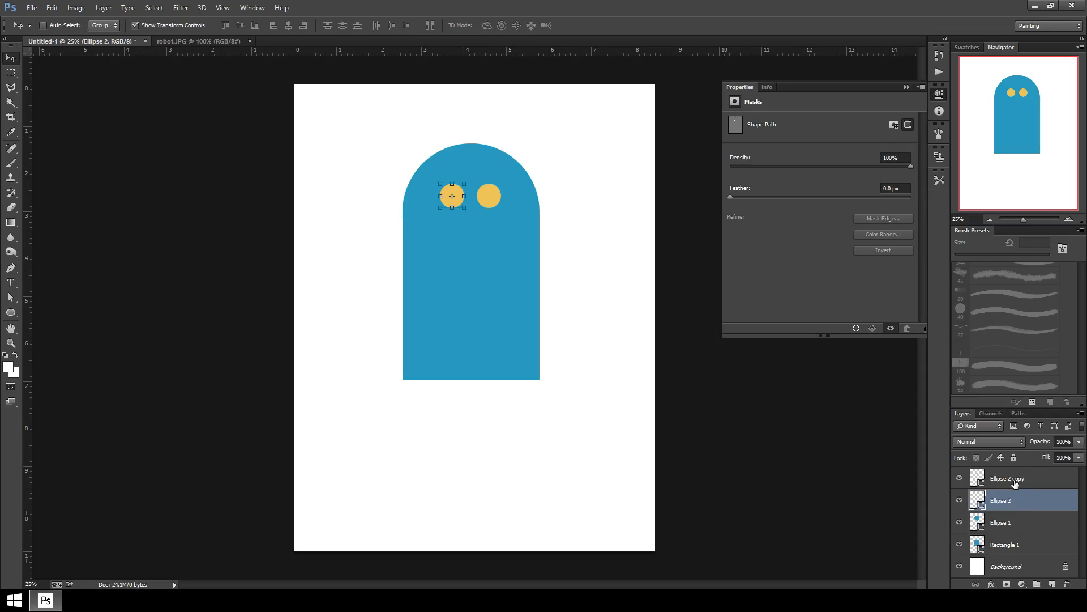
pyautogui.moveTo(1014, 486)
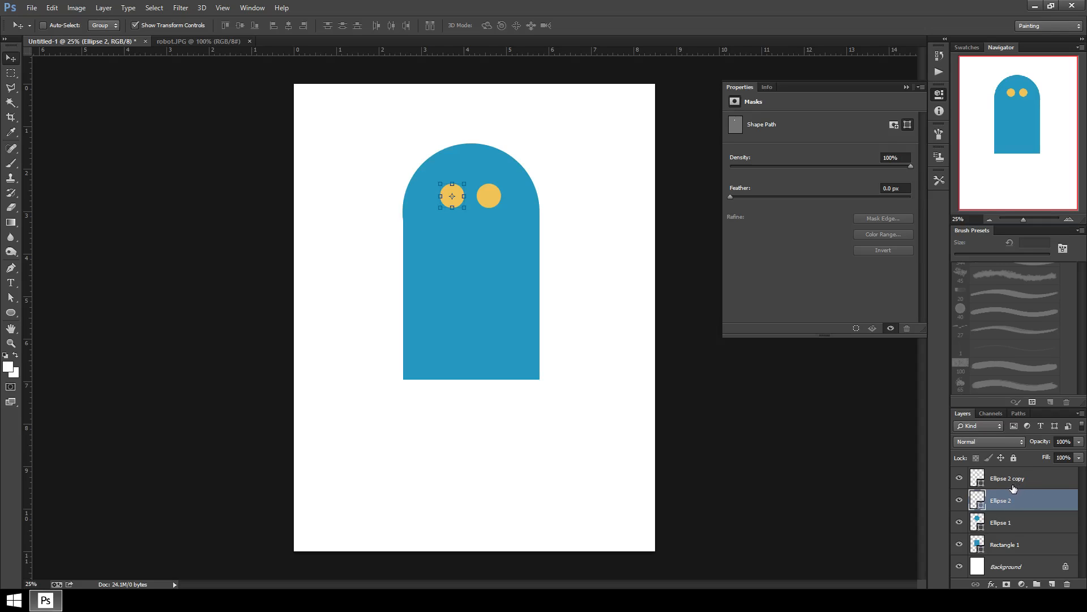
pyautogui.click(1005, 478)
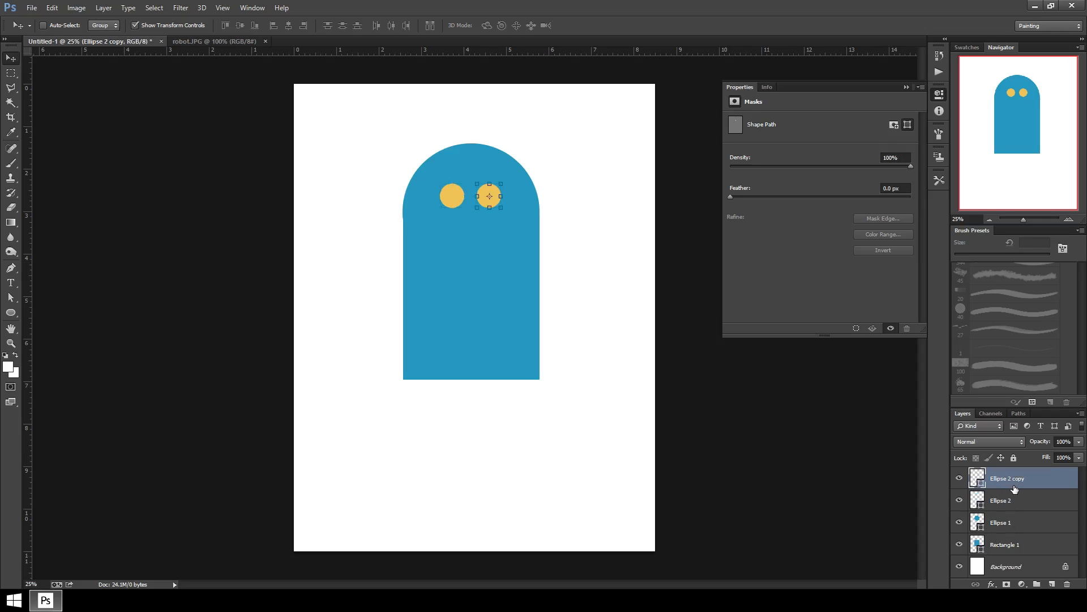
pyautogui.moveTo(540, 312)
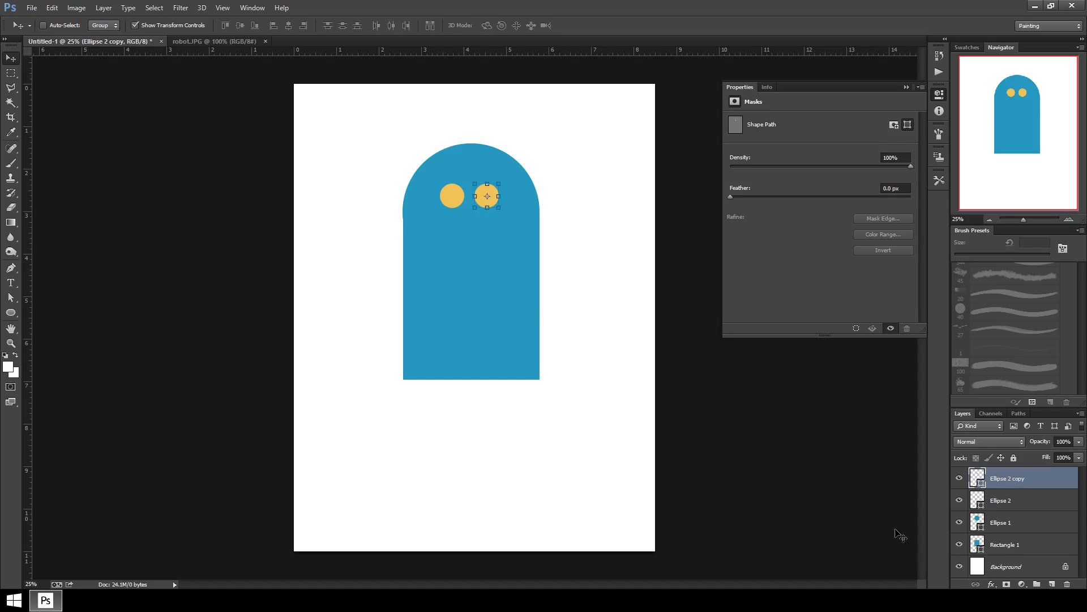
pyautogui.moveTo(1018, 504)
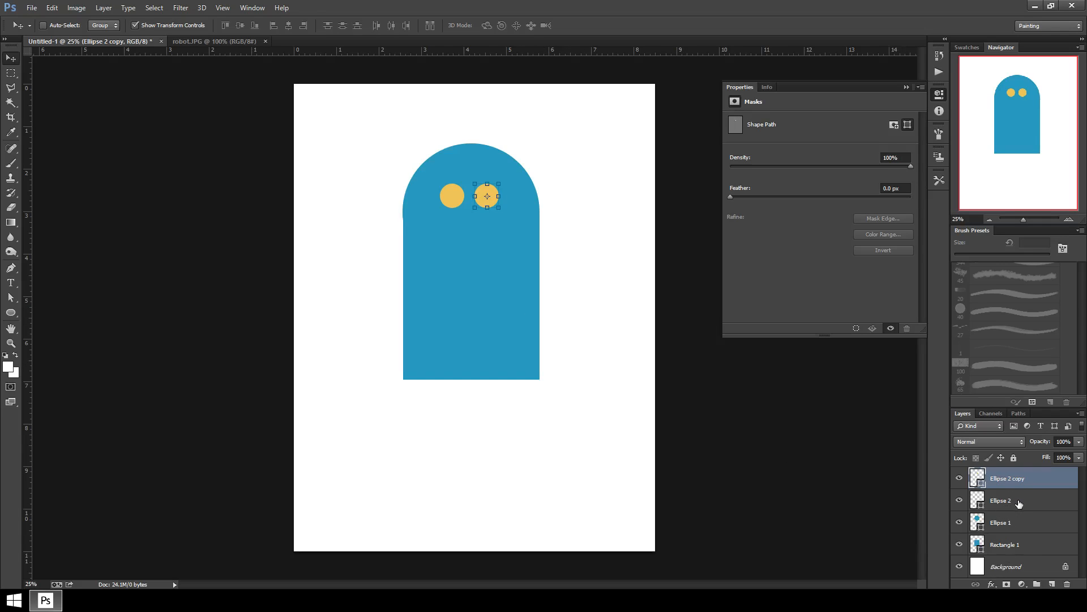
pyautogui.click(1000, 500)
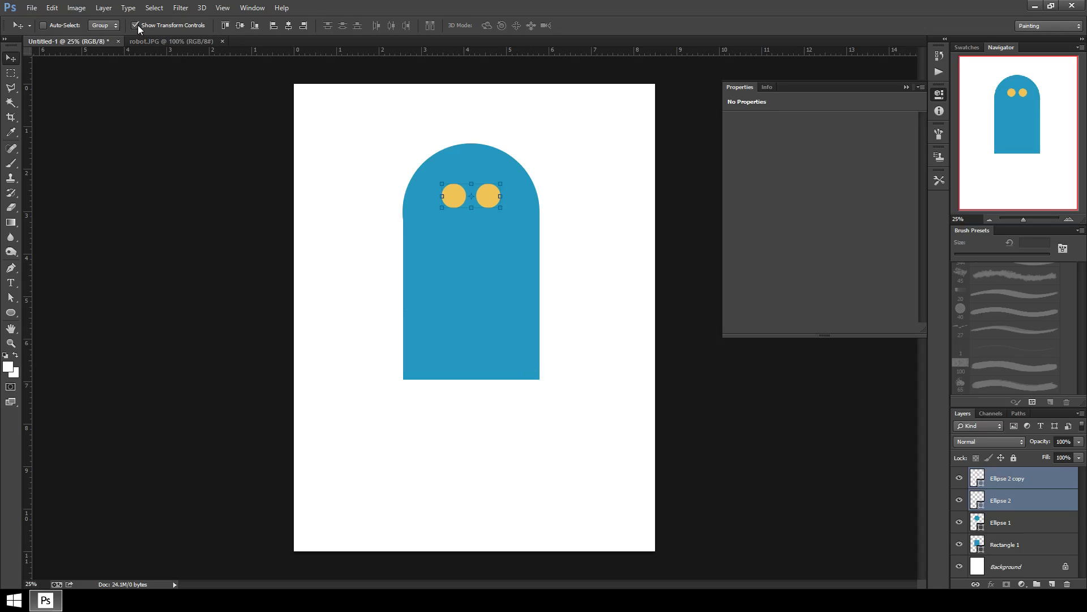
pyautogui.click(1000, 500)
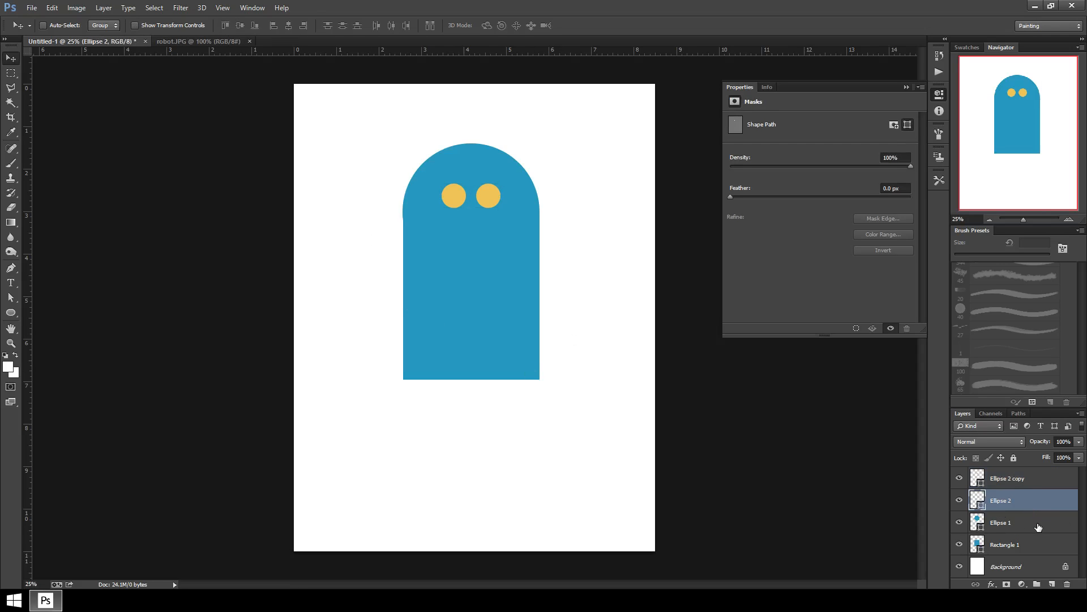
pyautogui.click(1007, 545)
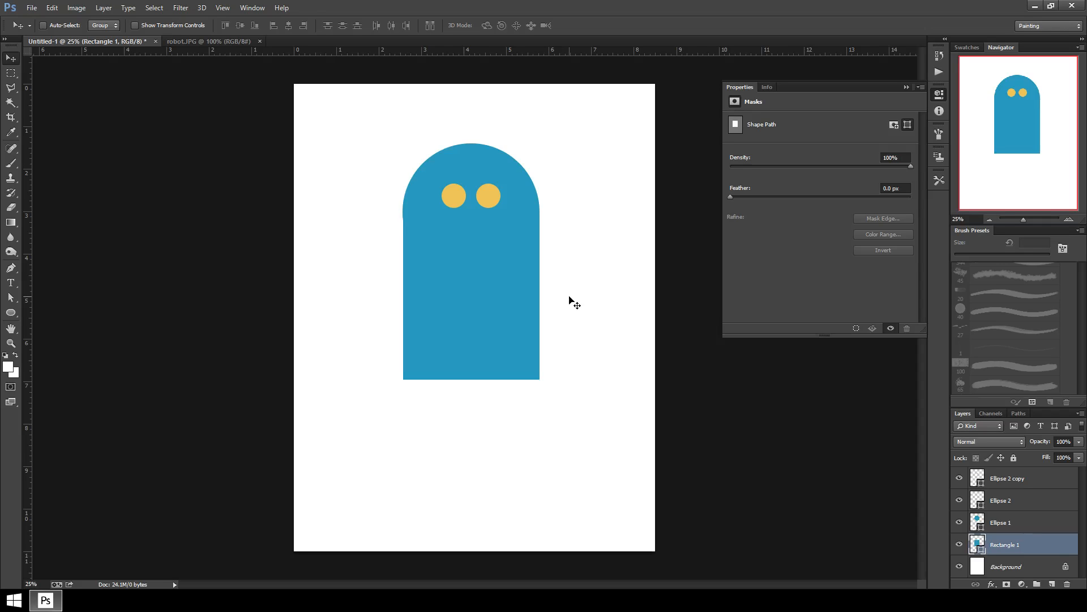
pyautogui.click(208, 41)
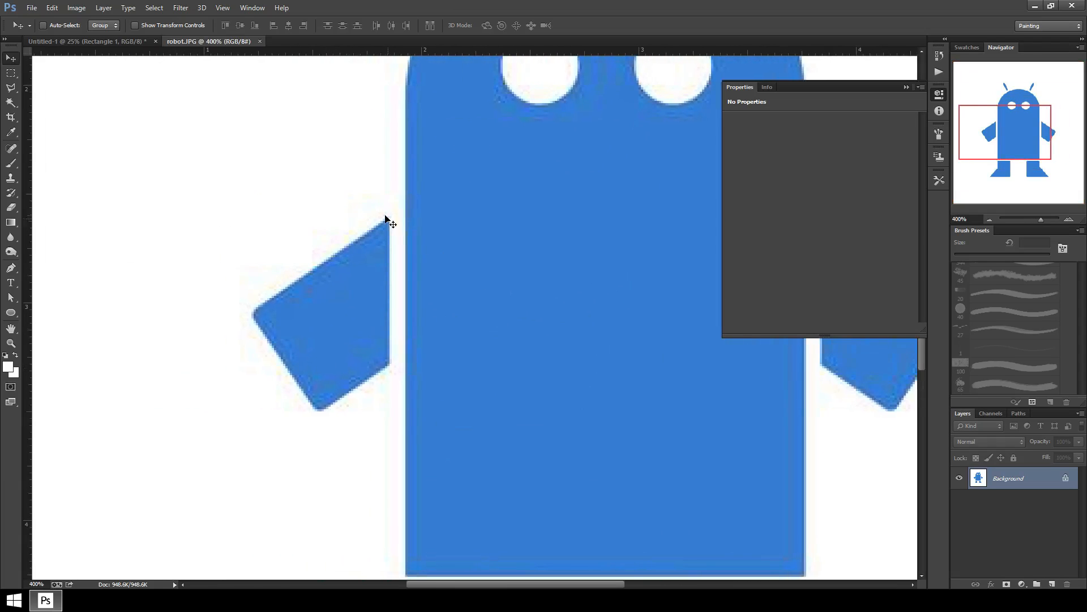
pyautogui.moveTo(413, 347)
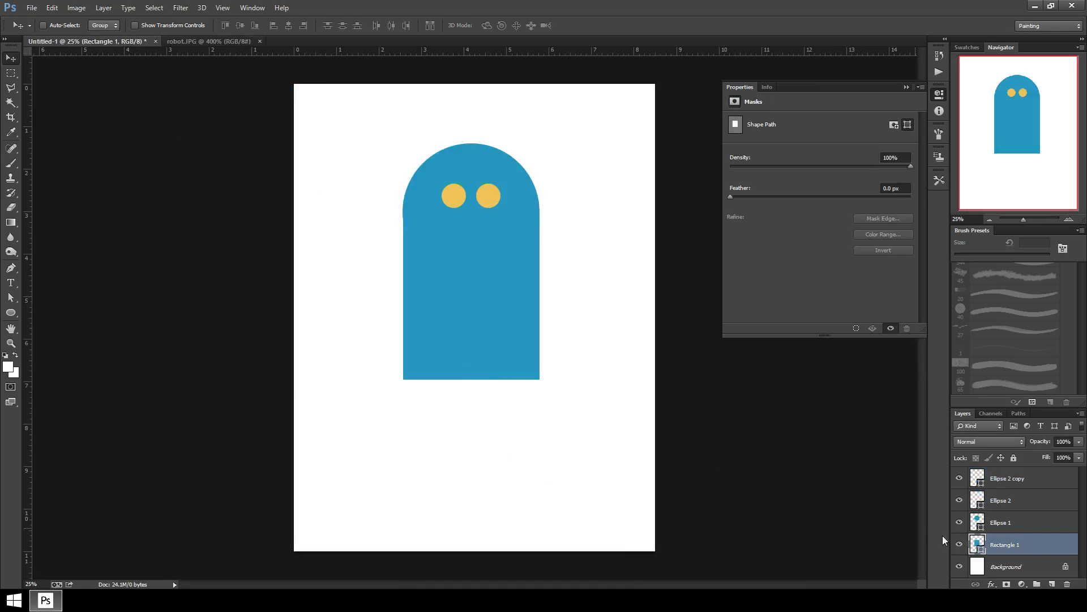
pyautogui.click(1052, 584)
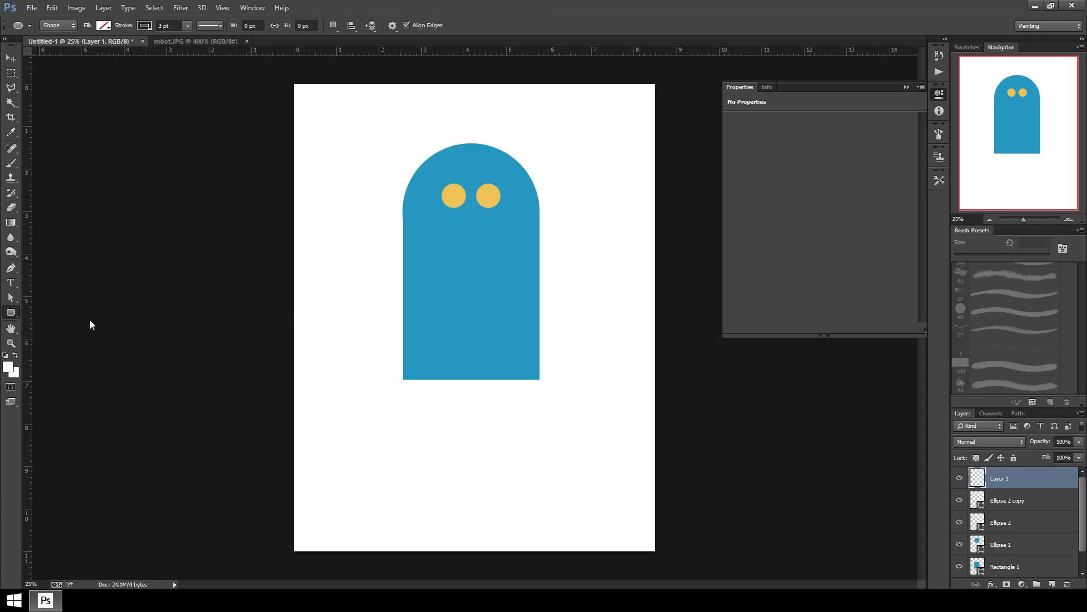
# Step: Draw a small rounded rectangle left of the body and give it a solid light-blue fill
pyautogui.moveTo(325, 267); pyautogui.dragTo(370, 319)
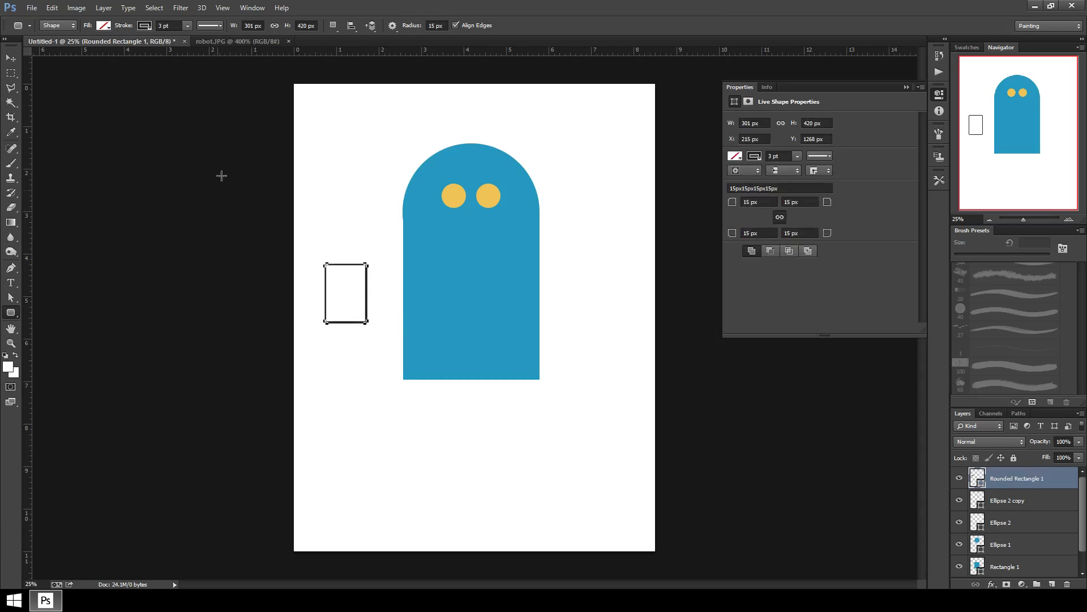
pyautogui.click(103, 26)
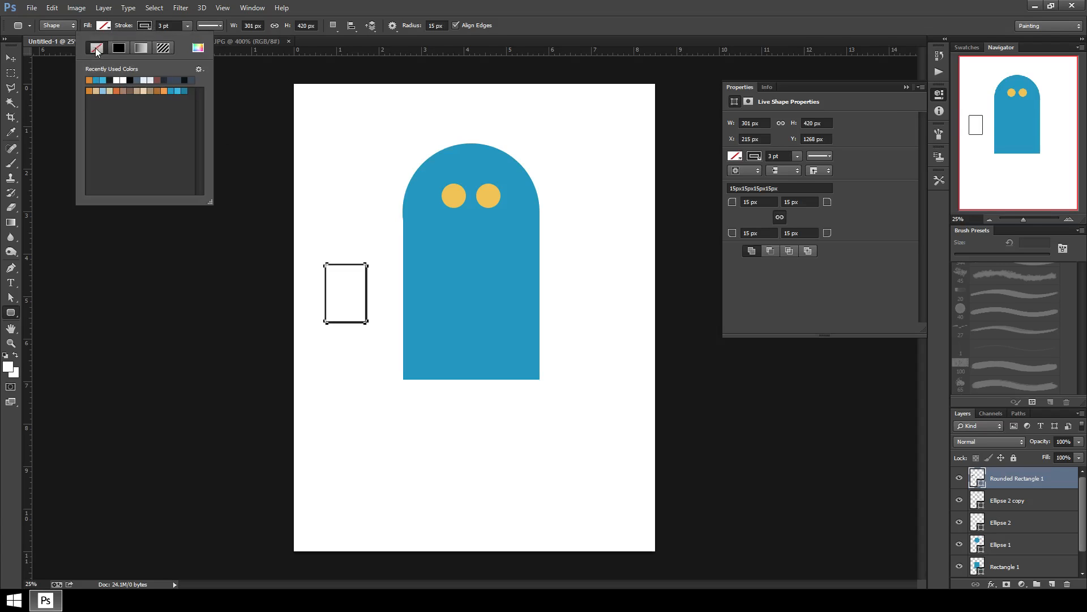
pyautogui.click(56, 79)
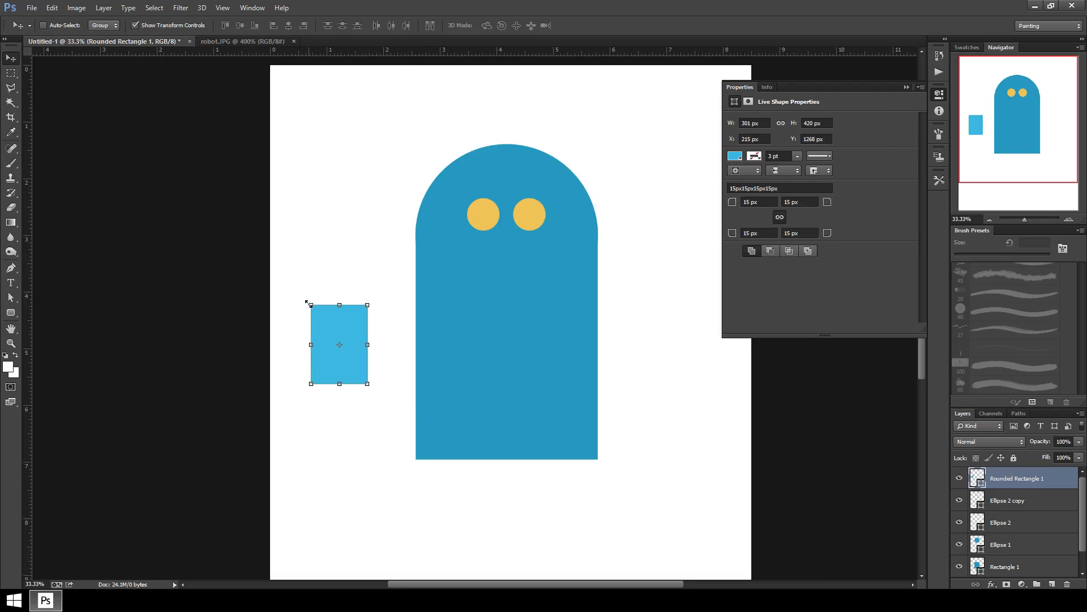
pyautogui.moveTo(367, 323)
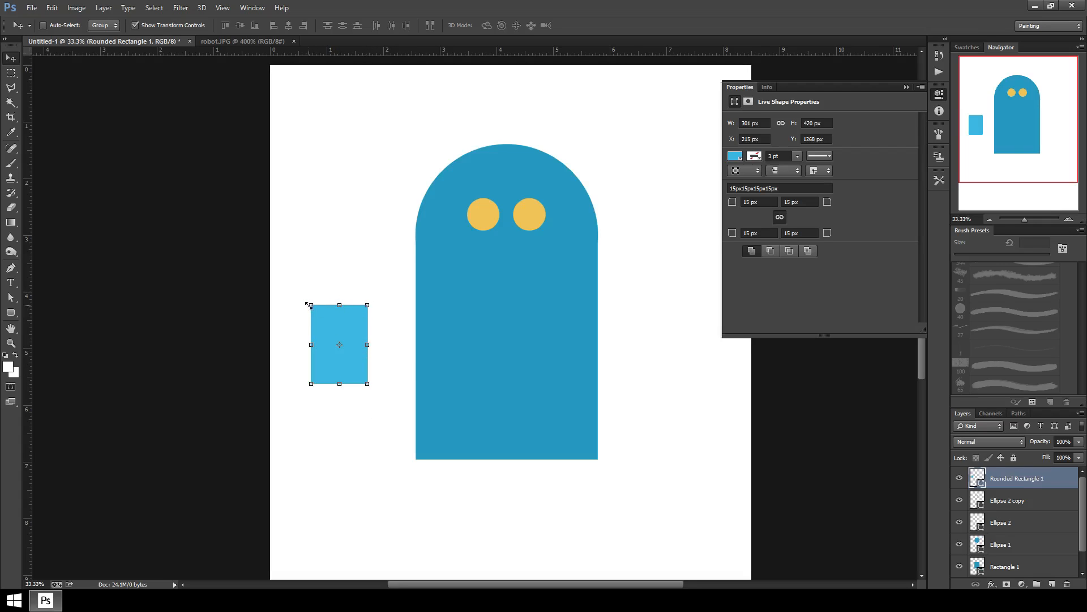
pyautogui.moveTo(367, 384)
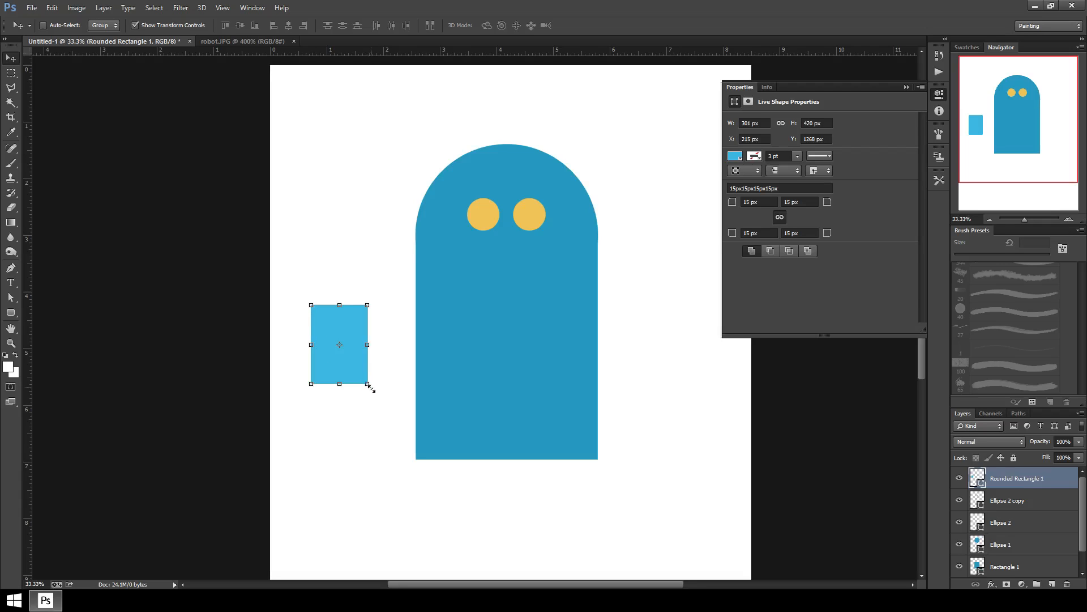
pyautogui.moveTo(372, 394)
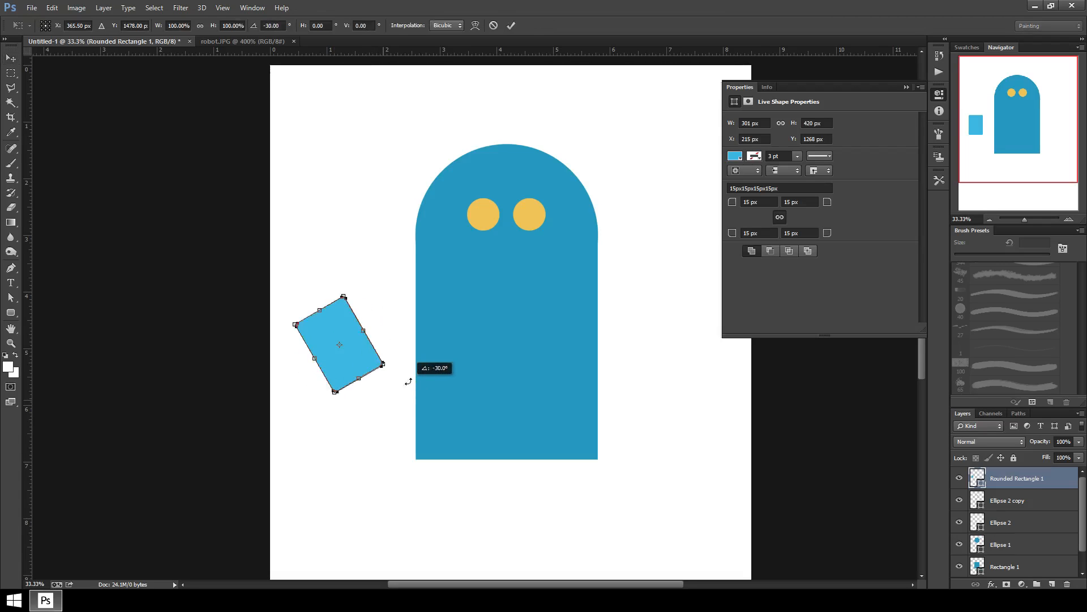
# Step: Rotate the arm rectangle to about 45° and move it onto the body's left side
pyautogui.moveTo(338, 298); pyautogui.dragTo(343, 390)
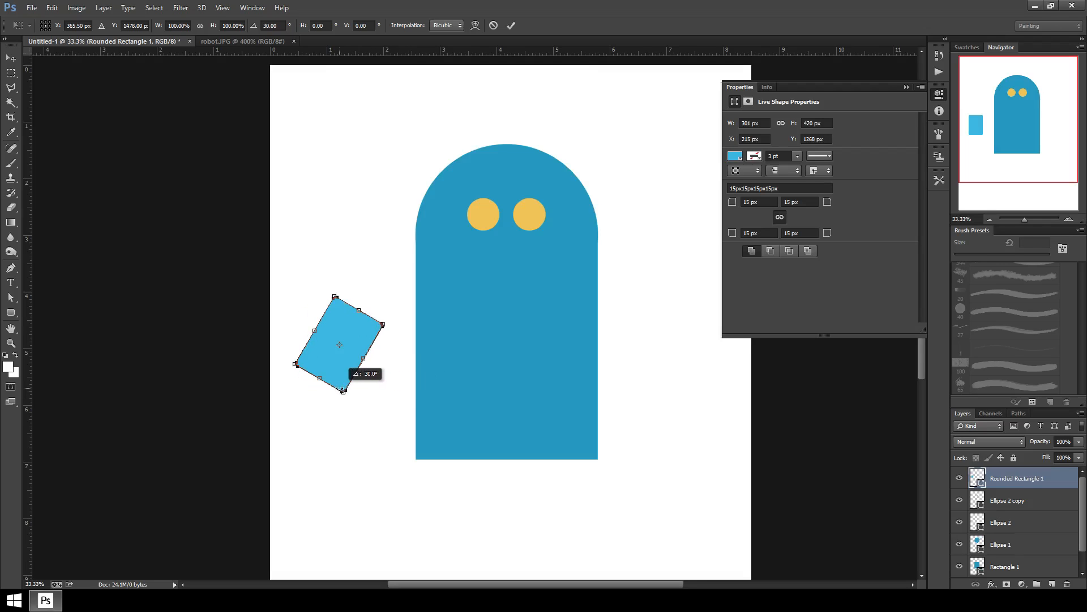
pyautogui.moveTo(343, 389); pyautogui.dragTo(351, 405)
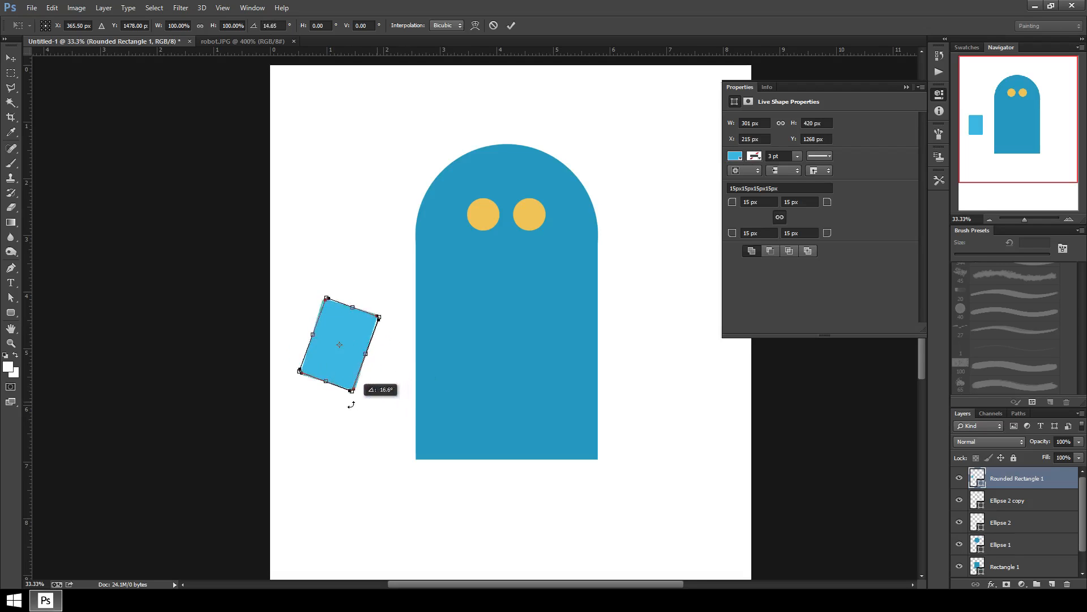
pyautogui.moveTo(351, 404); pyautogui.dragTo(380, 399)
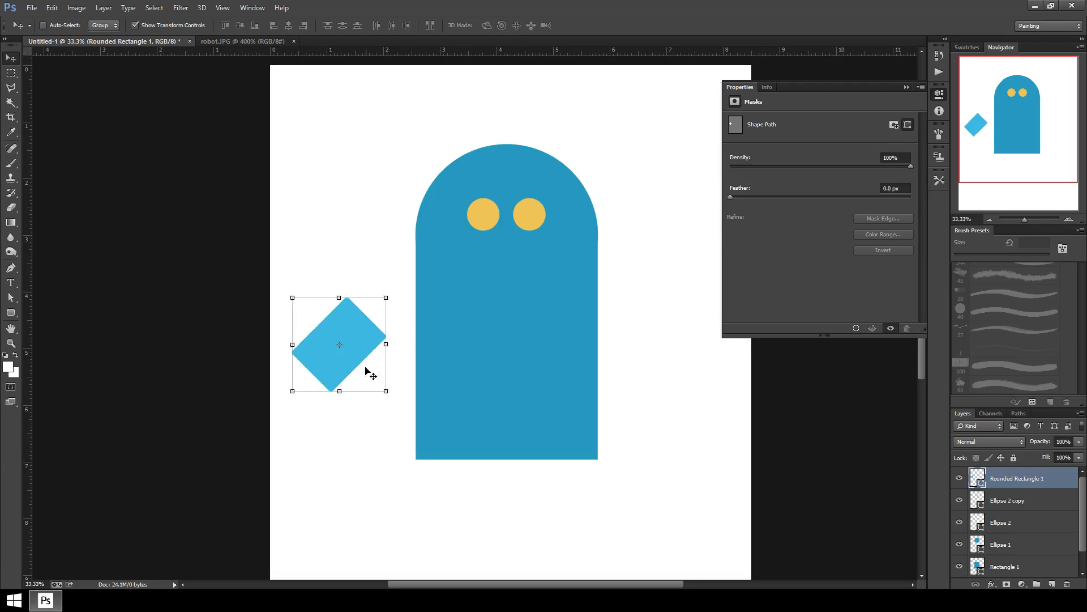
pyautogui.moveTo(338, 345); pyautogui.dragTo(395, 330)
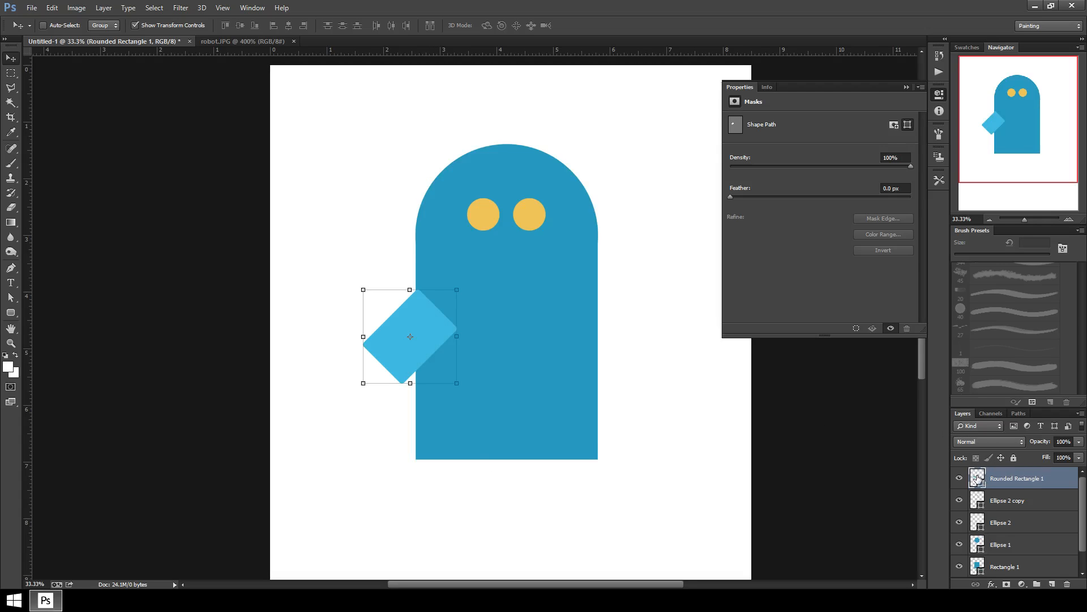
pyautogui.moveTo(977, 477)
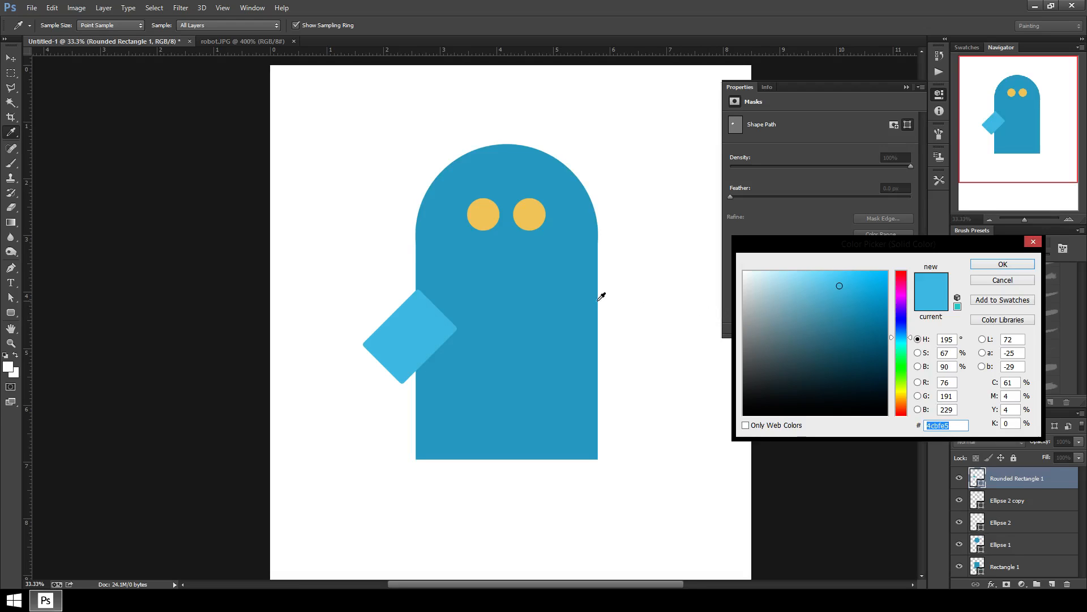
pyautogui.moveTo(532, 291)
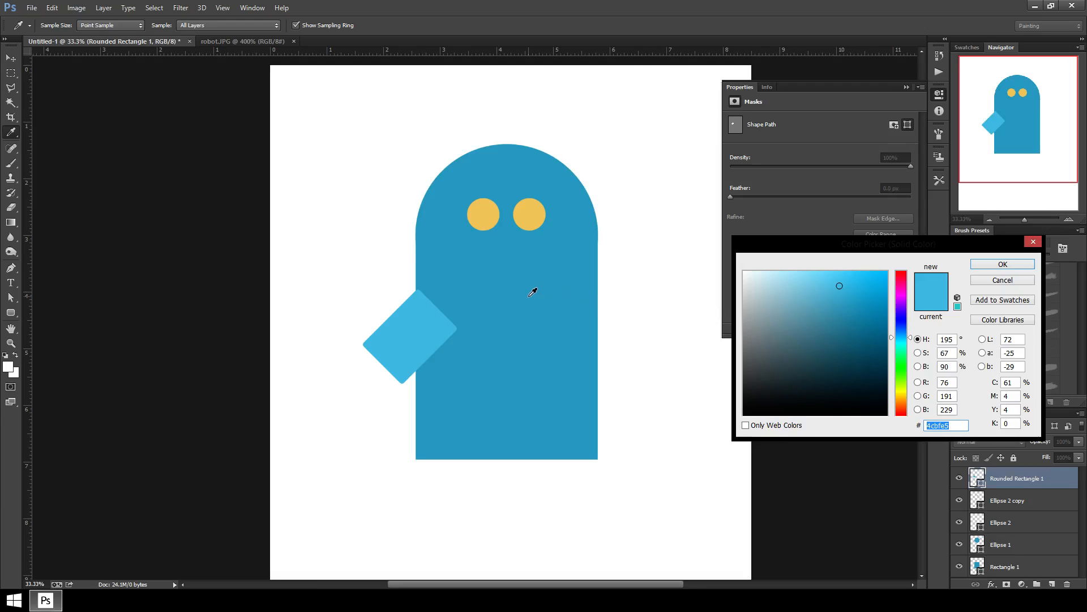
pyautogui.moveTo(527, 294)
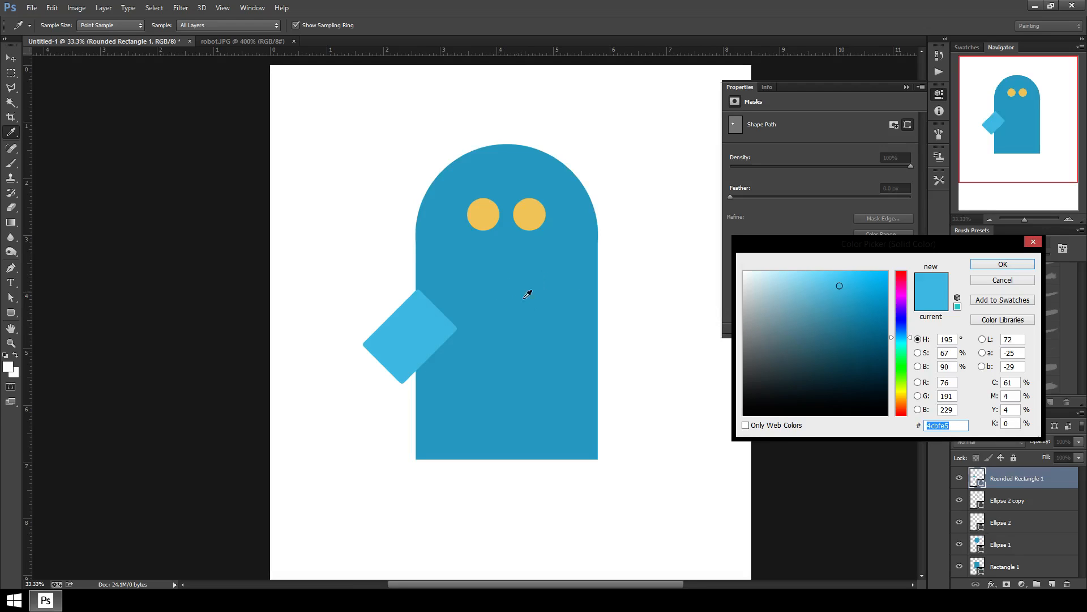
pyautogui.moveTo(425, 240)
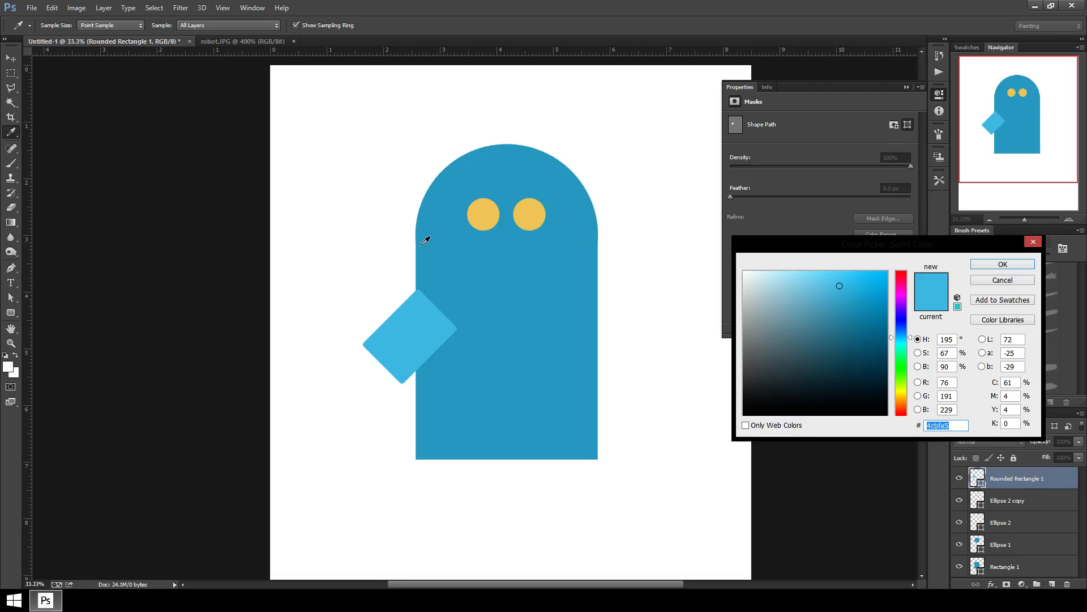
pyautogui.moveTo(524, 291)
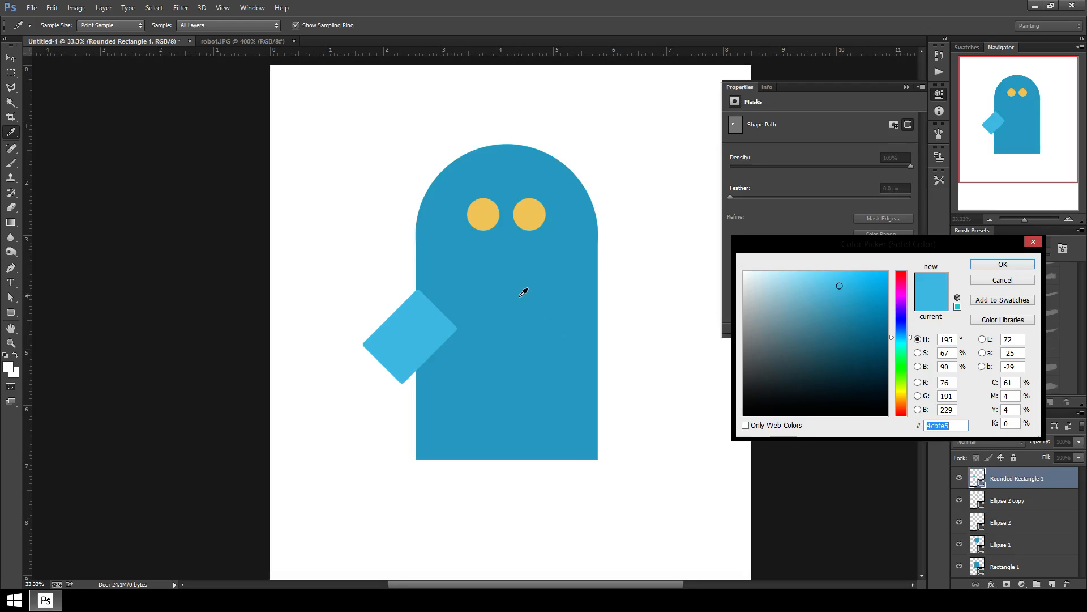
pyautogui.moveTo(514, 285)
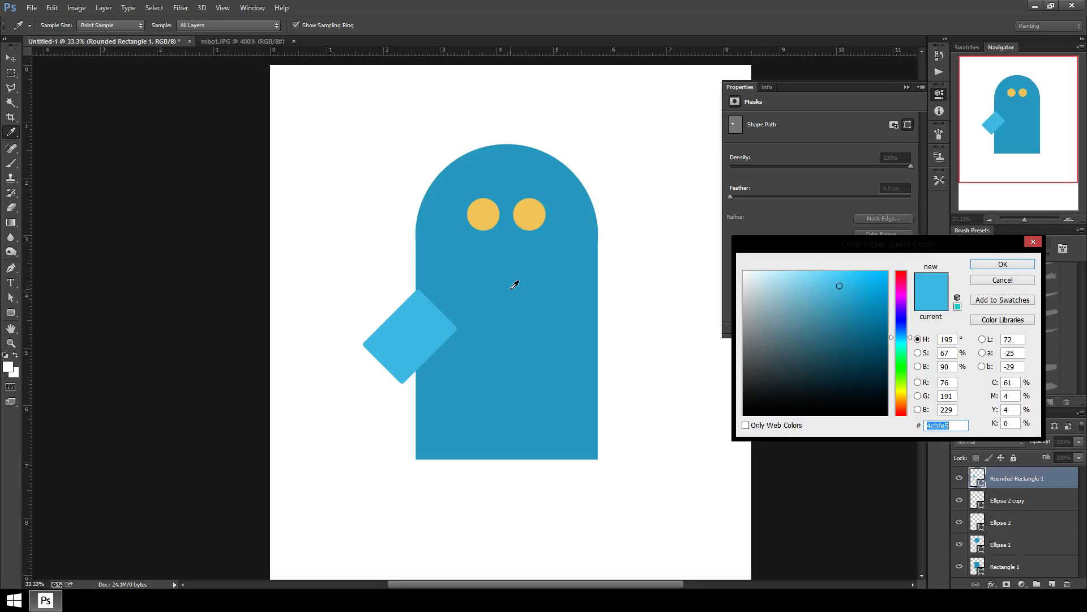
# Step: Recolour the arm by sampling the body's blue in the Color Picker
pyautogui.click(848, 303)
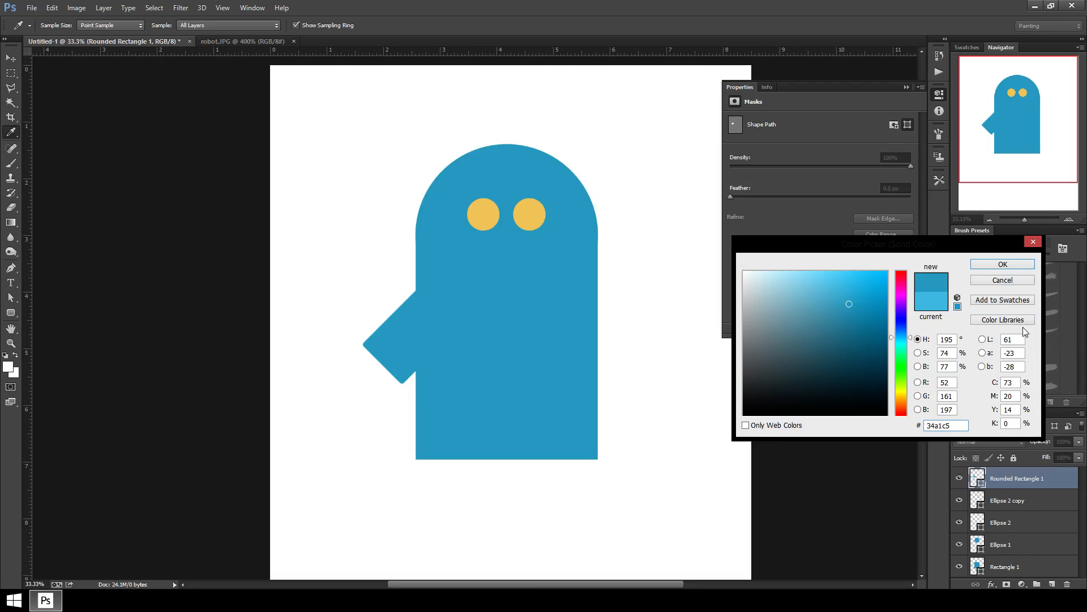
pyautogui.click(1002, 264)
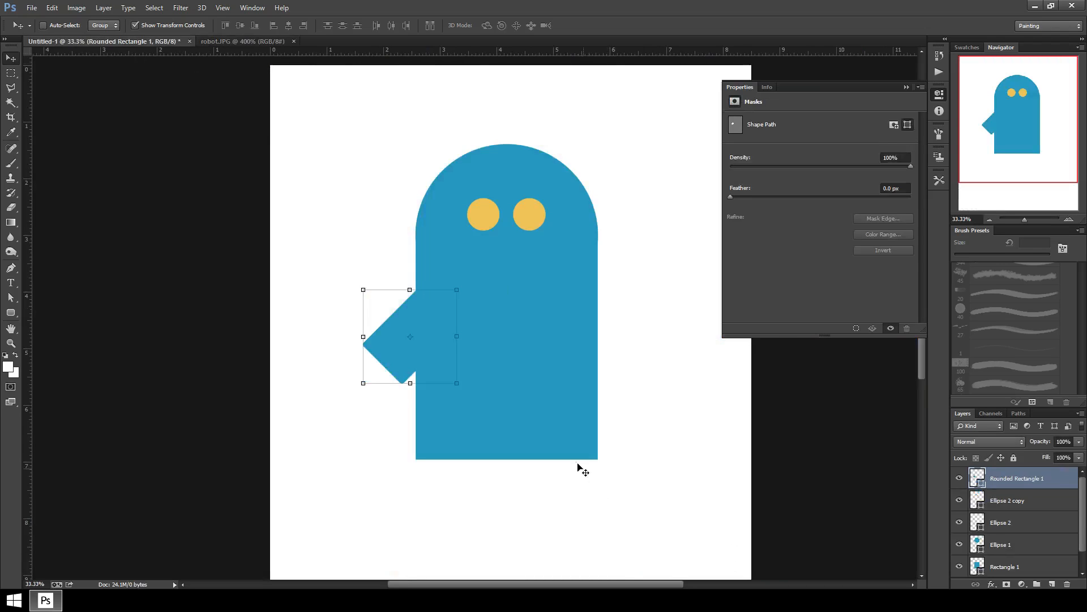
pyautogui.moveTo(581, 314)
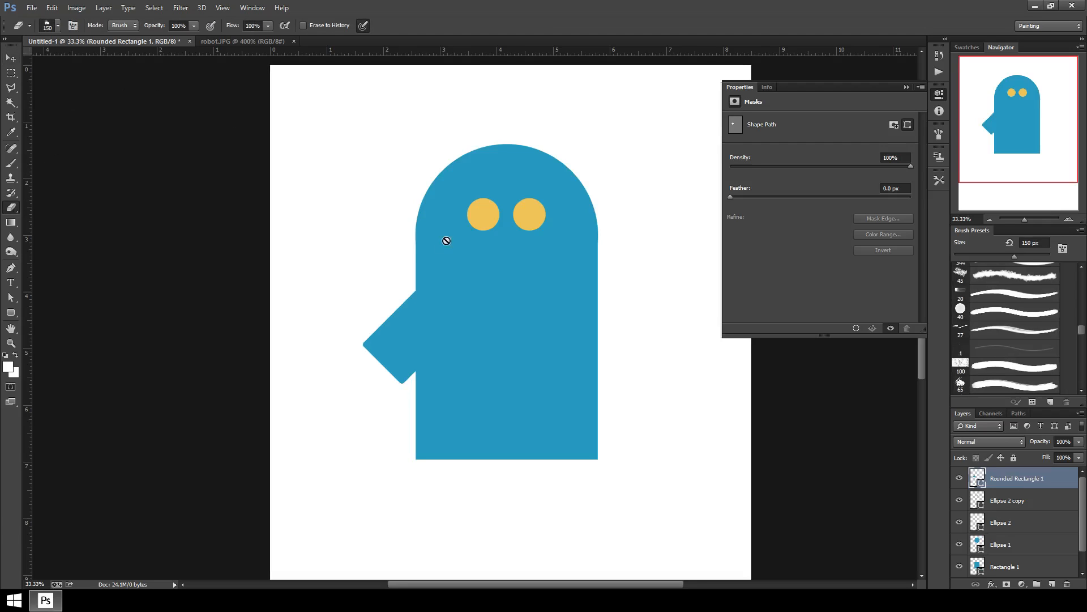
pyautogui.moveTo(412, 330)
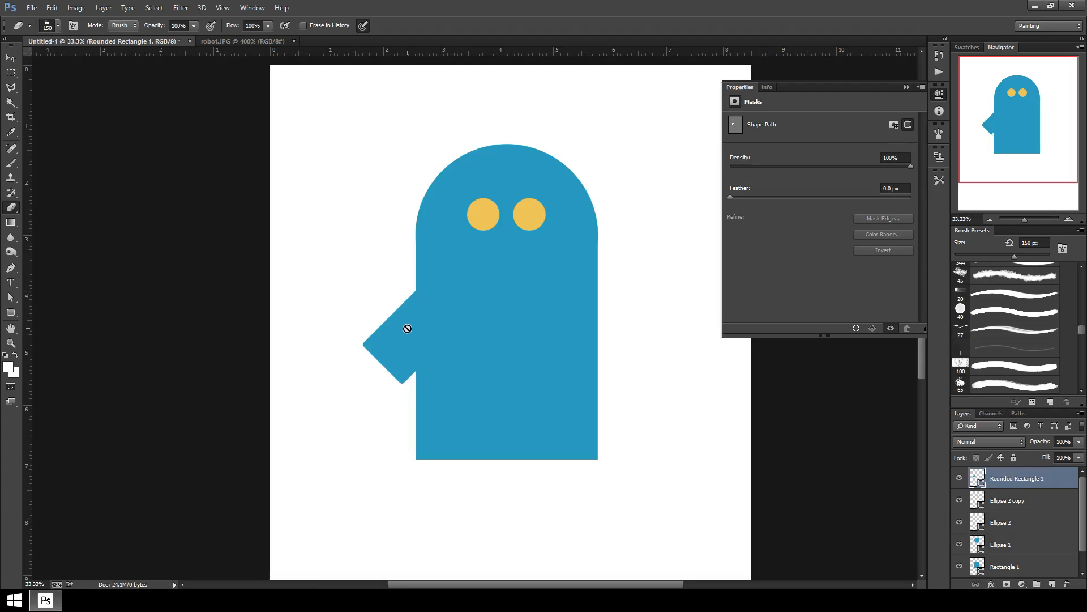
pyautogui.moveTo(431, 358)
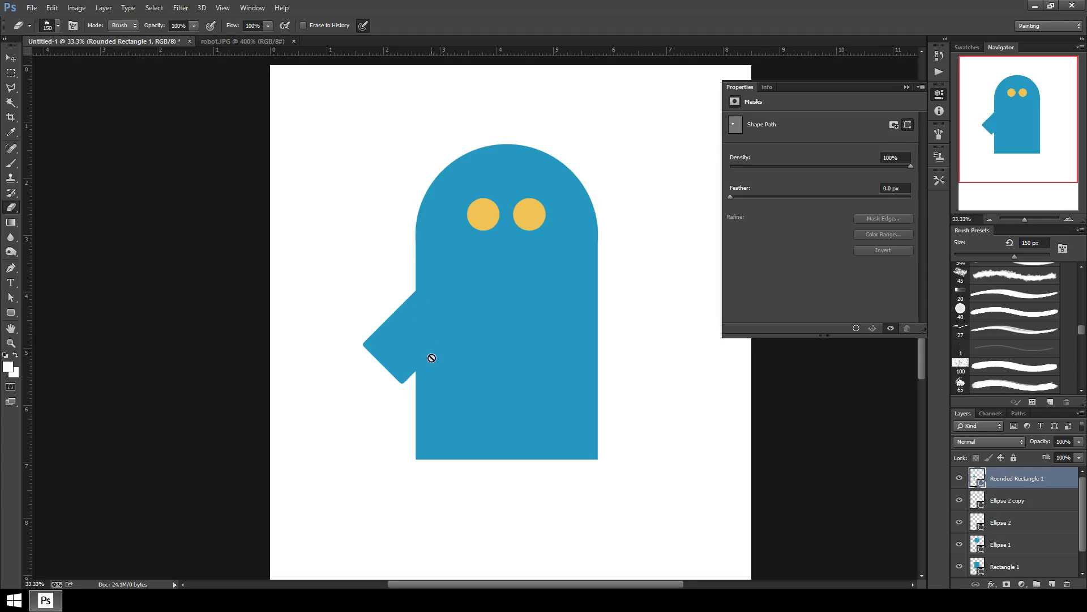
pyautogui.moveTo(405, 347)
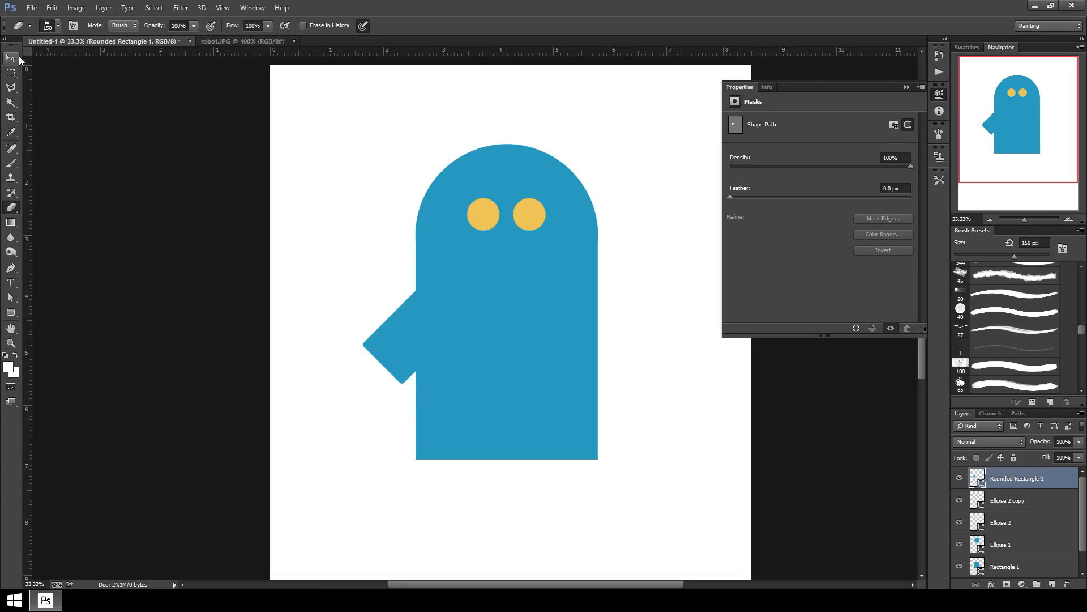
pyautogui.moveTo(579, 348)
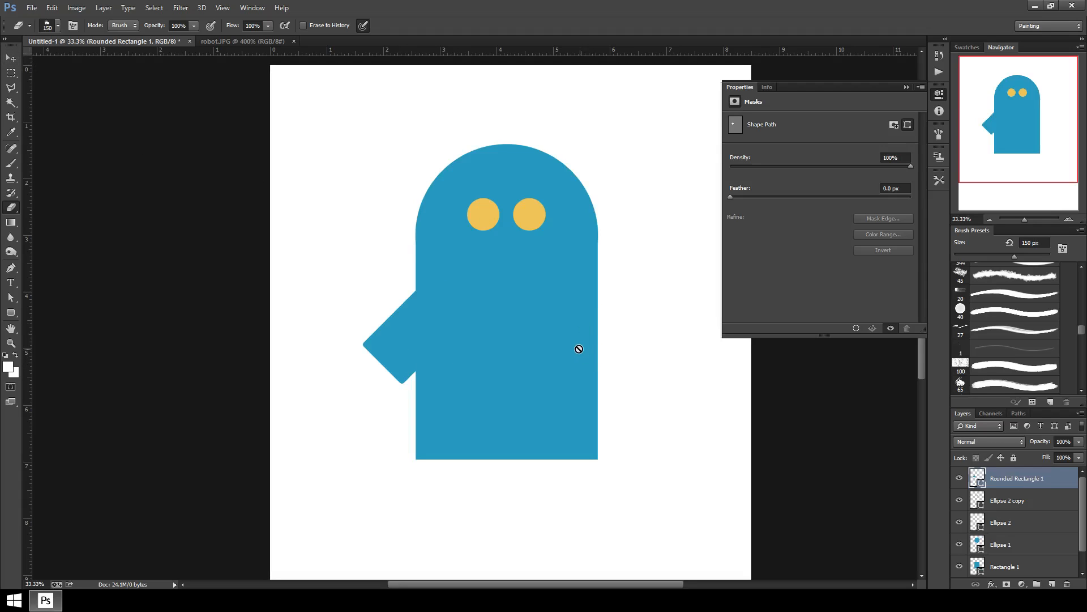
pyautogui.moveTo(581, 350)
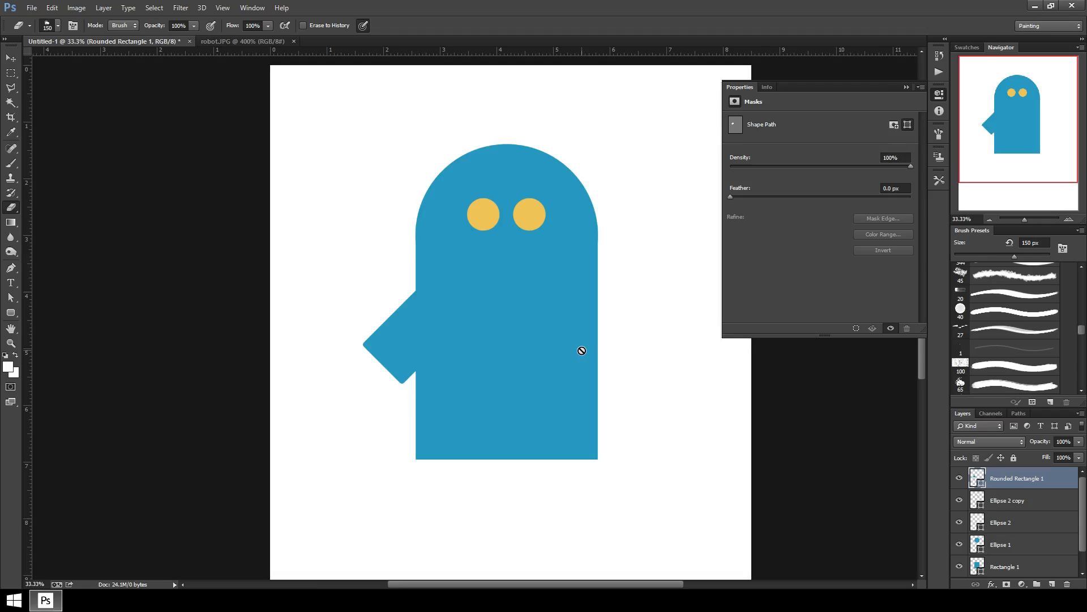
pyautogui.moveTo(388, 366)
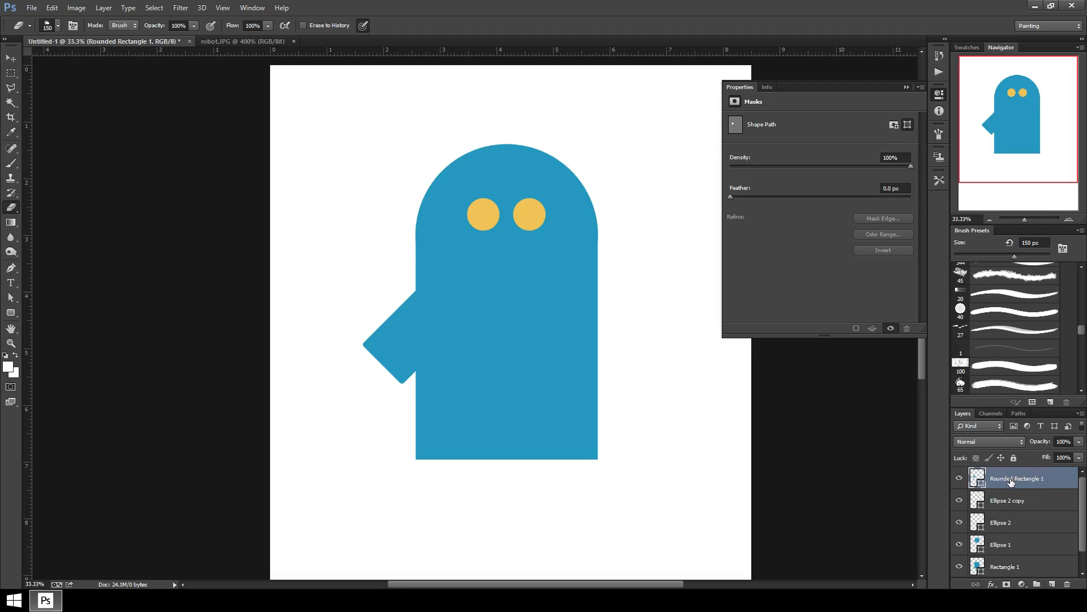
pyautogui.moveTo(1013, 481)
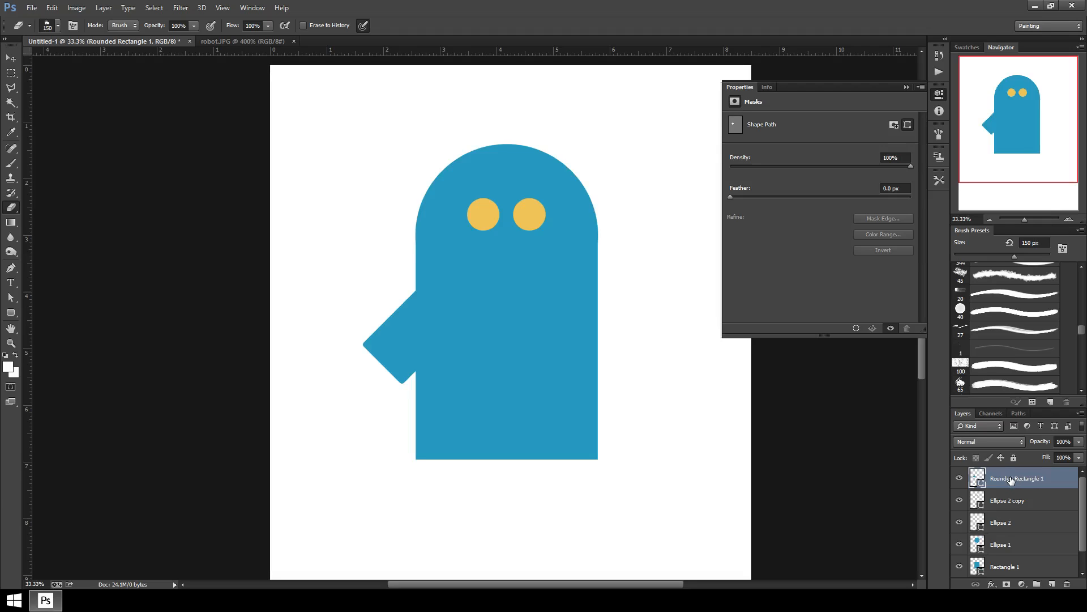
# Step: Rasterize the Rounded Rectangle 1 arm layer into a pixel layer
pyautogui.rightClick(1019, 478)
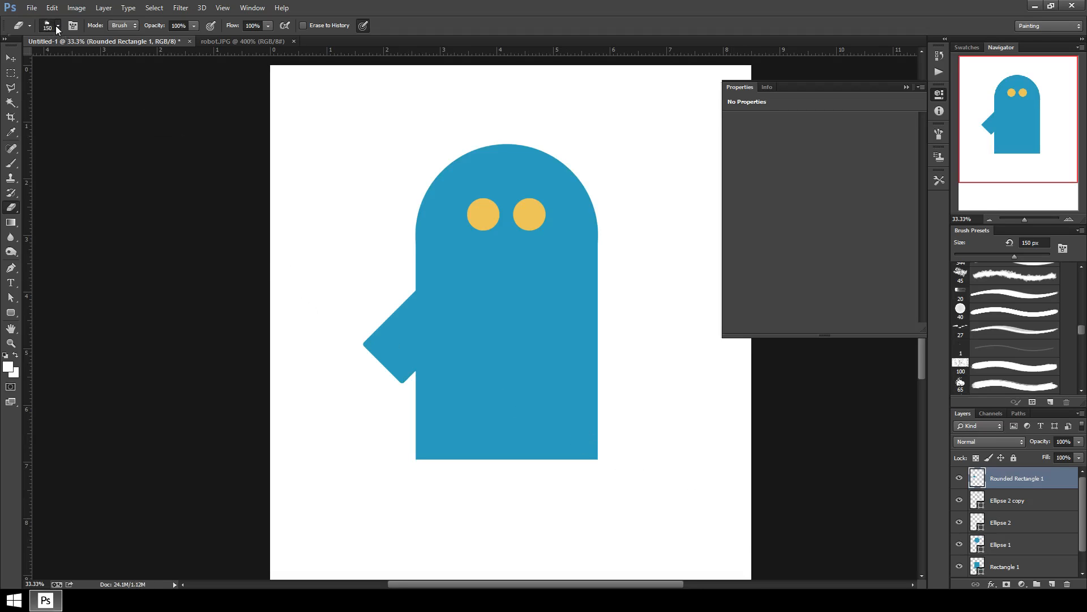
# Step: Choose a hard round eraser tip and rename the arm layer to 'arm'
pyautogui.click(58, 26)
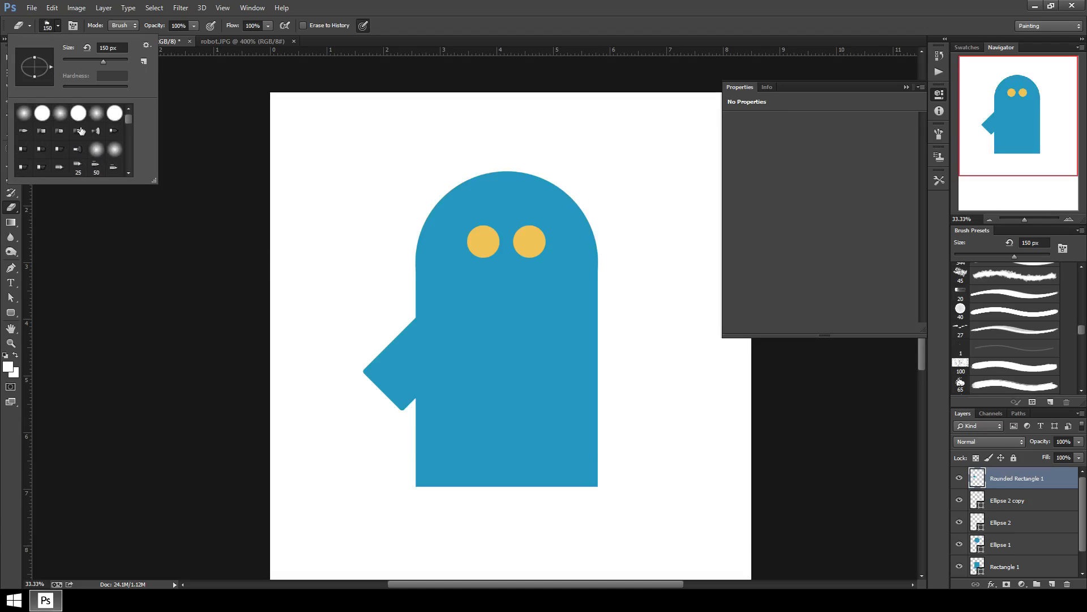
pyautogui.click(41, 113)
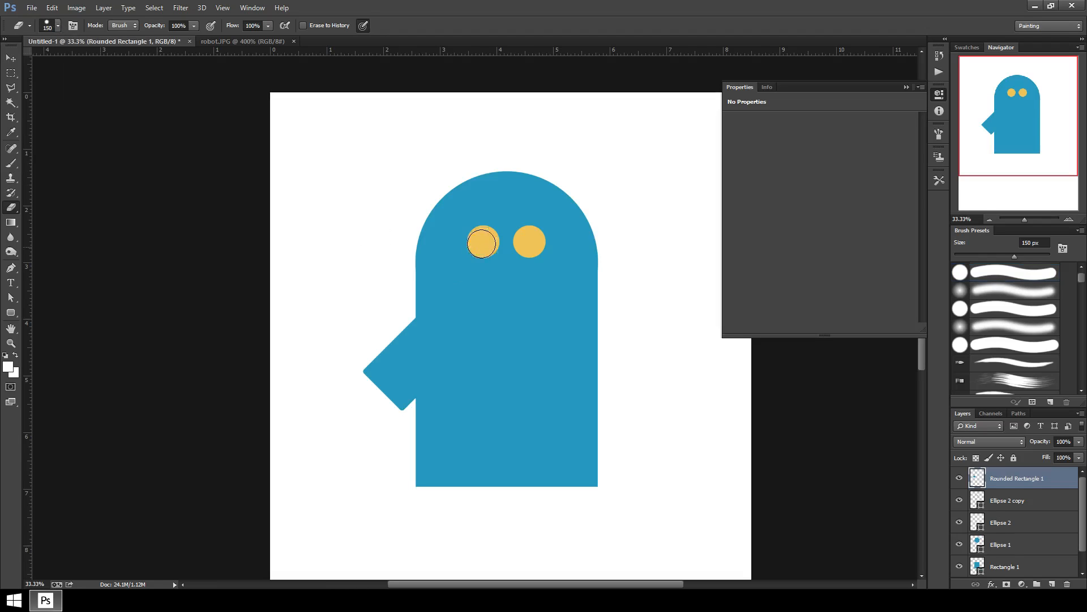
pyautogui.moveTo(333, 169)
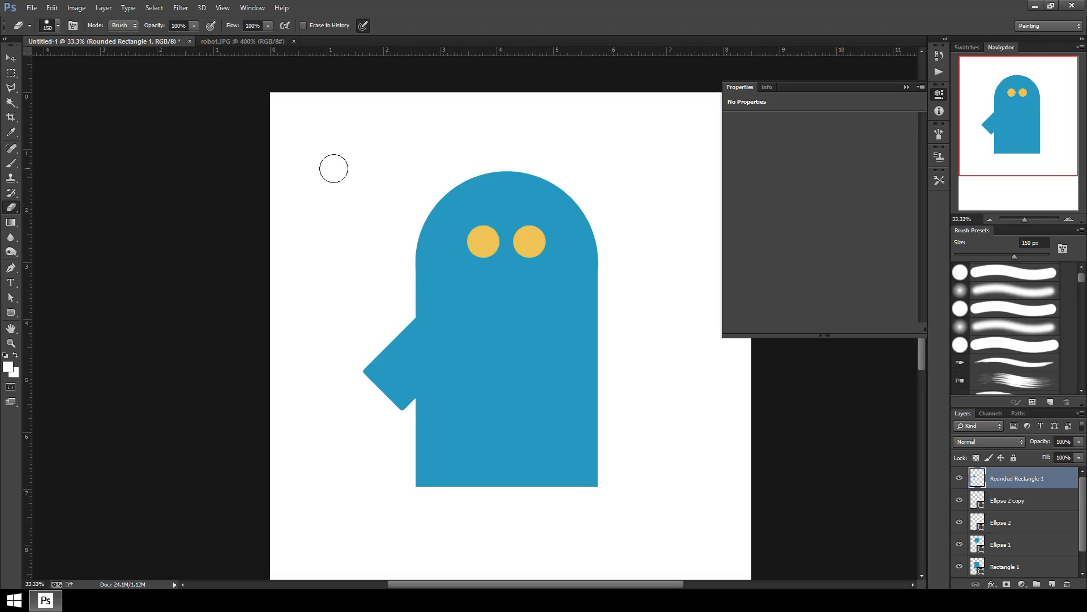
pyautogui.moveTo(427, 318)
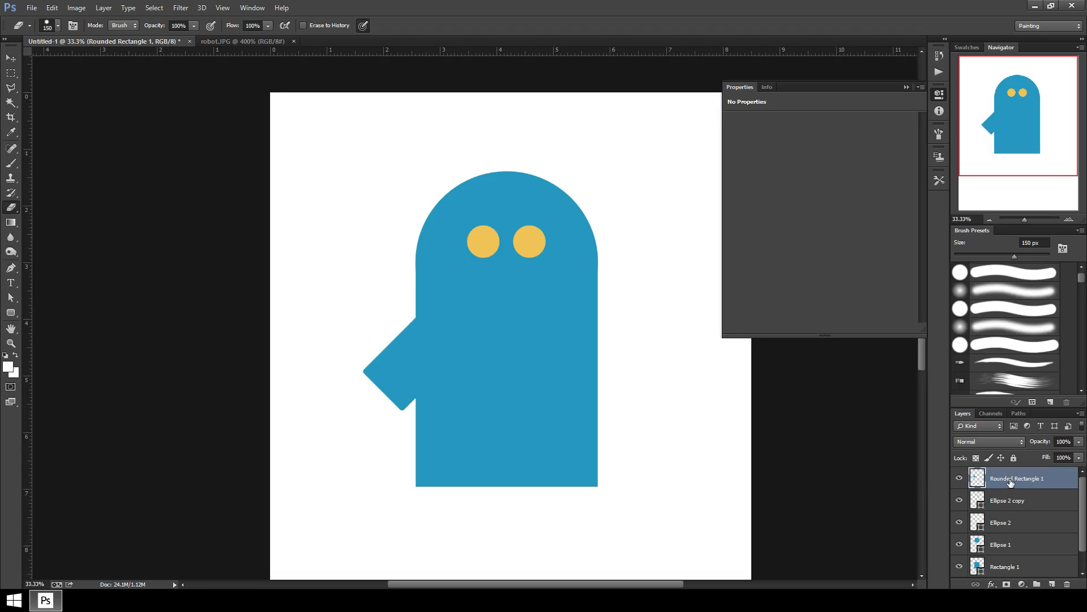
pyautogui.click(1006, 499)
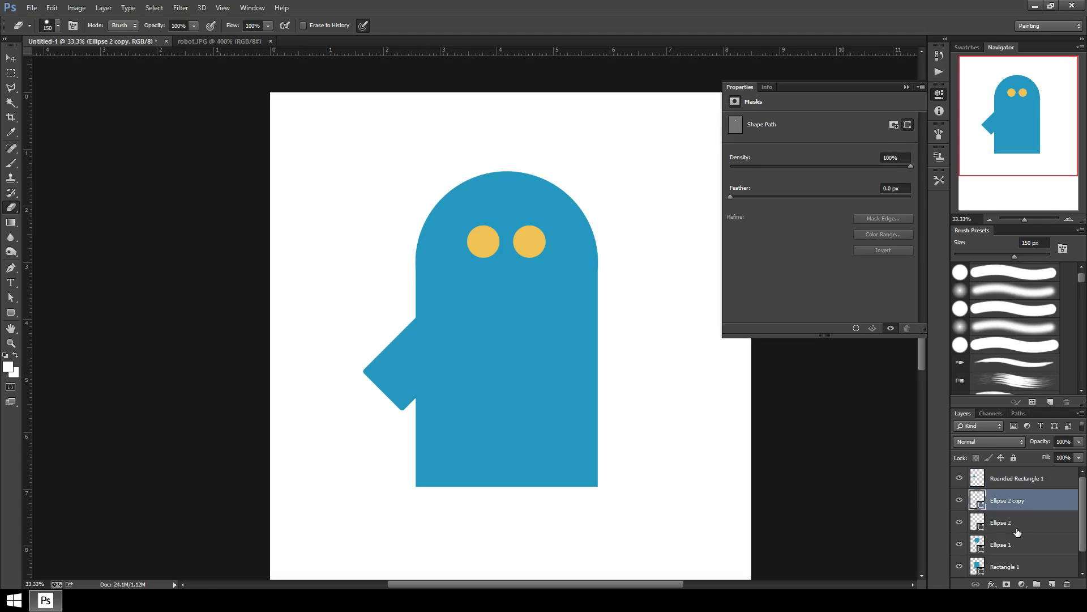
pyautogui.click(1019, 478)
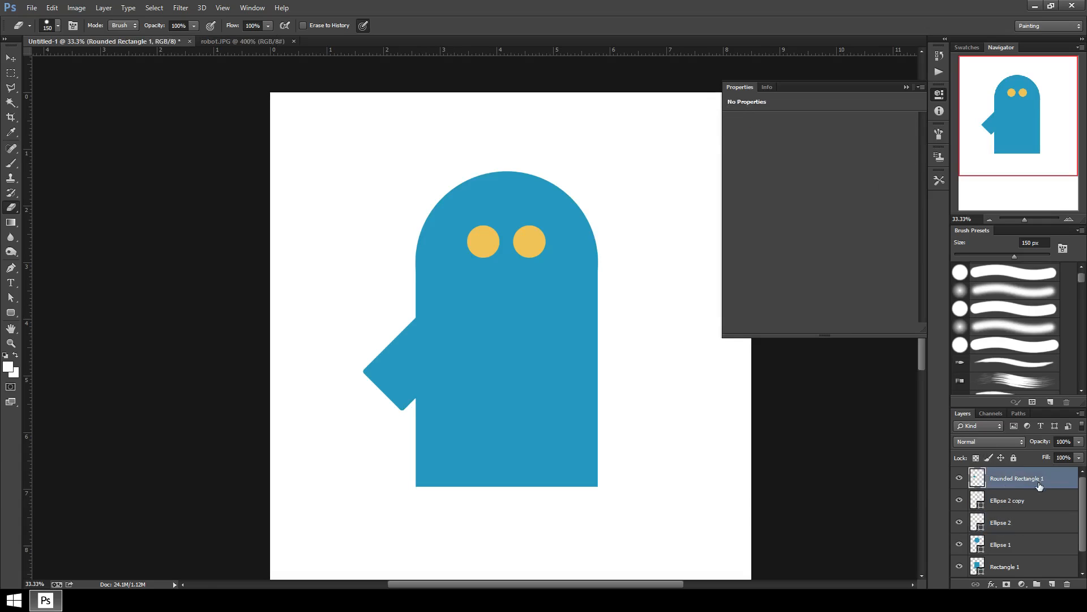
pyautogui.doubleClick(1019, 478)
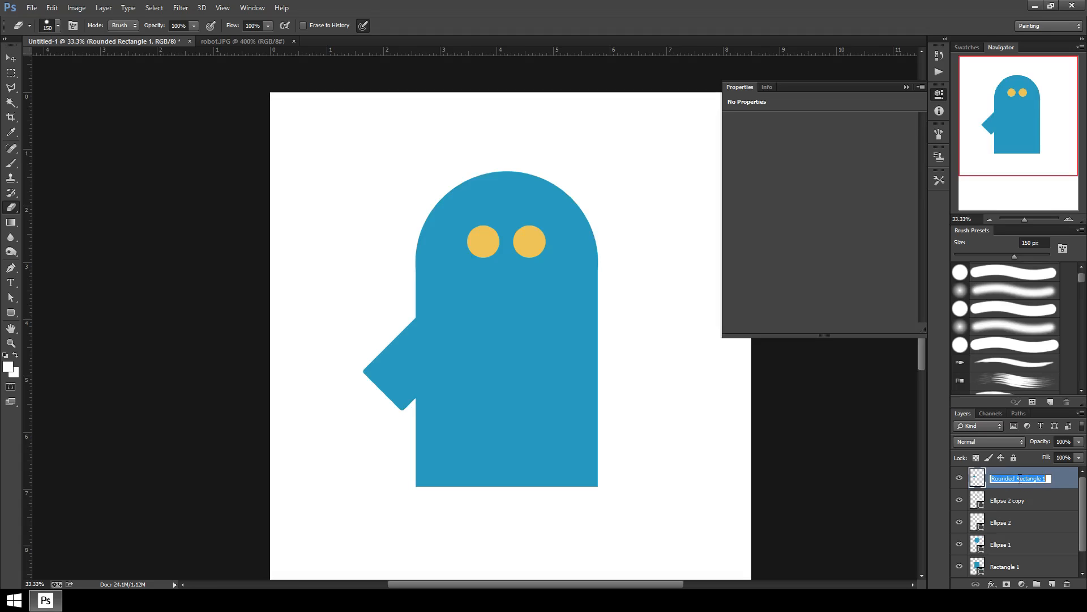
pyautogui.write('arm')
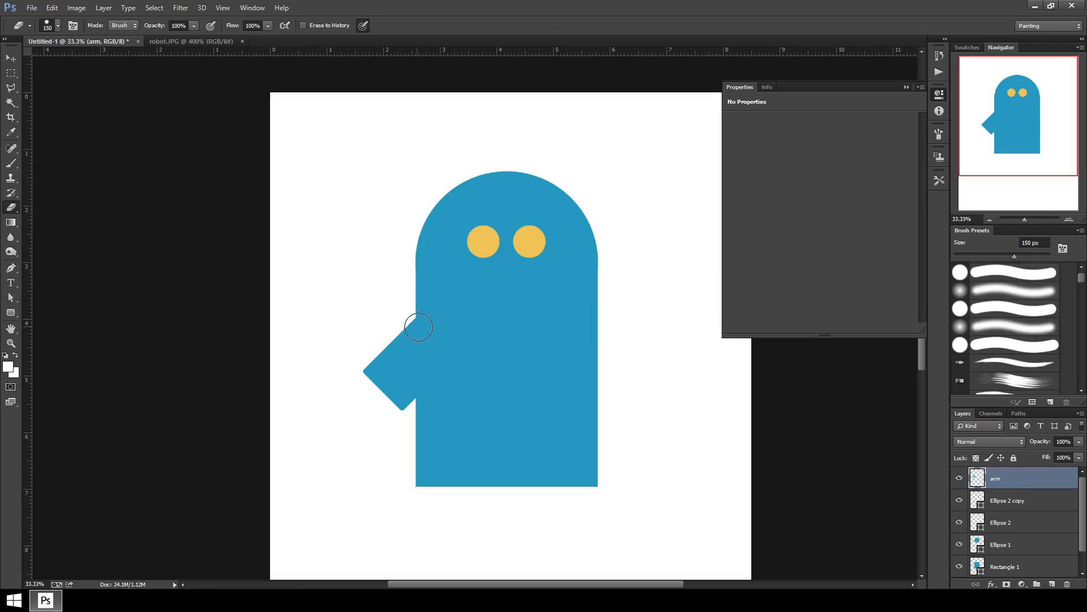
pyautogui.moveTo(423, 330)
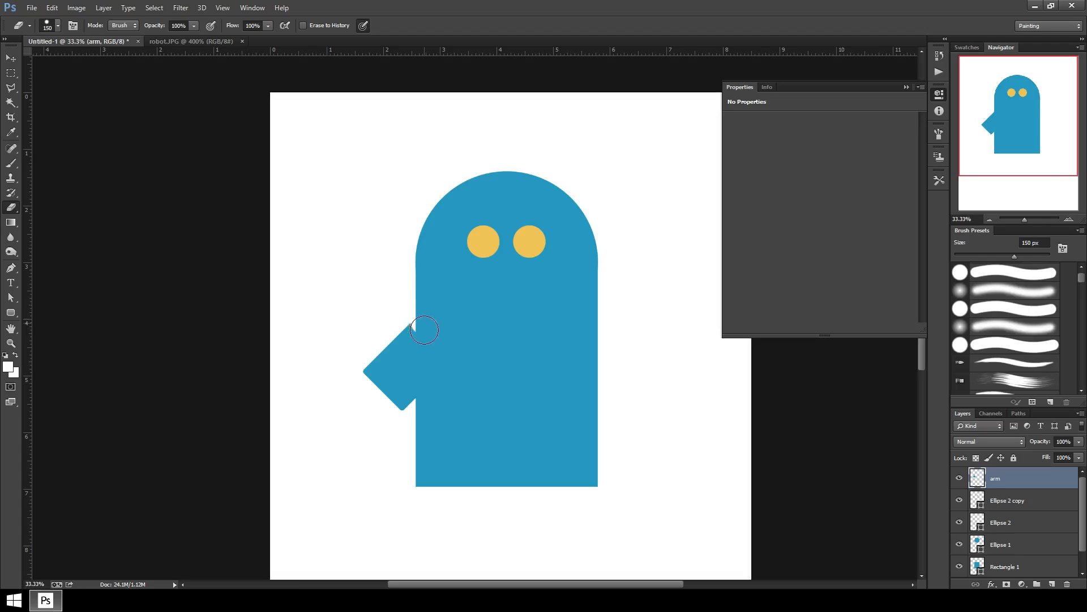
# Step: Erase the arm's inner end beside the body into a triangular stub
pyautogui.moveTo(425, 330); pyautogui.dragTo(425, 413)
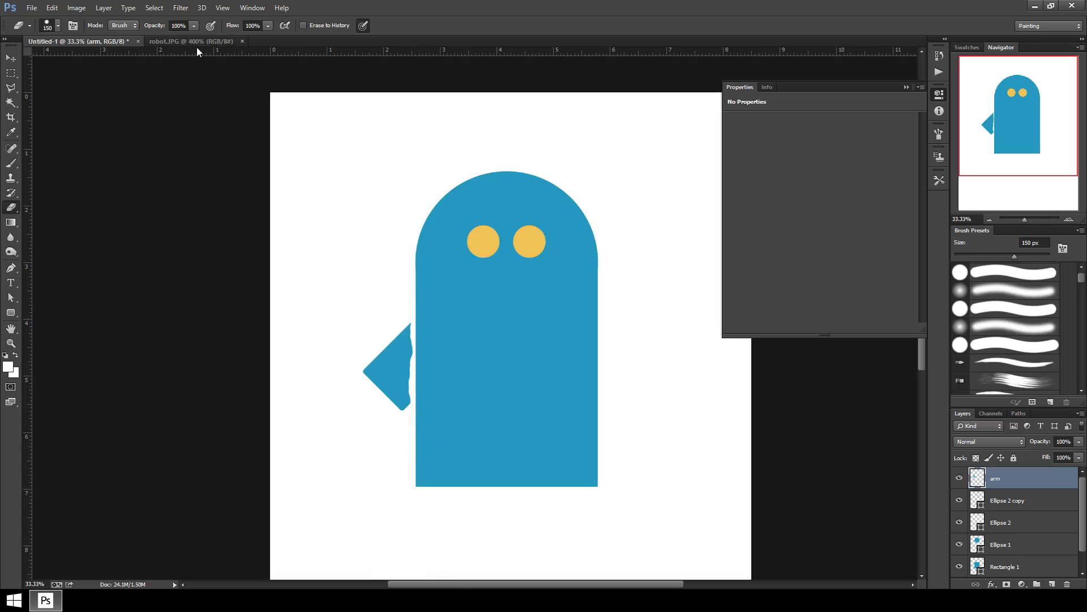
pyautogui.click(187, 41)
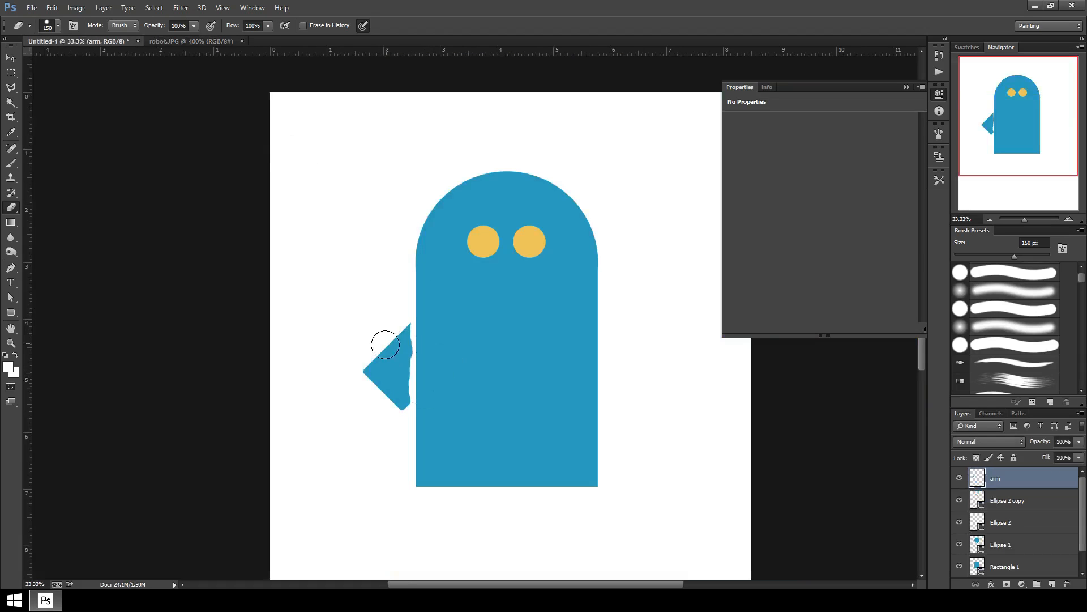
pyautogui.moveTo(498, 398)
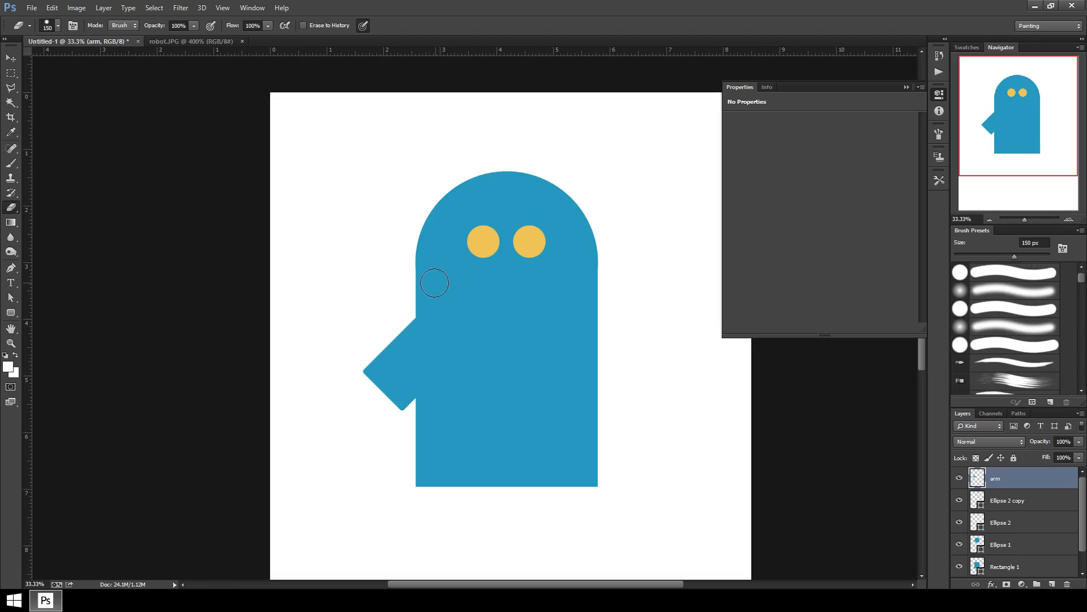
pyautogui.moveTo(444, 212)
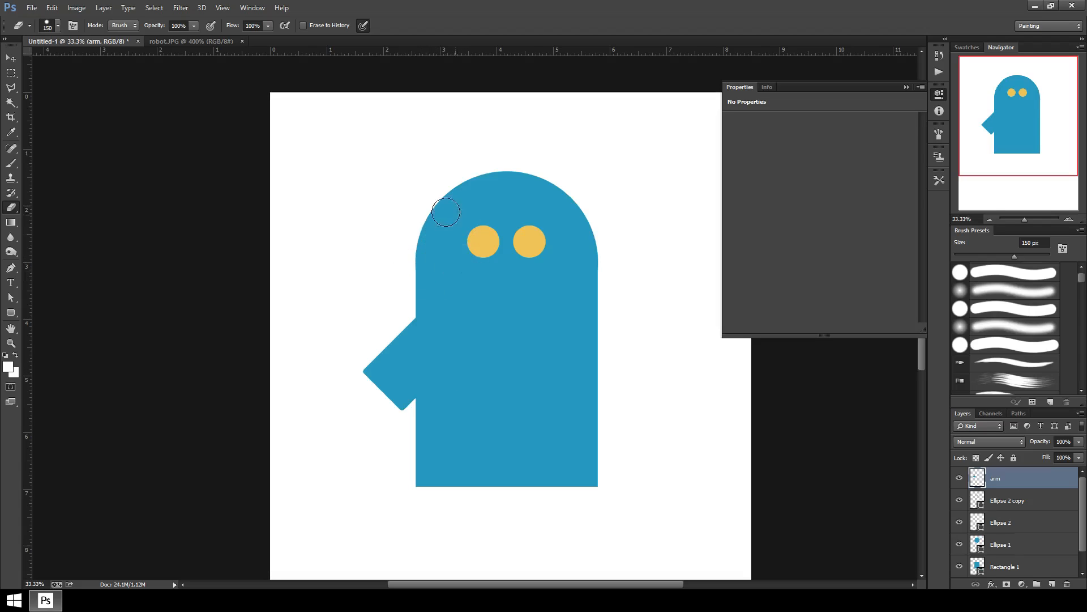
pyautogui.moveTo(370, 224)
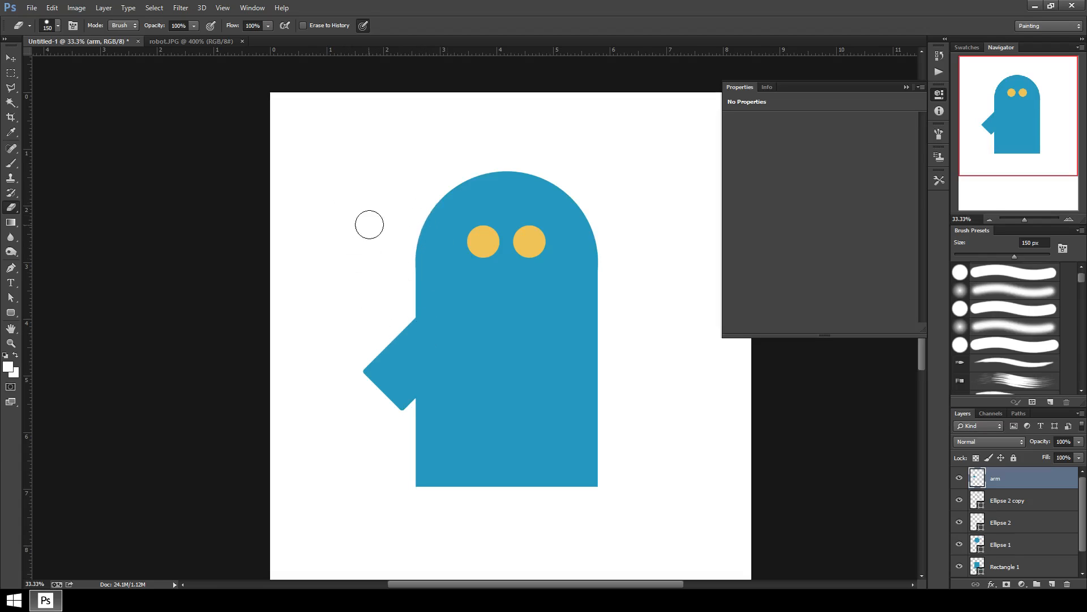
pyautogui.moveTo(421, 278)
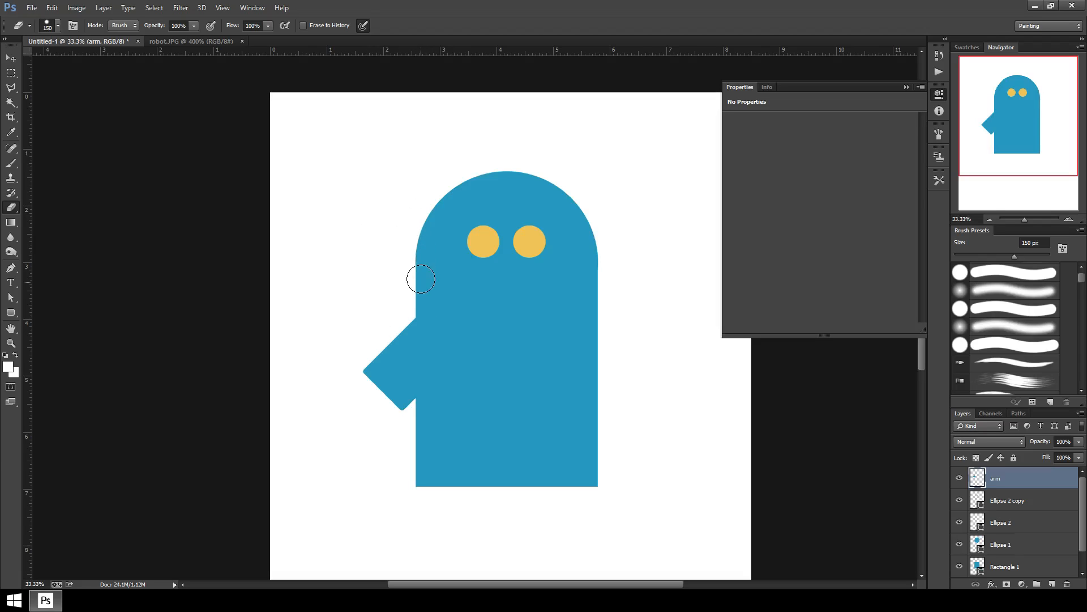
pyautogui.moveTo(413, 257)
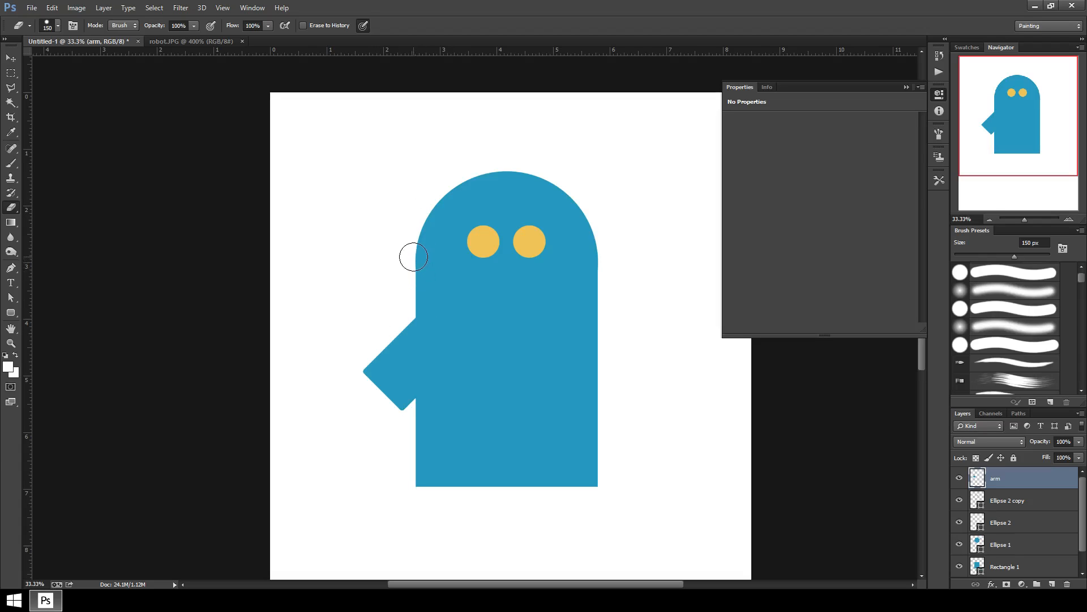
pyautogui.moveTo(414, 289)
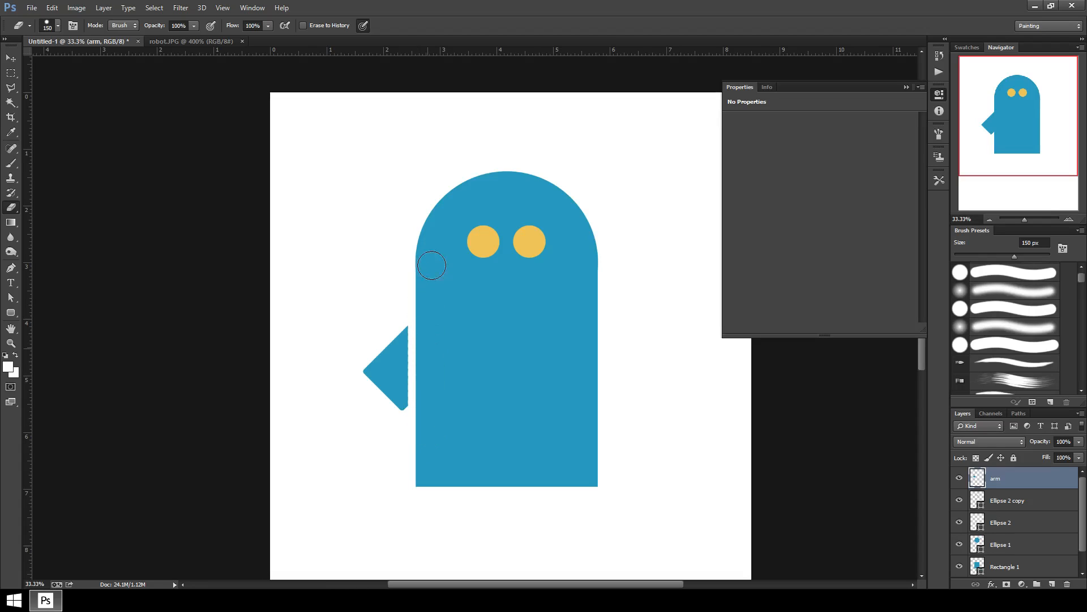
pyautogui.moveTo(411, 392)
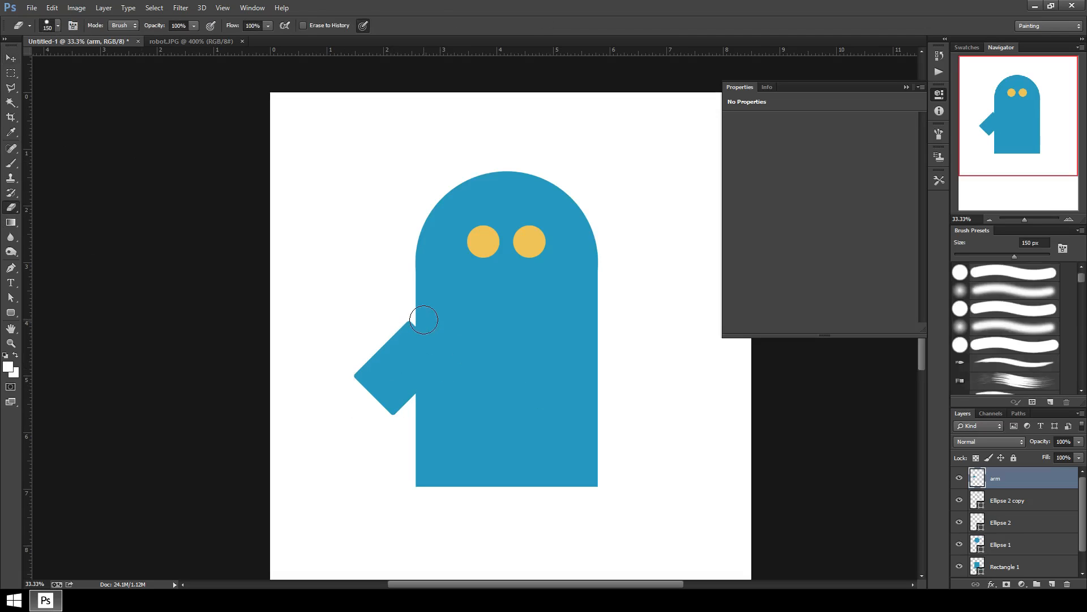
# Step: Erase the arm's inner end cleanly, leaving a straight-edged triangle with a gap beside the body
pyautogui.moveTo(422, 319); pyautogui.dragTo(404, 359)
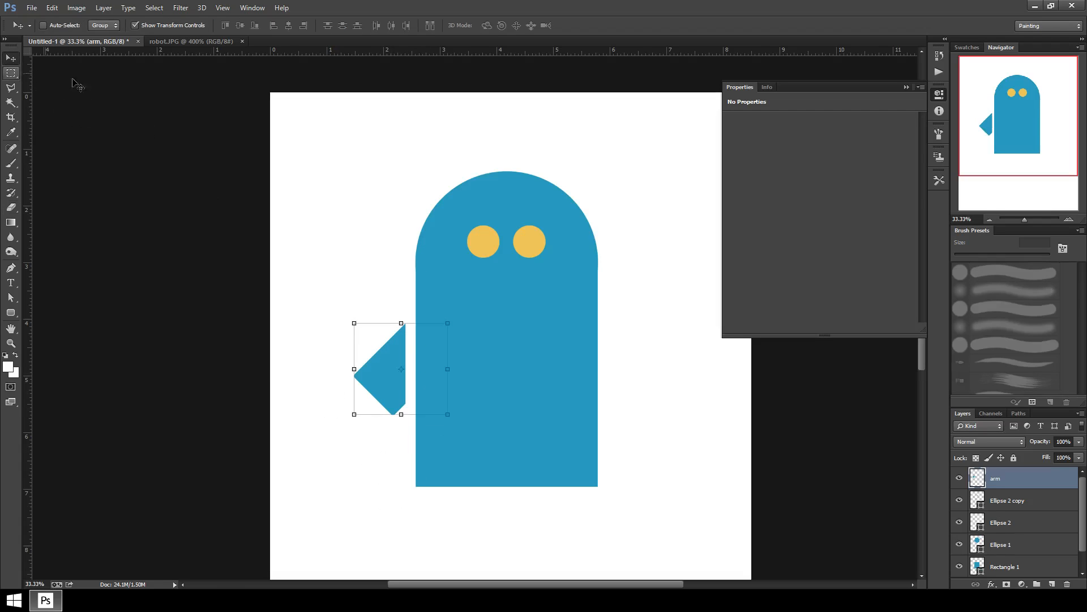
pyautogui.moveTo(755, 478)
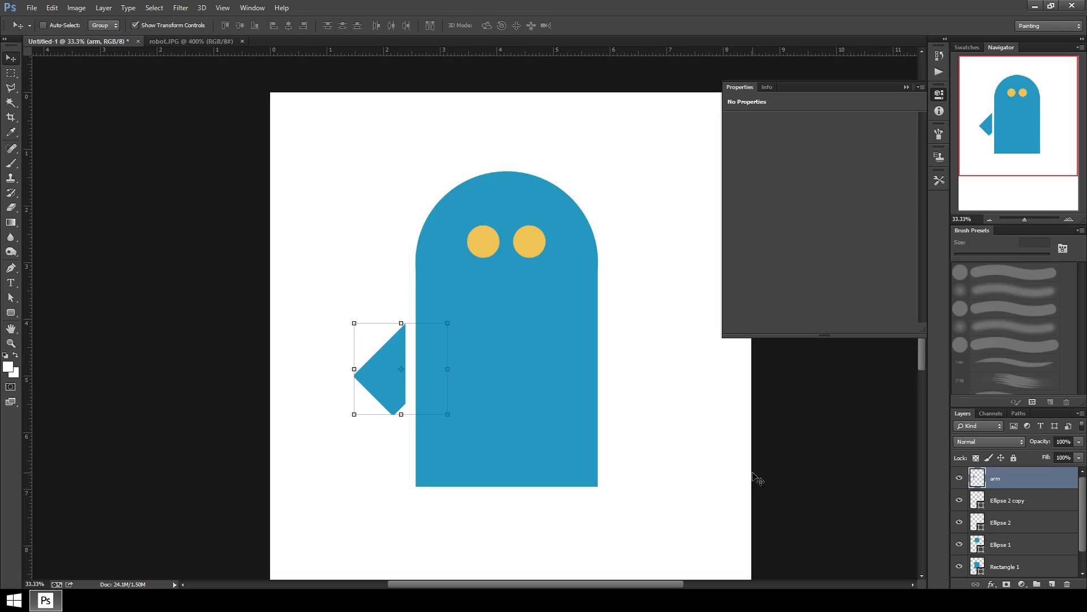
pyautogui.moveTo(567, 293)
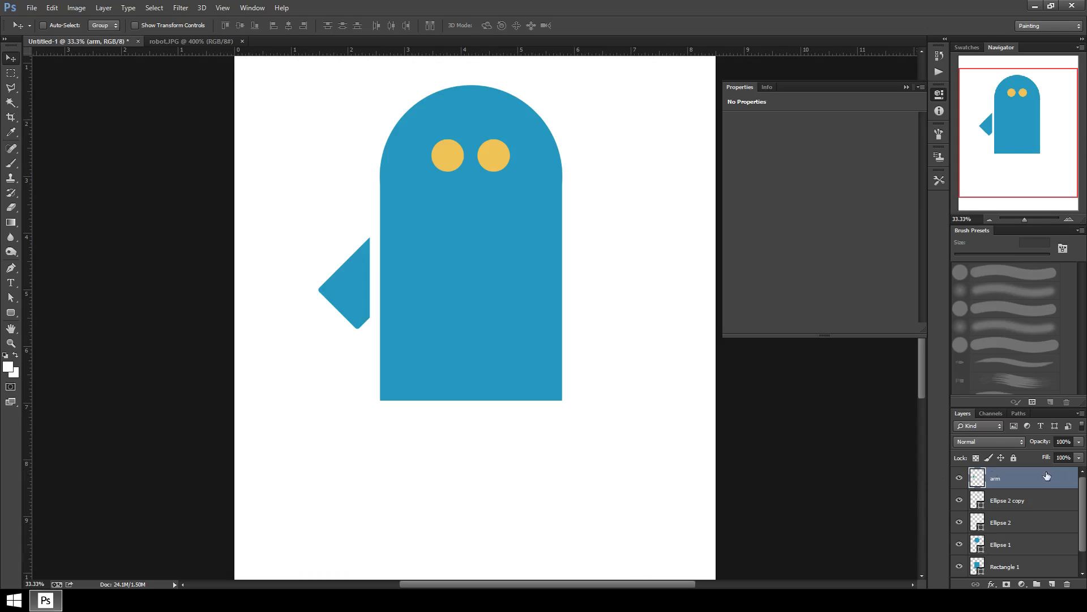
# Step: Rename the duplicated arm layer 'arm 2' and move it against the body's right edge
pyautogui.doubleClick(1000, 478)
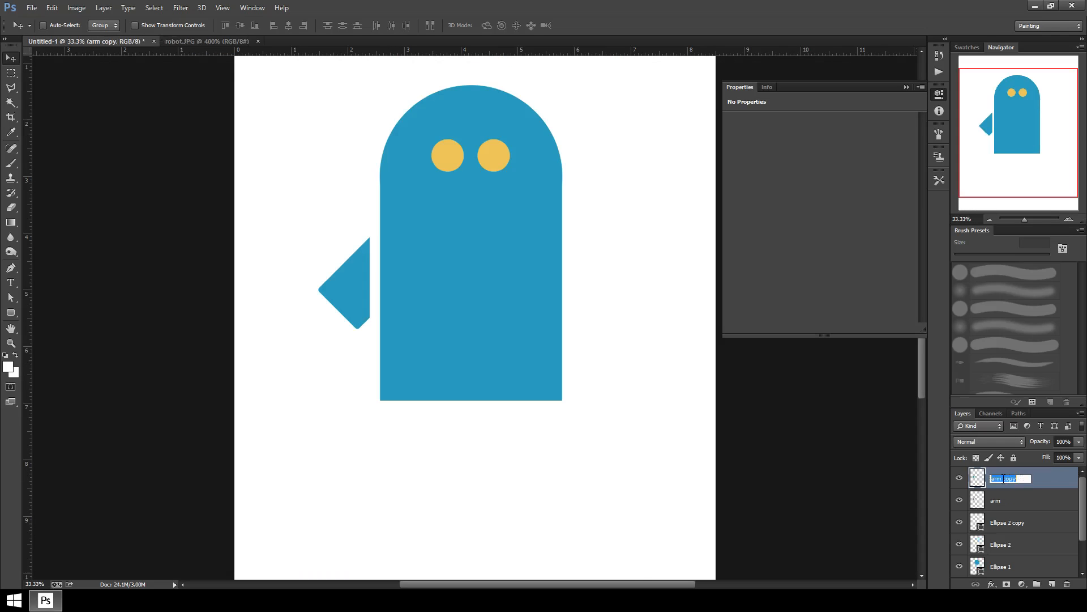
pyautogui.write('arm')
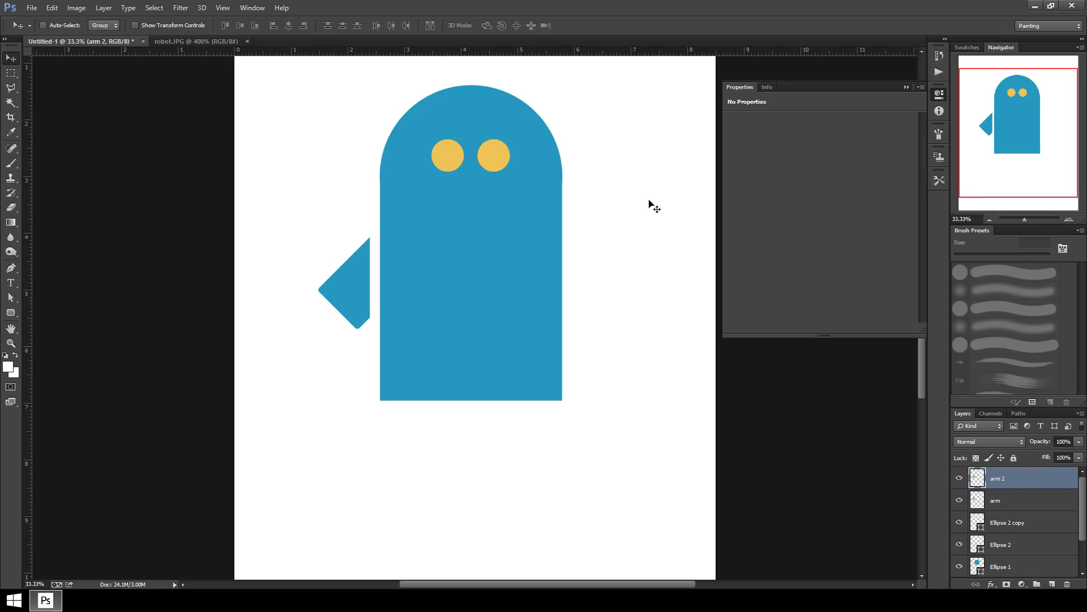
pyautogui.moveTo(344, 288); pyautogui.dragTo(299, 423)
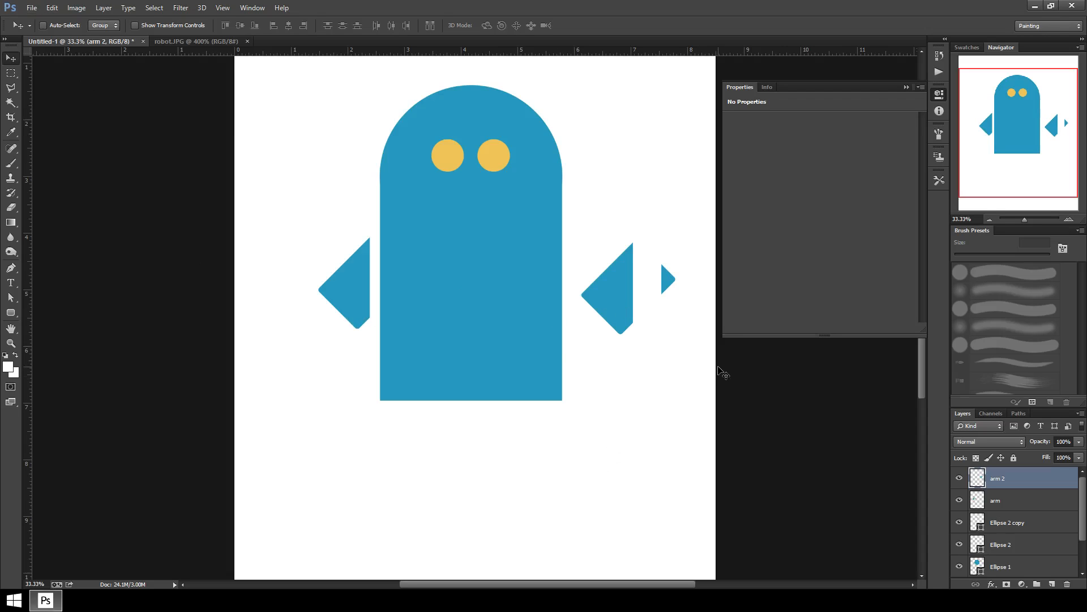
pyautogui.moveTo(669, 278); pyautogui.dragTo(624, 288)
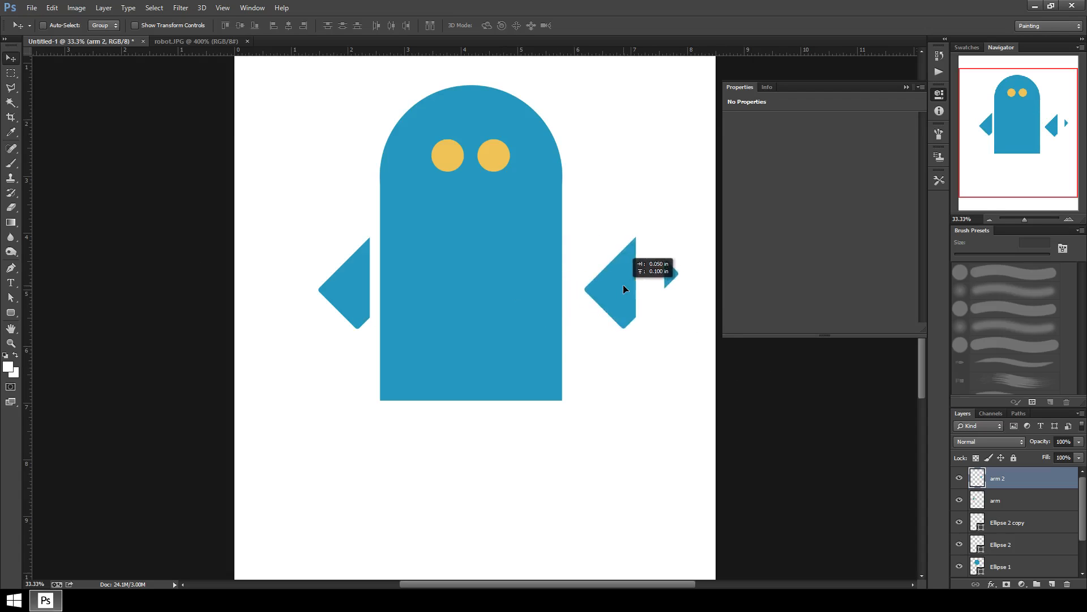
pyautogui.click(51, 8)
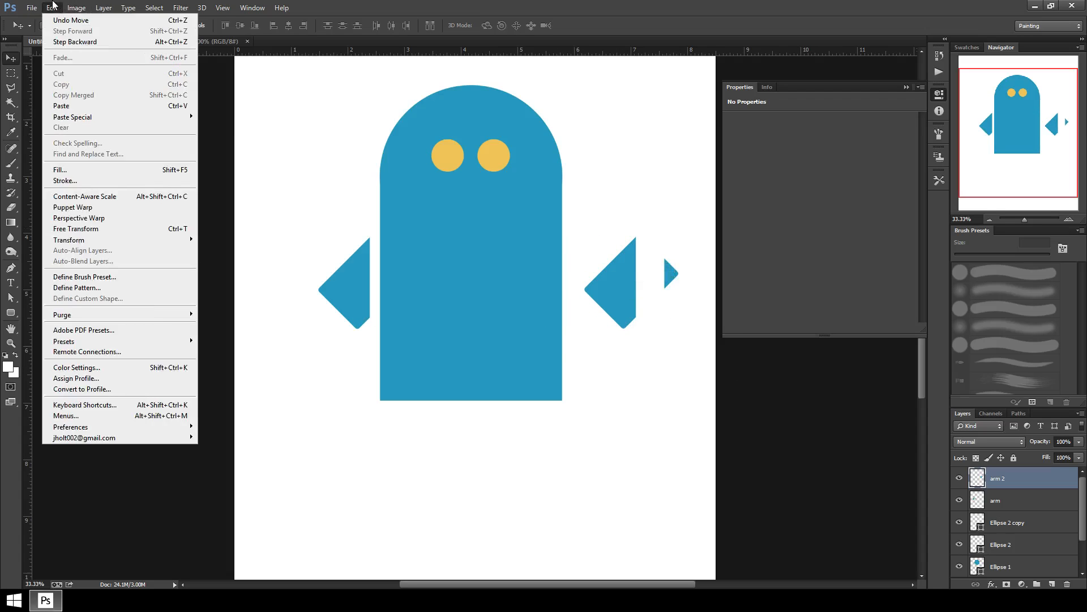
pyautogui.moveTo(60, 74)
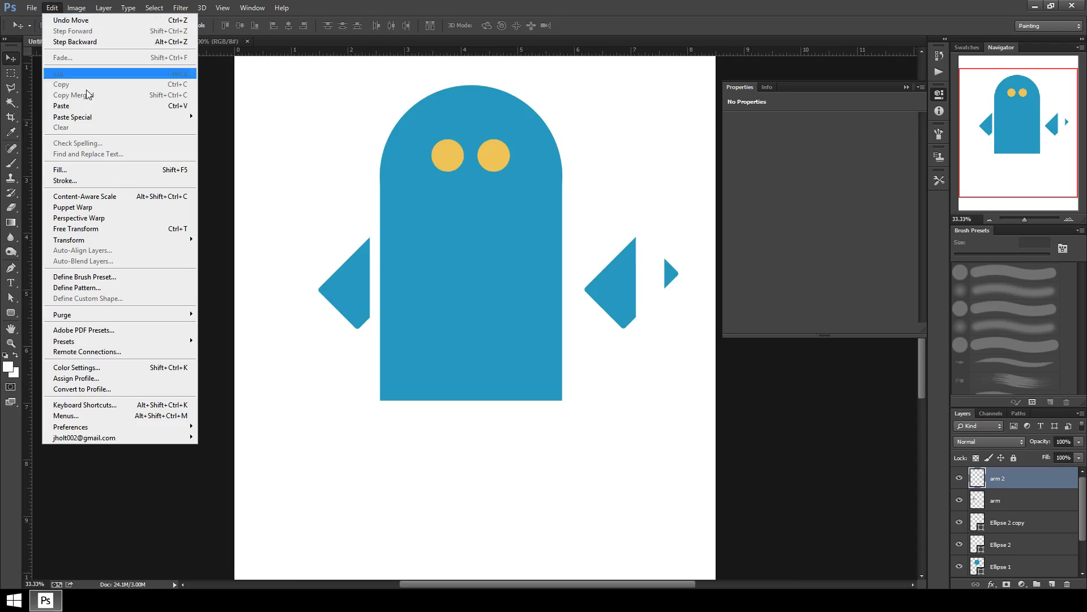
pyautogui.moveTo(69, 239)
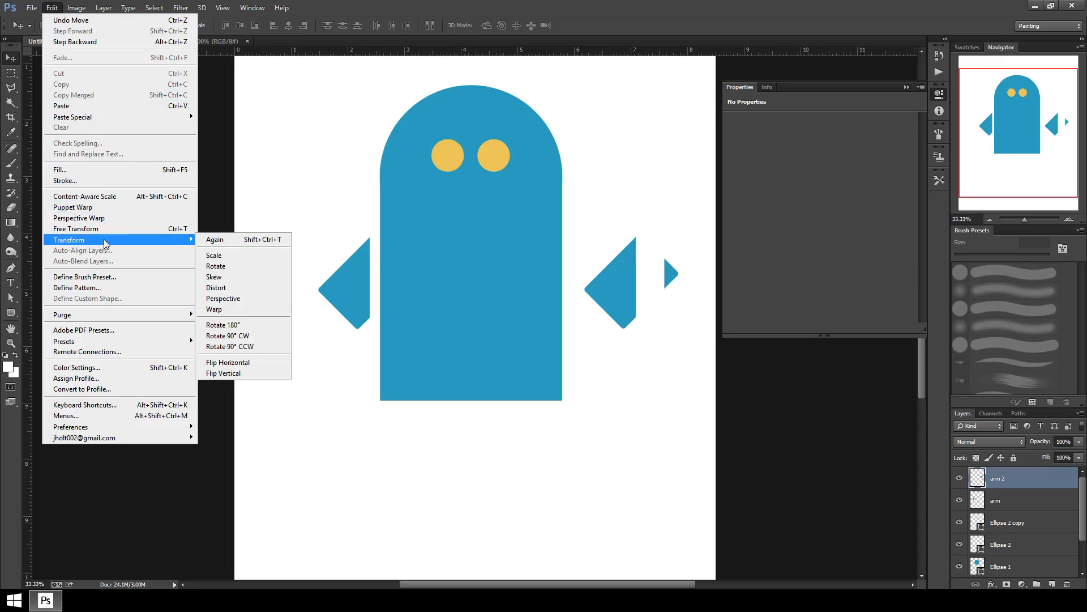
pyautogui.moveTo(227, 362)
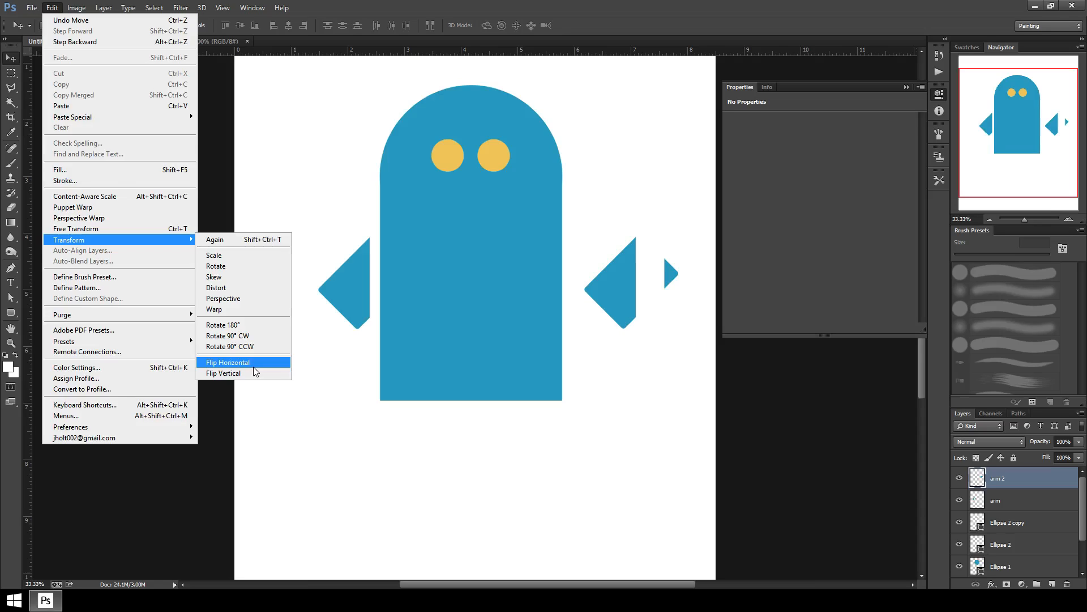
# Step: Flip arm 2 horizontally so it points outward and seat it against the body's right side
pyautogui.click(228, 362)
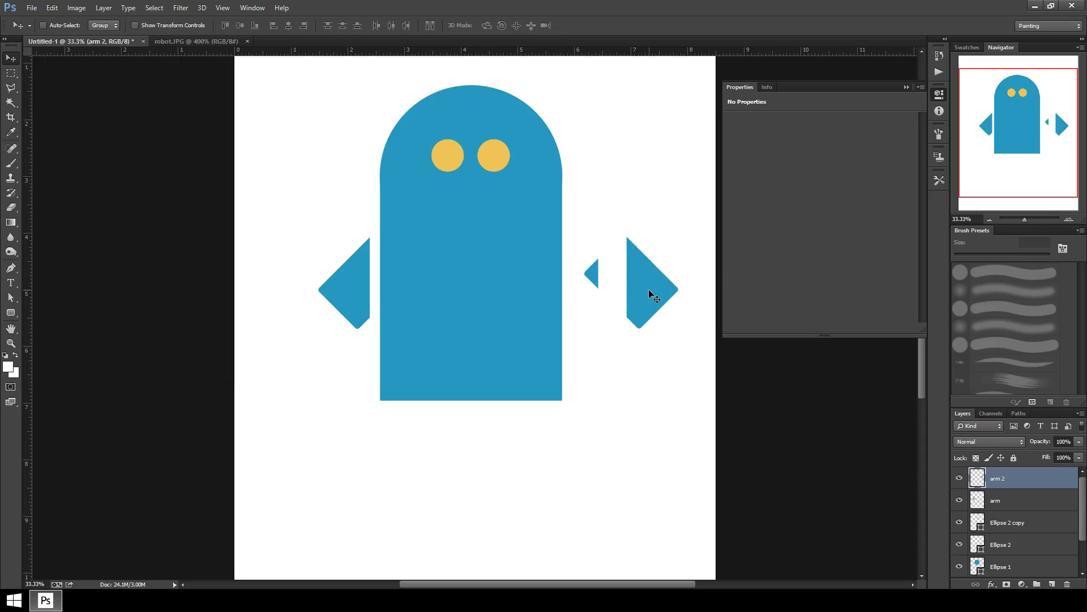
pyautogui.moveTo(652, 292); pyautogui.dragTo(597, 295)
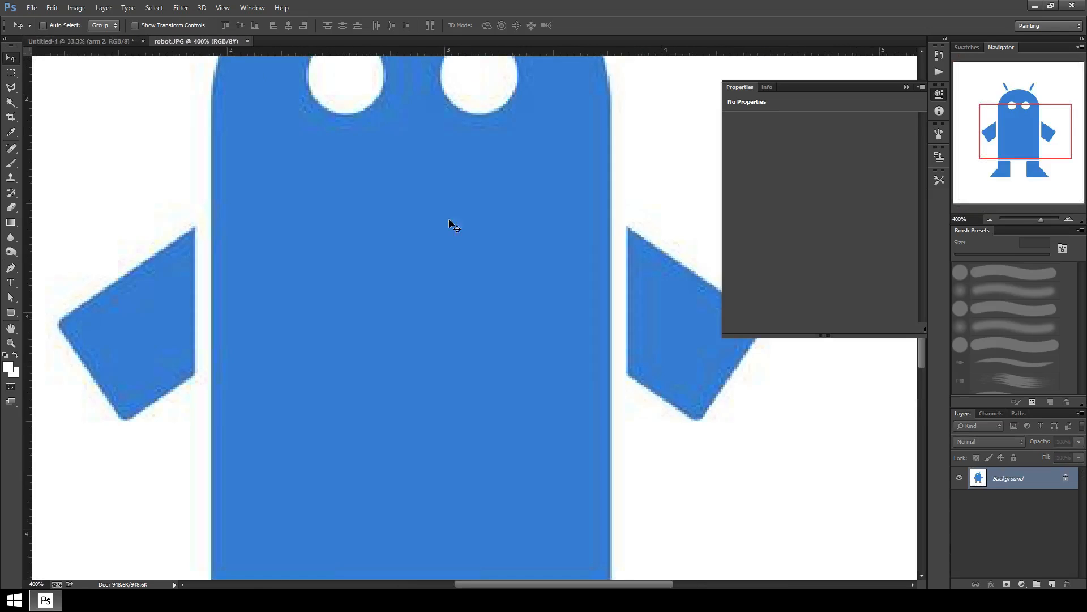
pyautogui.scroll(-3)
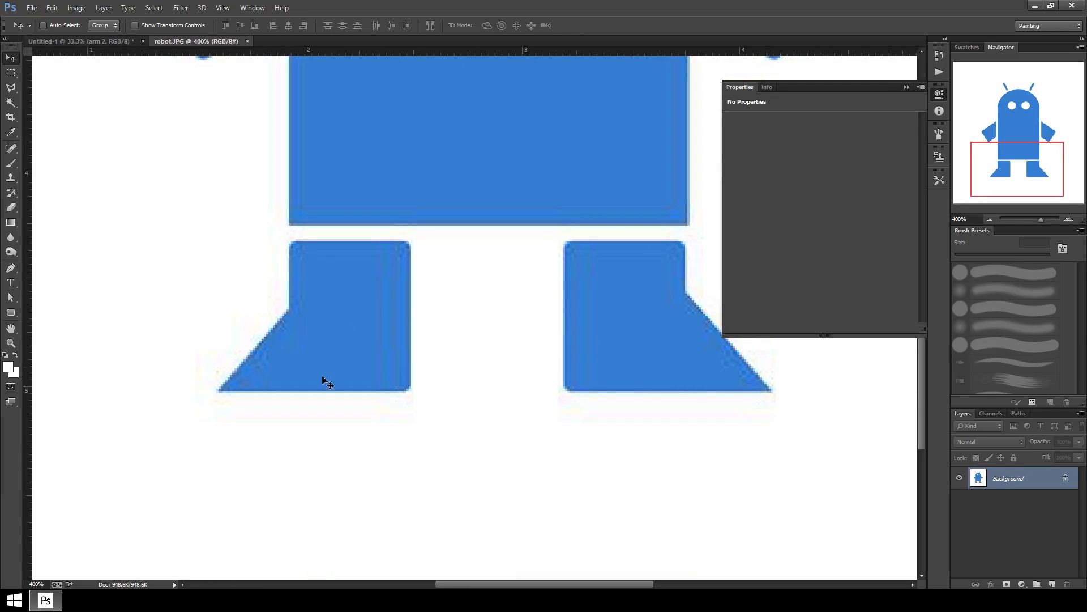
pyautogui.moveTo(405, 271)
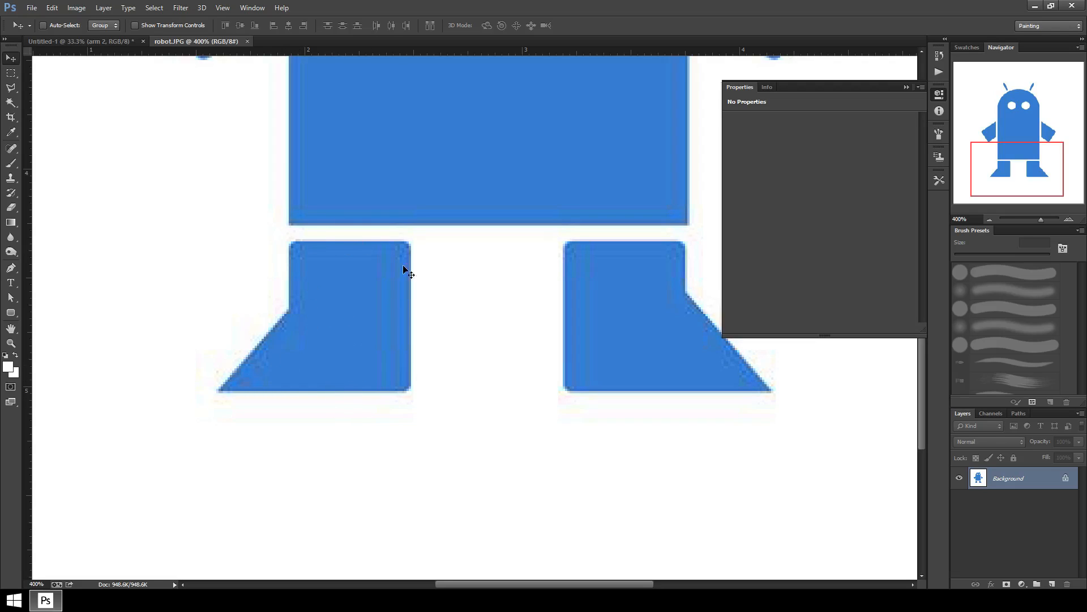
pyautogui.moveTo(332, 328)
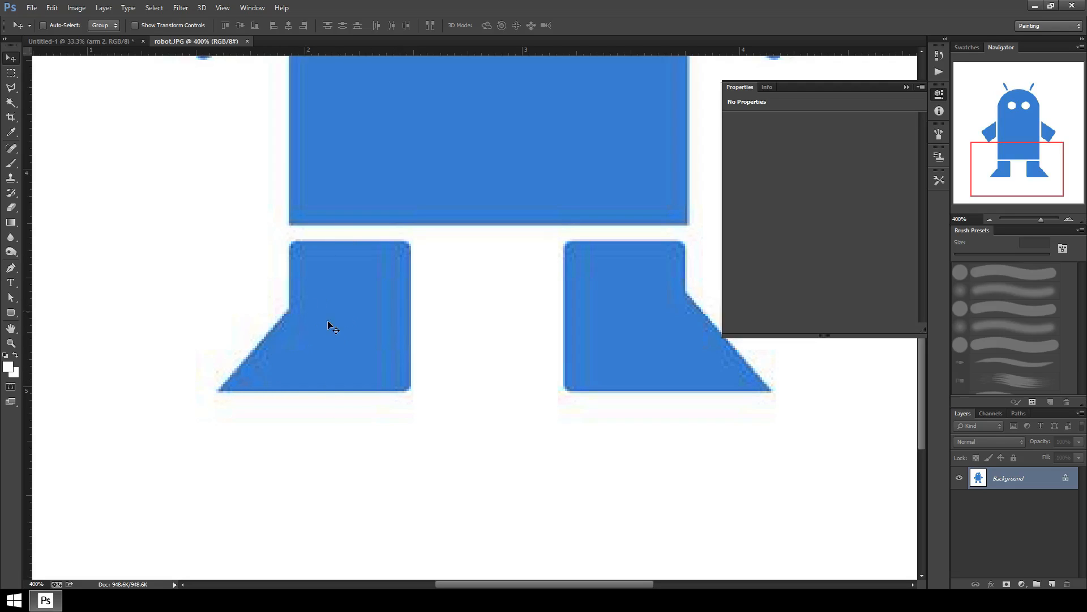
pyautogui.moveTo(101, 52)
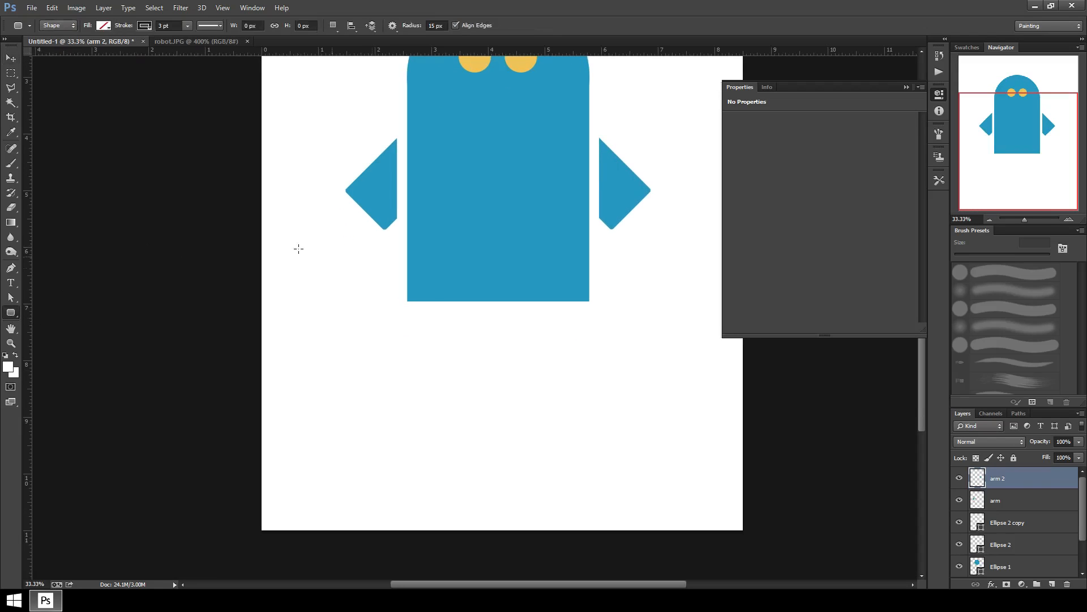
# Step: Draw a rounded rectangle filled with the body's blue and place it under the body's left edge as a foot
pyautogui.moveTo(371, 362); pyautogui.dragTo(428, 437)
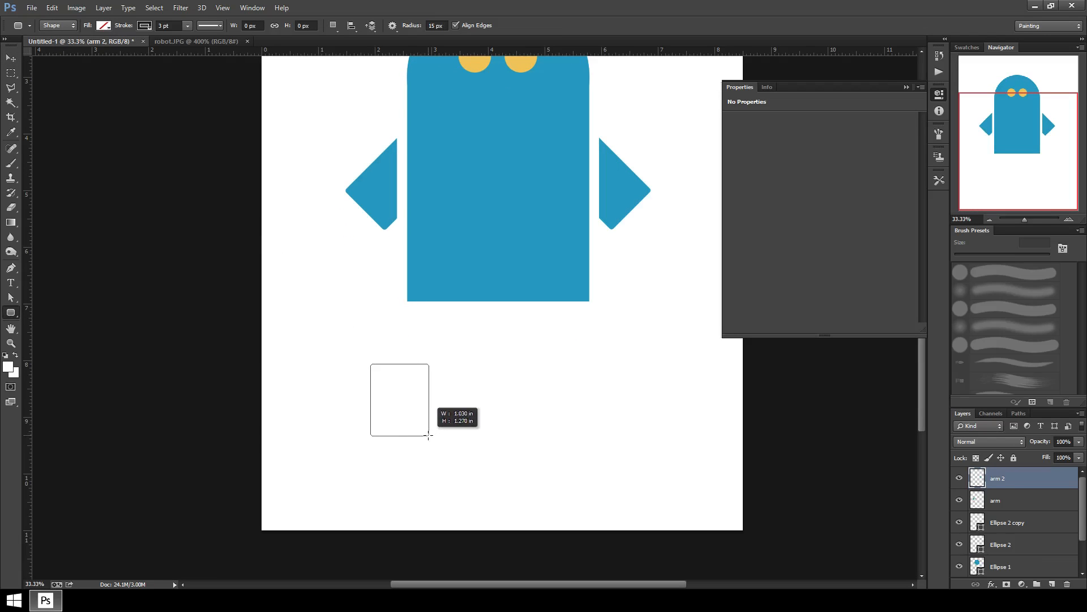
pyautogui.click(145, 27)
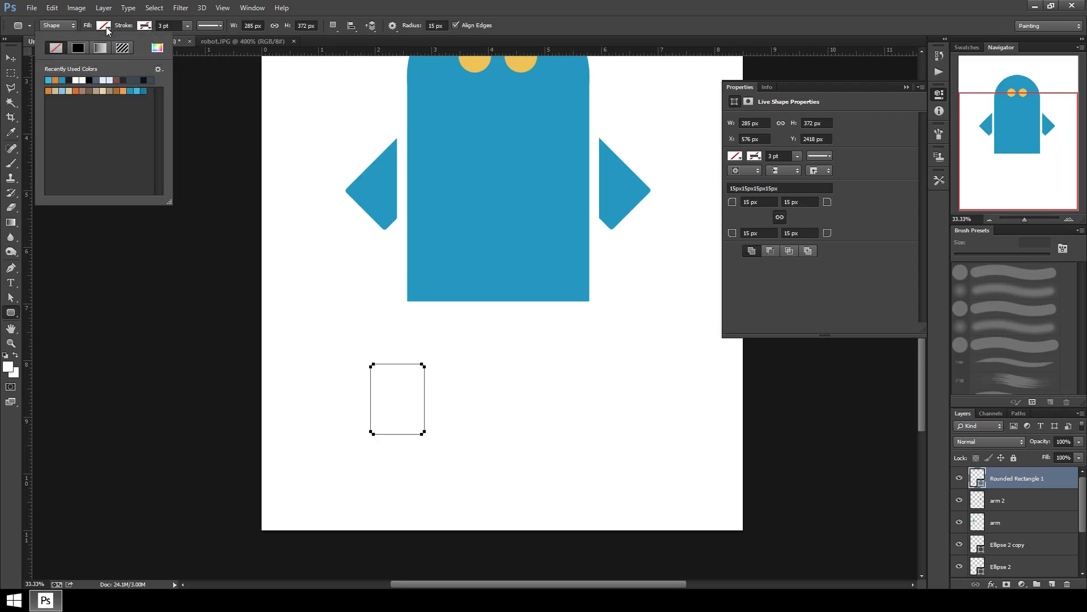
pyautogui.click(104, 26)
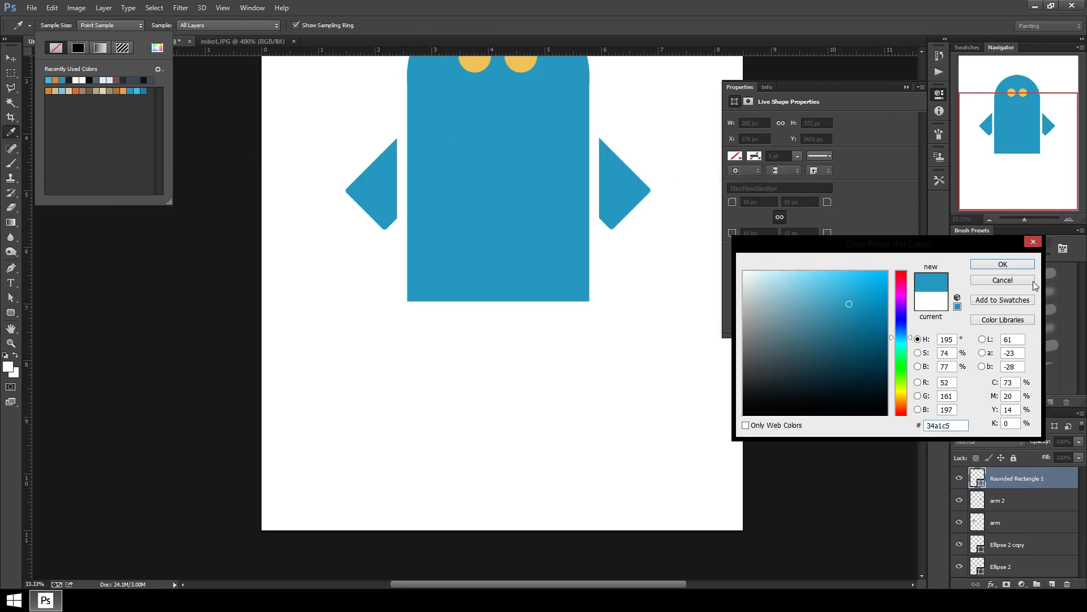
pyautogui.click(1000, 264)
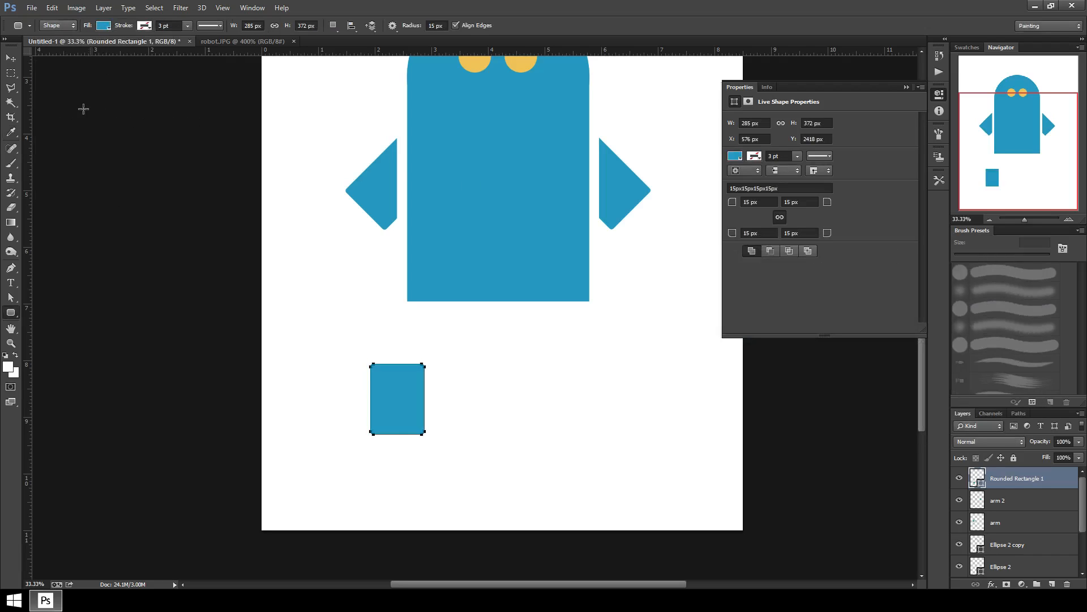
pyautogui.moveTo(397, 399); pyautogui.dragTo(426, 357)
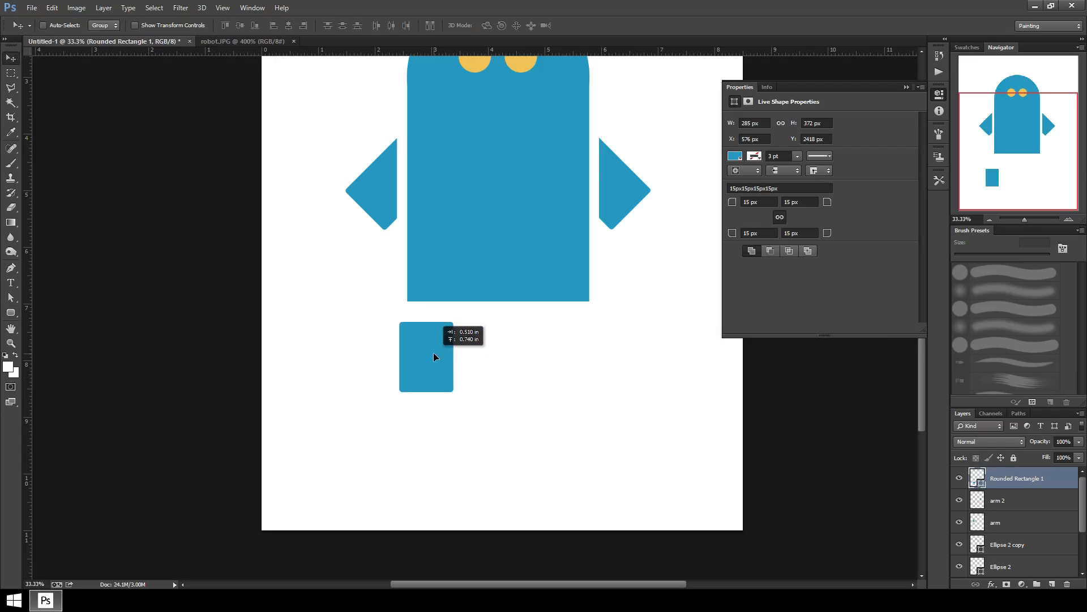
pyautogui.moveTo(425, 357); pyautogui.dragTo(434, 346)
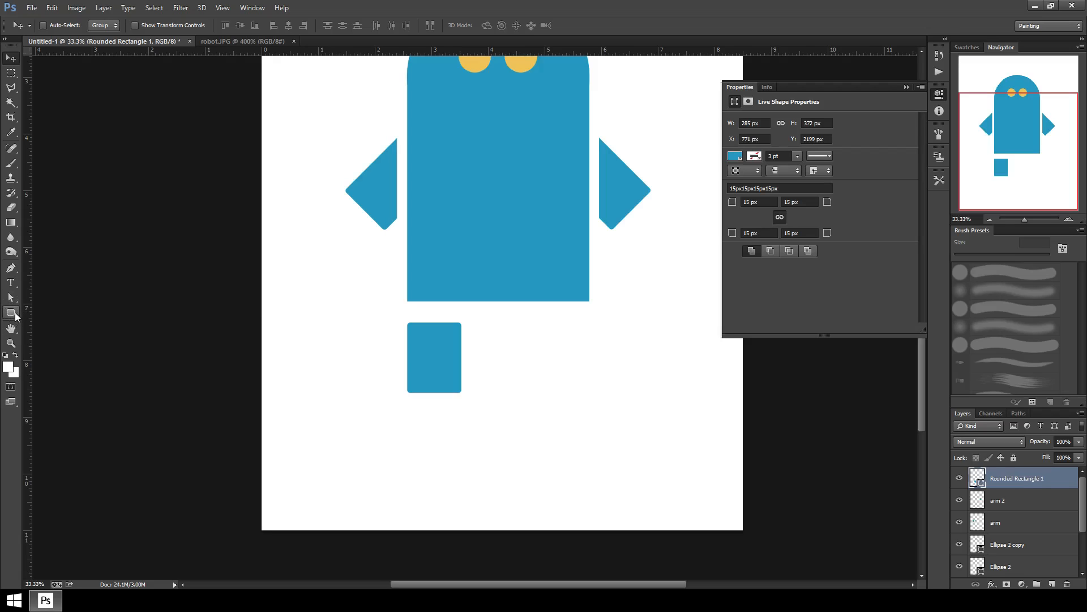
# Step: Switch to the Custom Shape Tool and scroll the preset shape picker down to the triangles
pyautogui.click(11, 314)
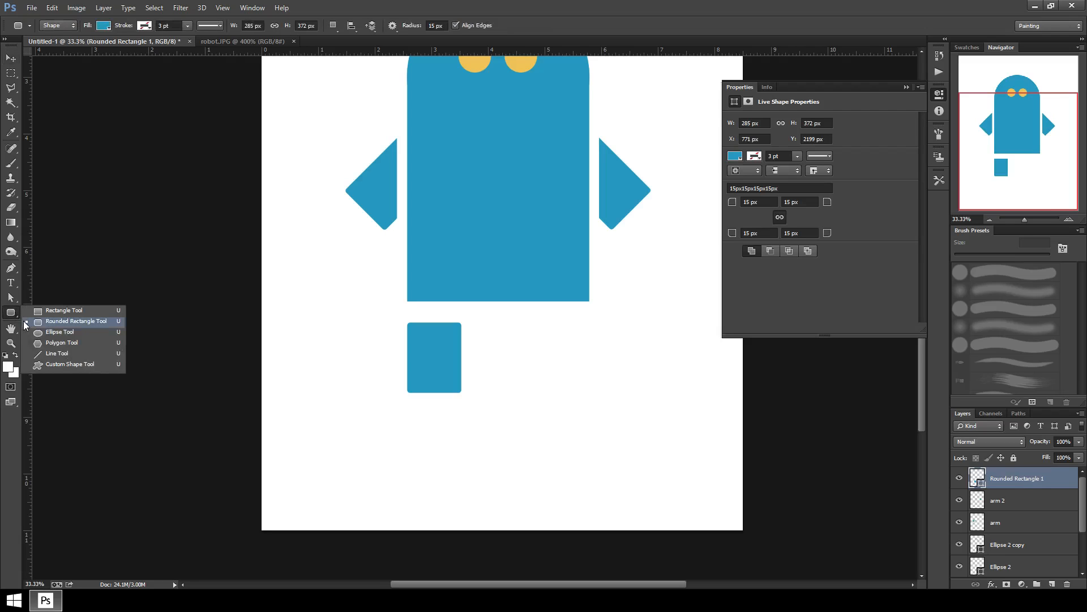
pyautogui.moveTo(69, 363)
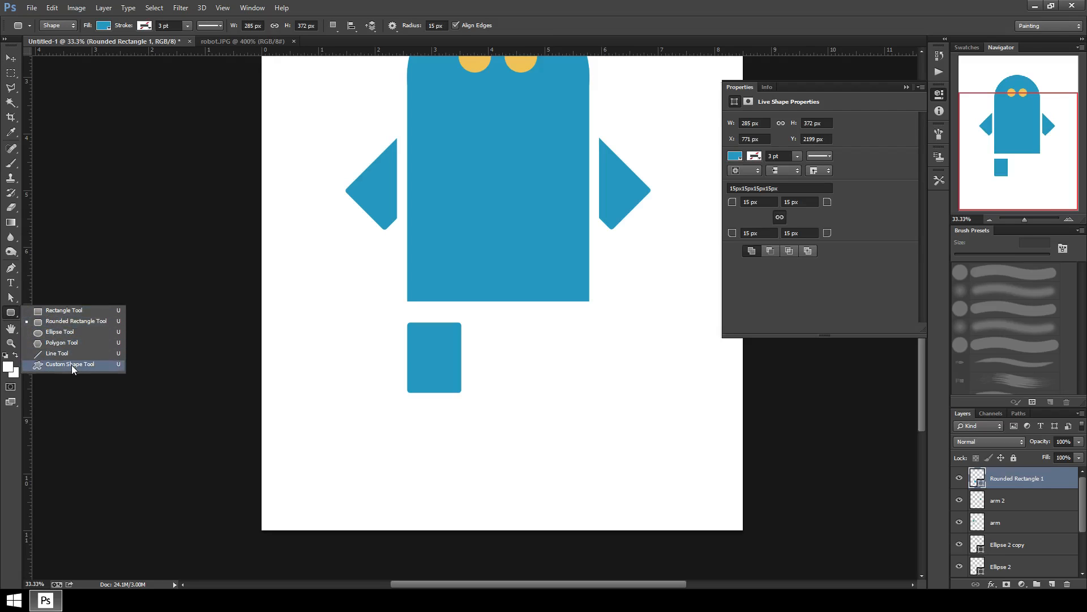
pyautogui.click(72, 364)
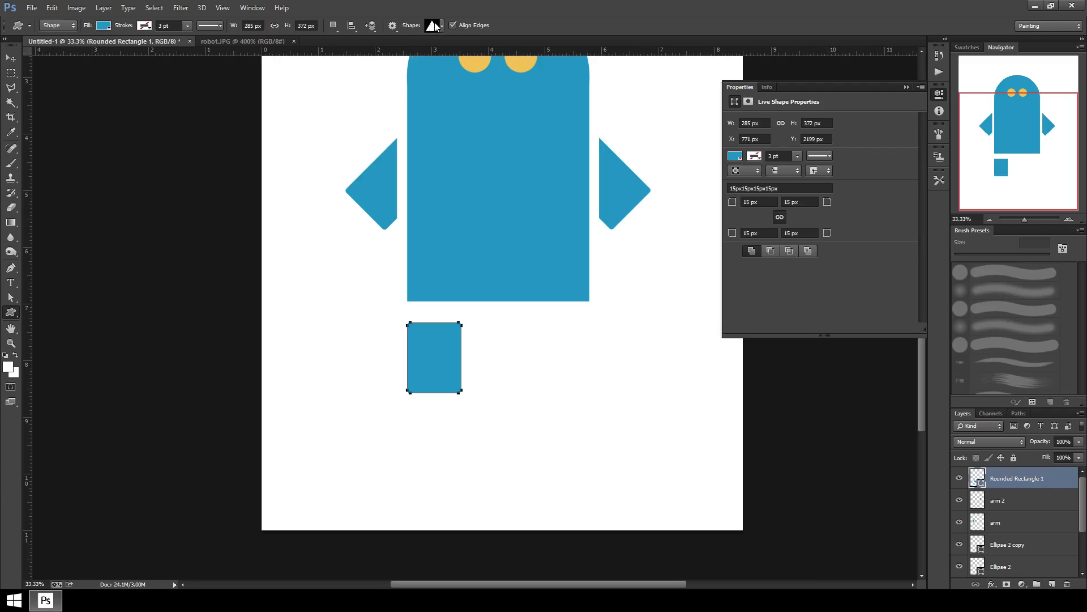
pyautogui.moveTo(444, 36)
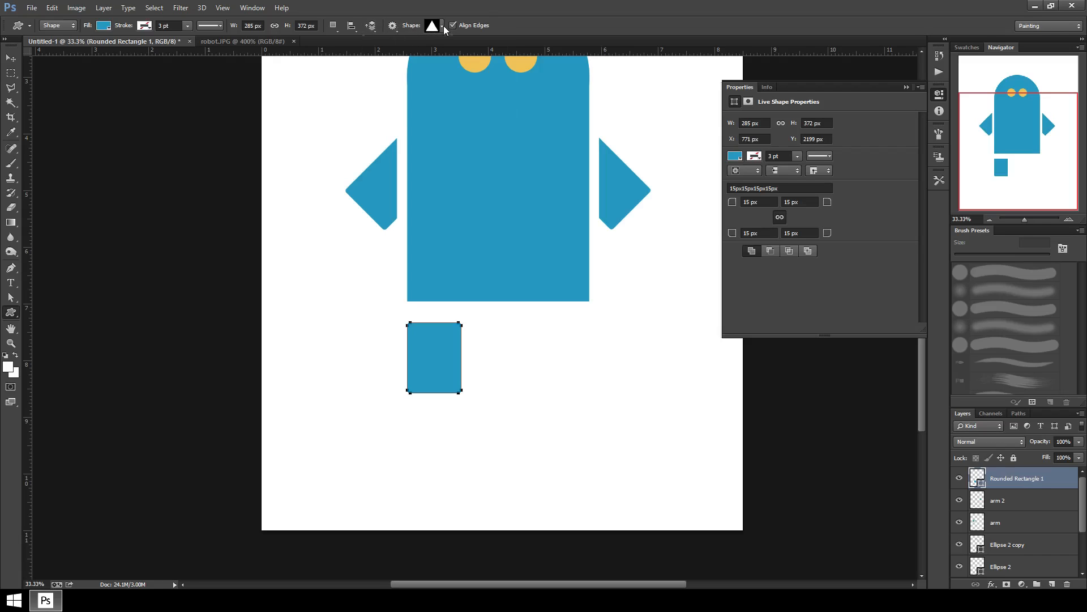
pyautogui.click(495, 45)
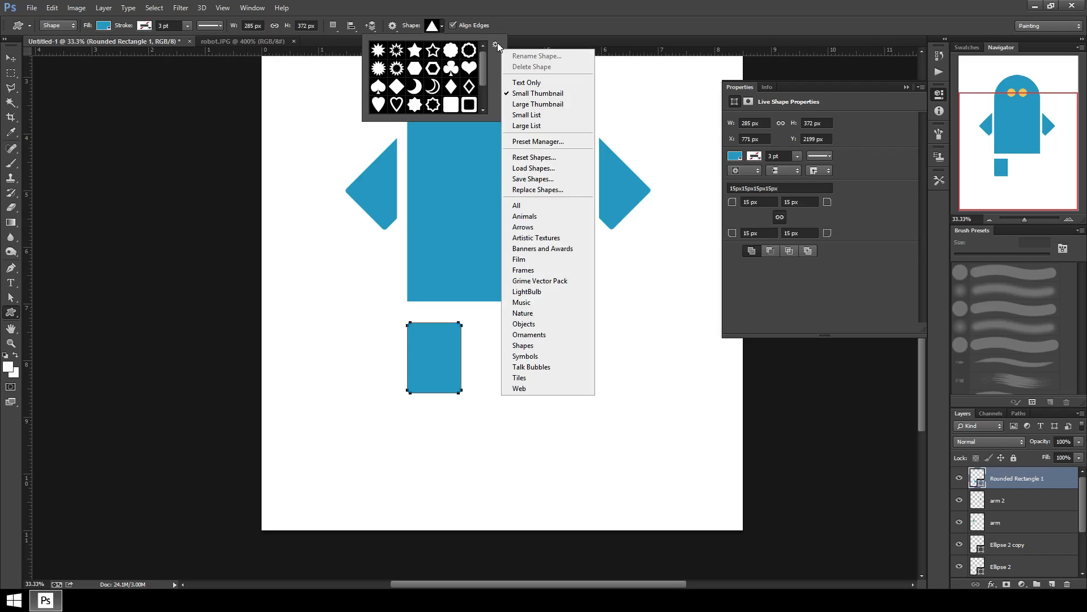
pyautogui.moveTo(558, 160)
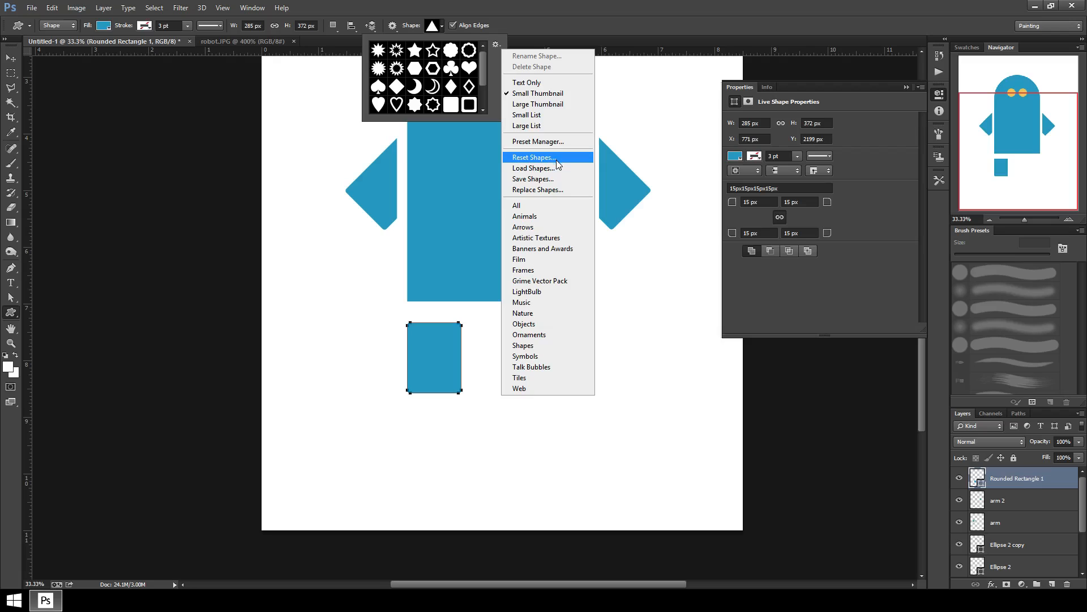
pyautogui.moveTo(549, 205)
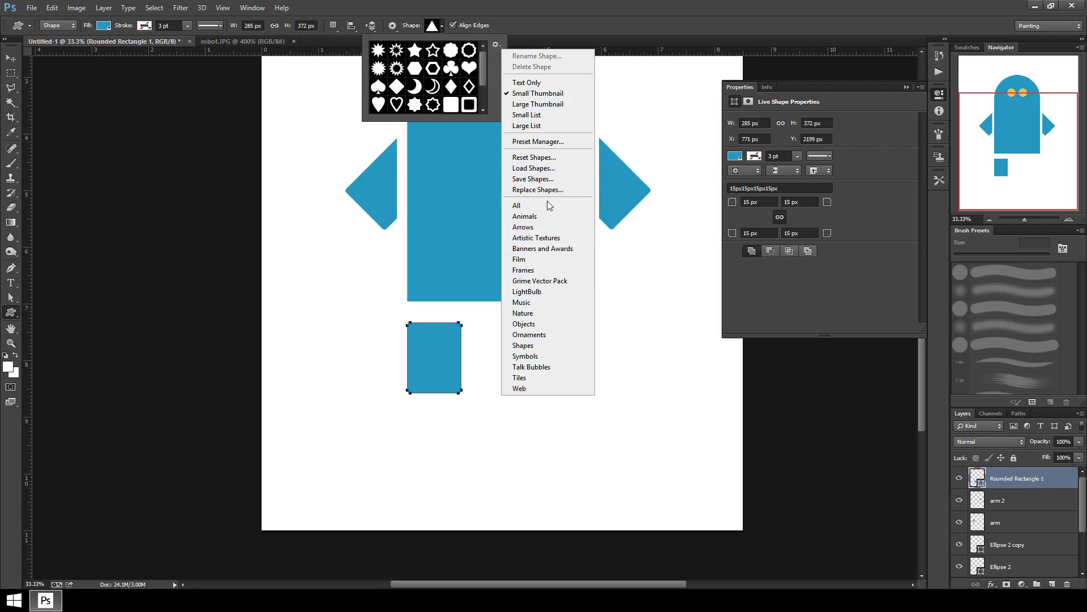
pyautogui.moveTo(541, 301)
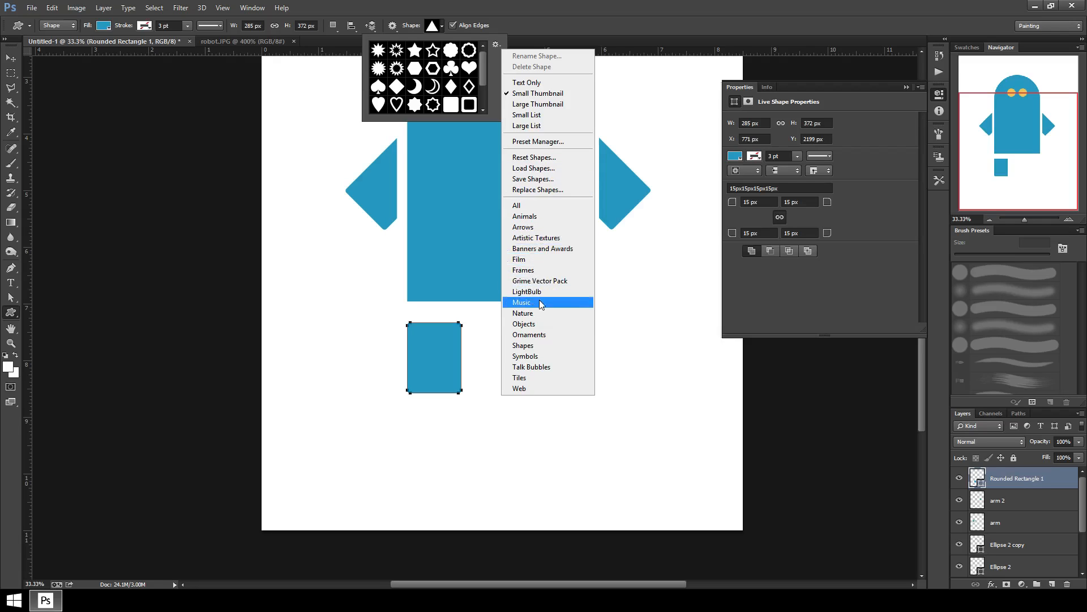
pyautogui.moveTo(522, 345)
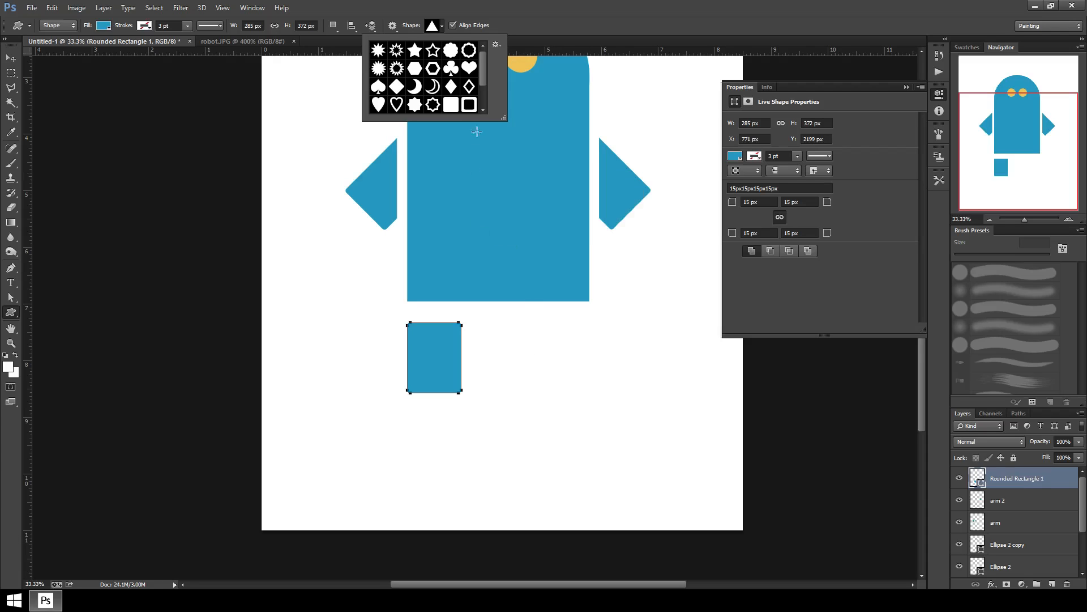
pyautogui.scroll(-3)
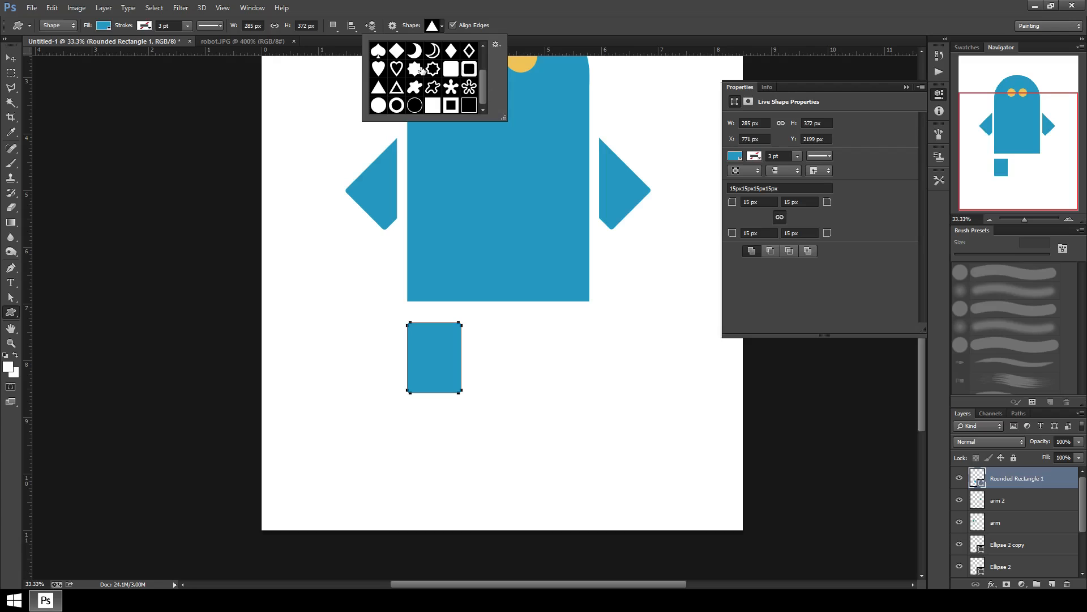
pyautogui.moveTo(395, 86)
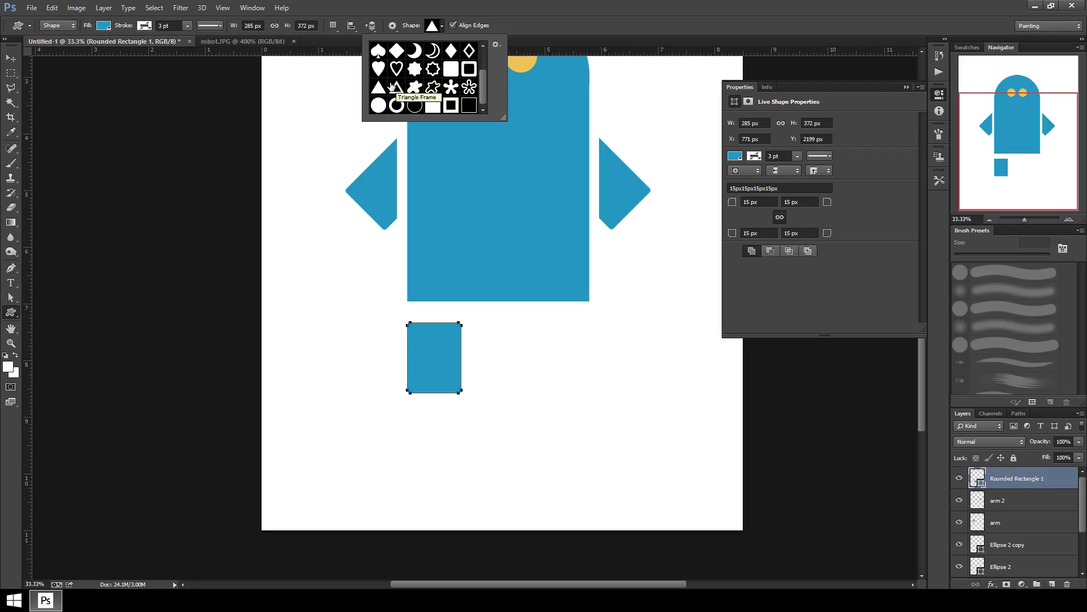
pyautogui.moveTo(379, 87)
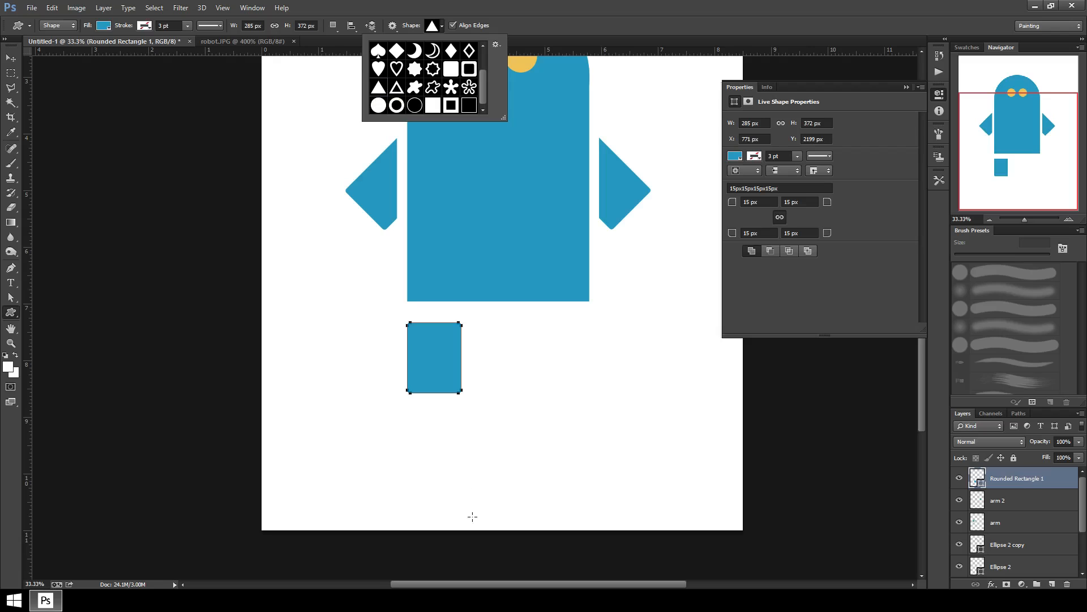
pyautogui.moveTo(337, 347)
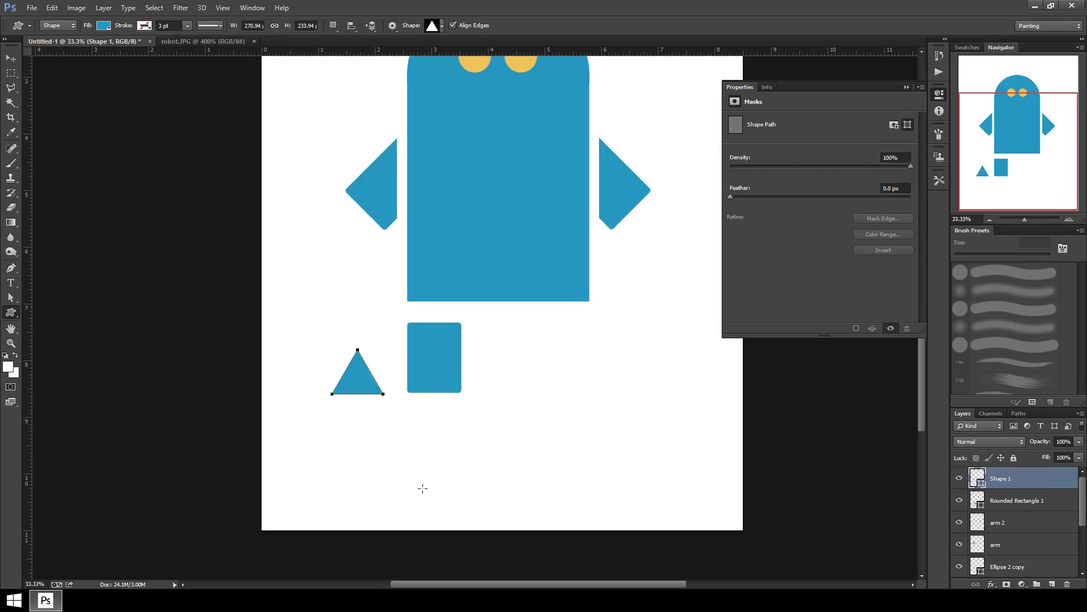
pyautogui.moveTo(104, 167)
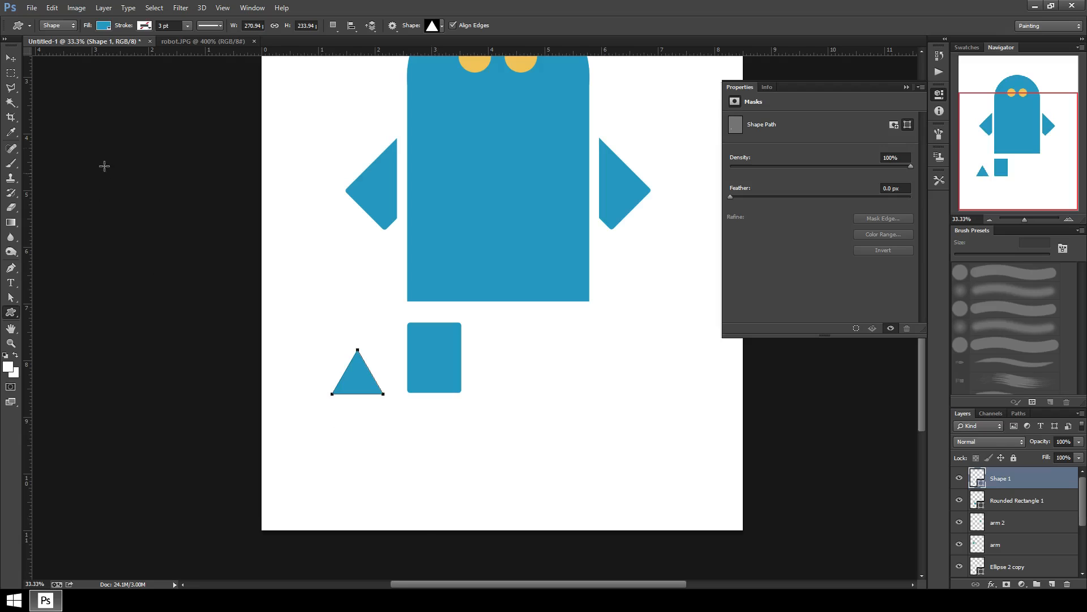
# Step: Draw a small blue rectangle below the body's left and tuck the triangle against its lower-left as a heel
pyautogui.moveTo(357, 371); pyautogui.dragTo(371, 406)
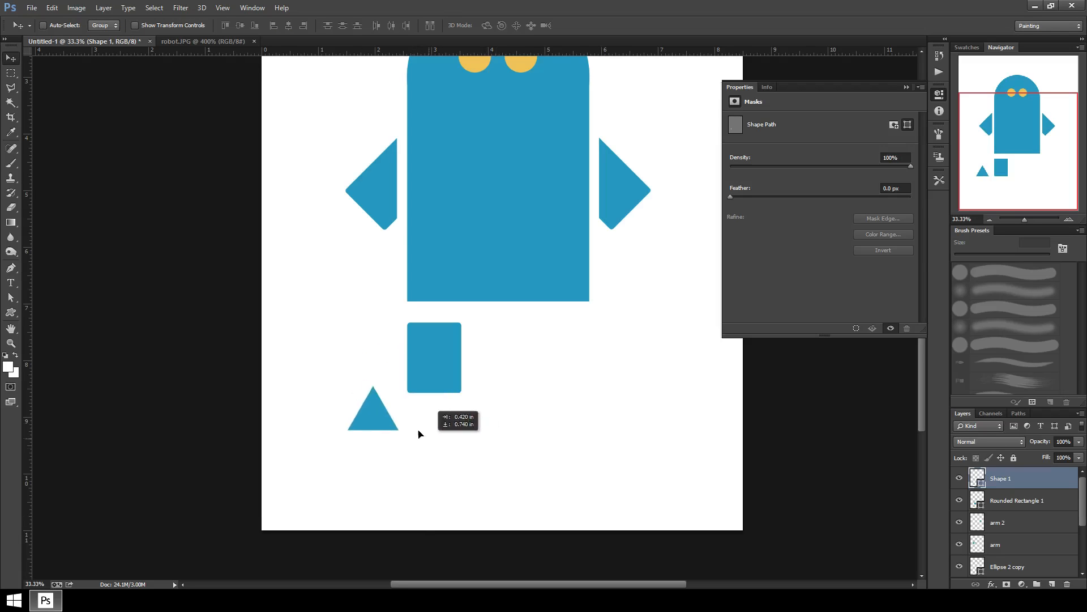
pyautogui.moveTo(373, 409); pyautogui.dragTo(365, 362)
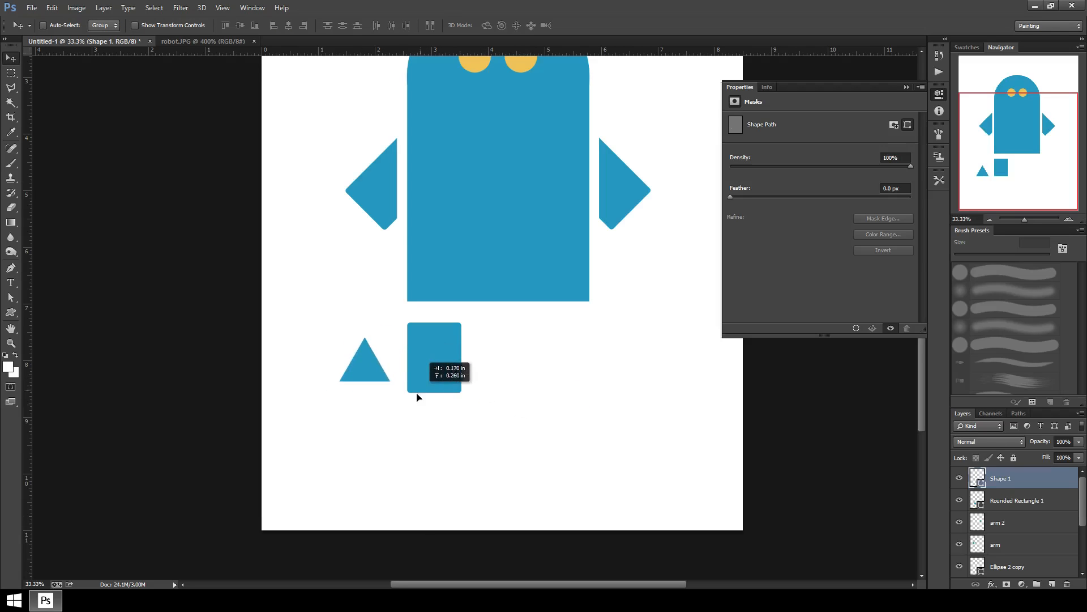
pyautogui.moveTo(366, 359); pyautogui.dragTo(416, 380)
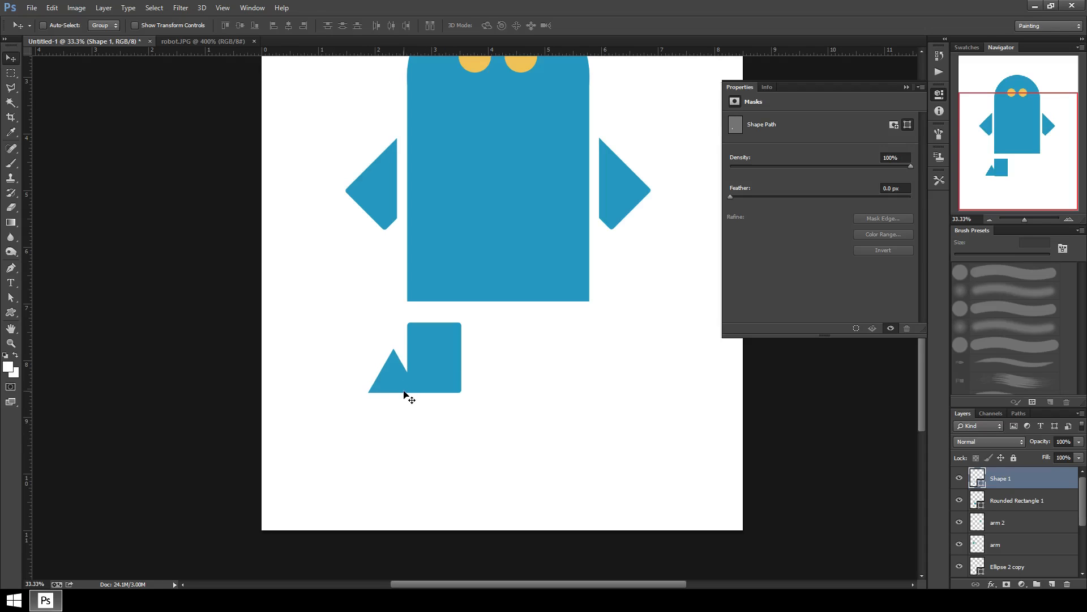
pyautogui.click(136, 25)
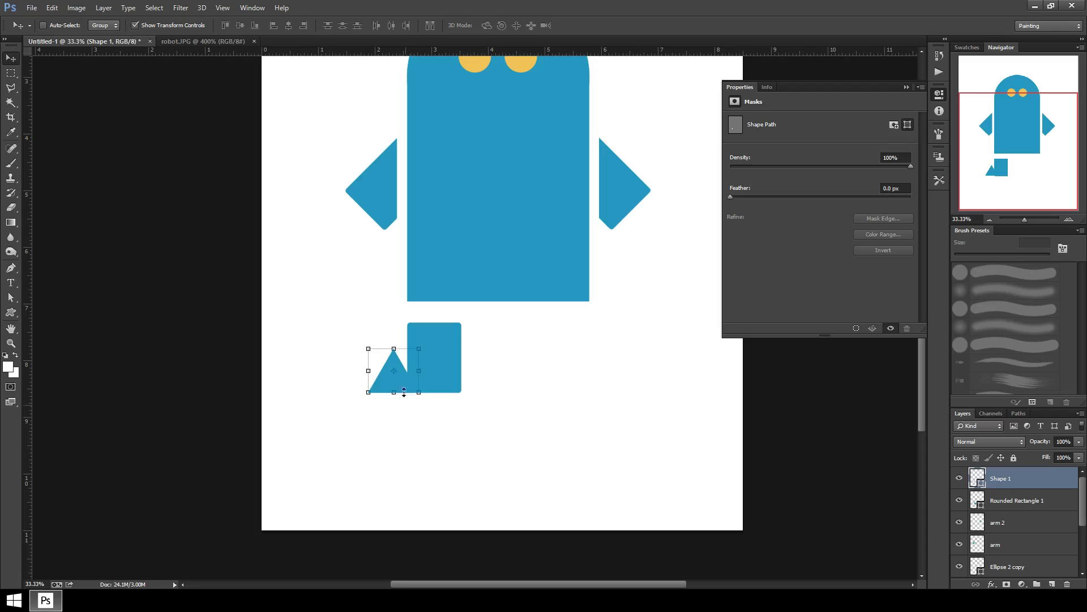
pyautogui.moveTo(418, 369); pyautogui.dragTo(453, 369)
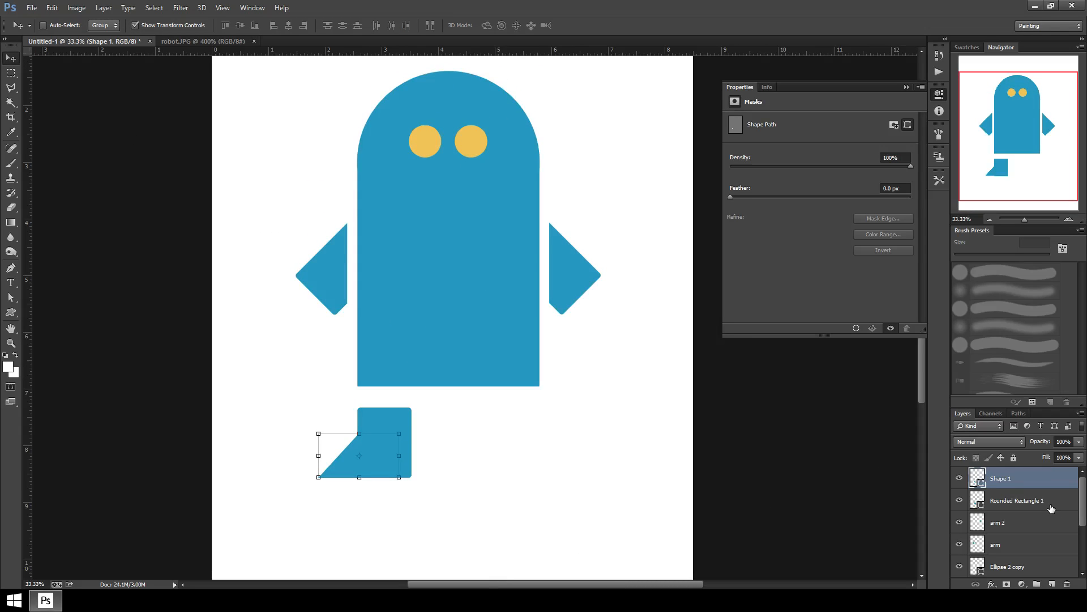
# Step: Select the rectangle and triangle heel layers and merge them into one foot shape via Merge Shapes
pyautogui.click(1017, 500)
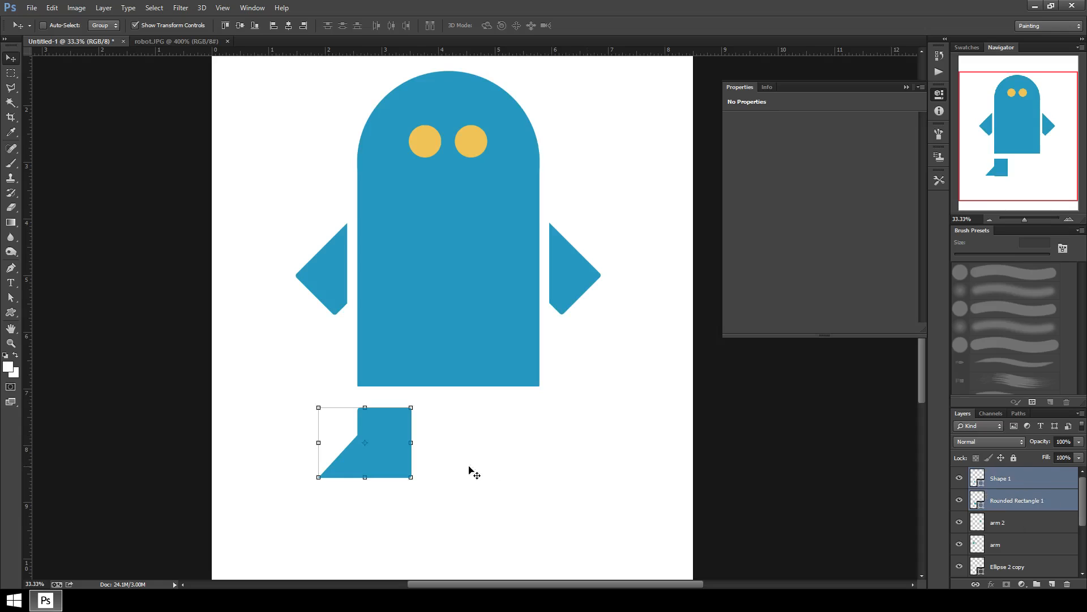
pyautogui.moveTo(364, 442); pyautogui.dragTo(369, 455)
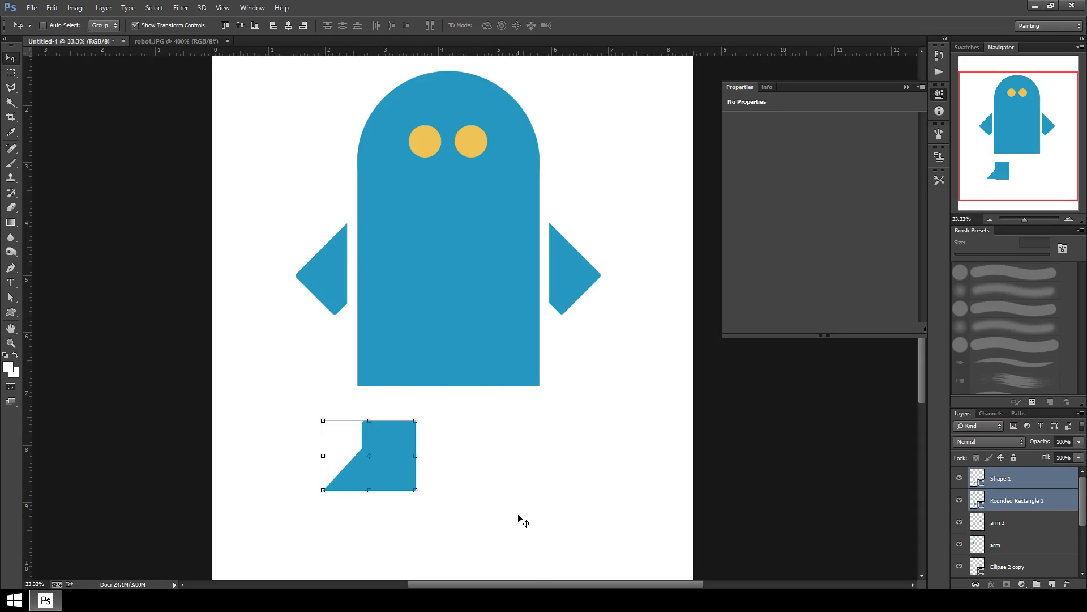
pyautogui.moveTo(370, 455); pyautogui.dragTo(364, 443)
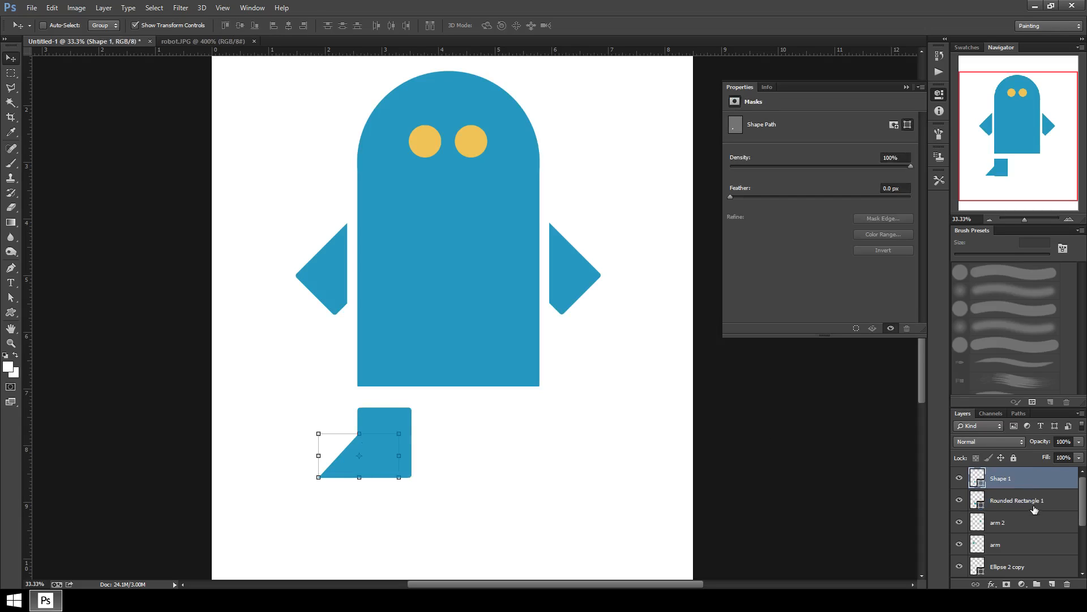
pyautogui.click(1016, 499)
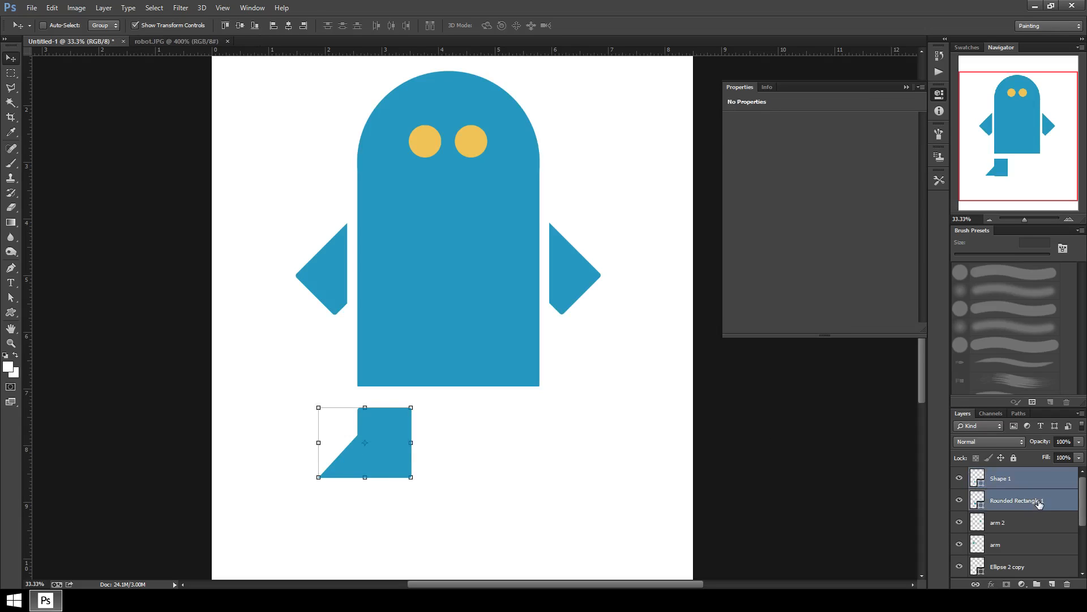
pyautogui.rightClick(1023, 500)
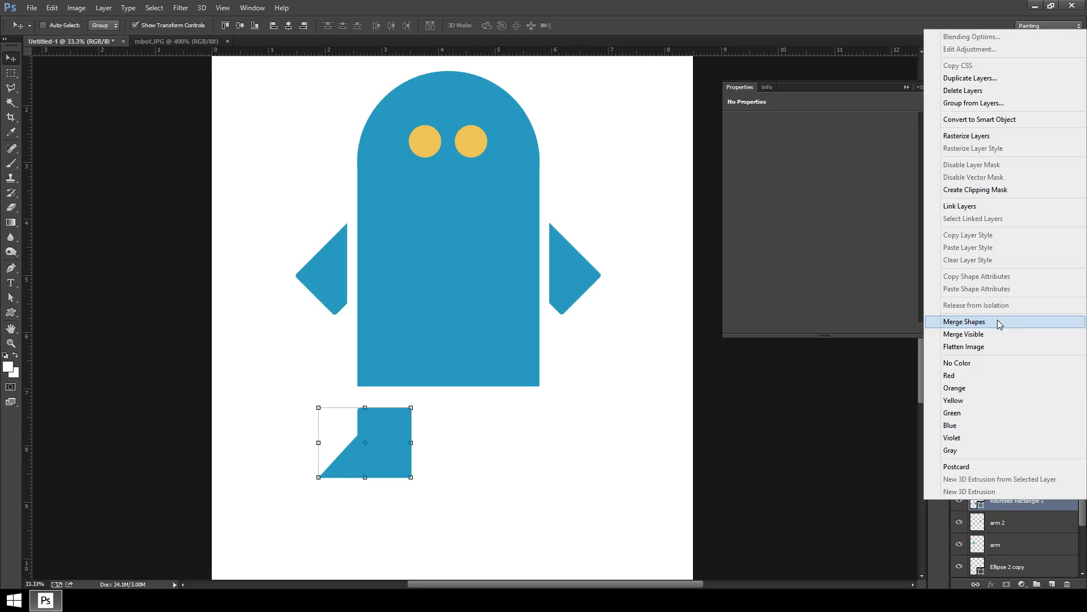
pyautogui.click(964, 321)
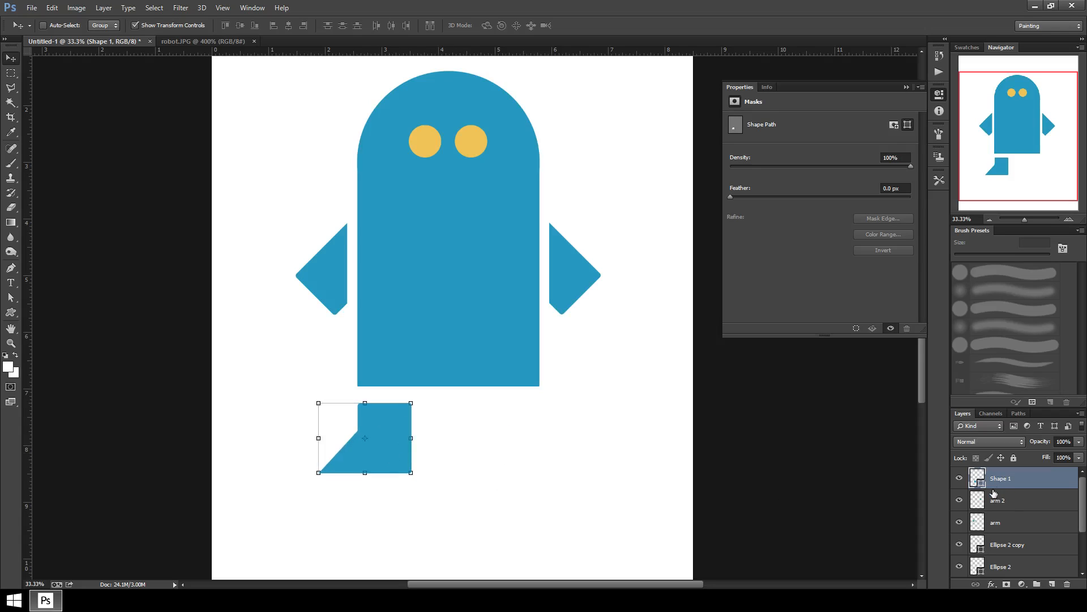
# Step: Rename the layer 'foot', flip its duplicate horizontally under the body's right side, and select both foot layers
pyautogui.doubleClick(1000, 478)
pyautogui.write('foot')
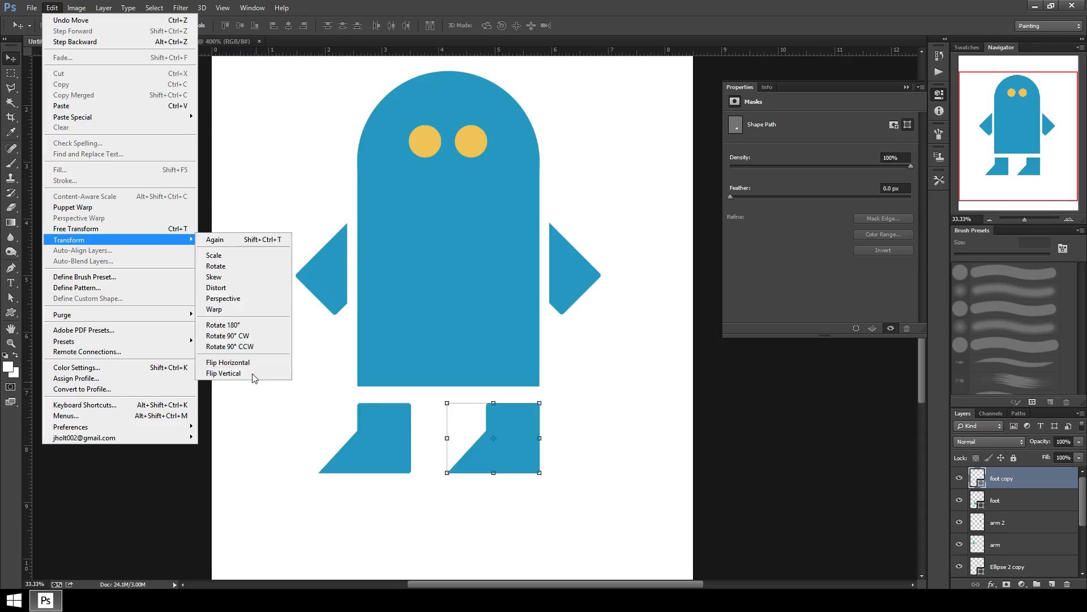
pyautogui.click(227, 363)
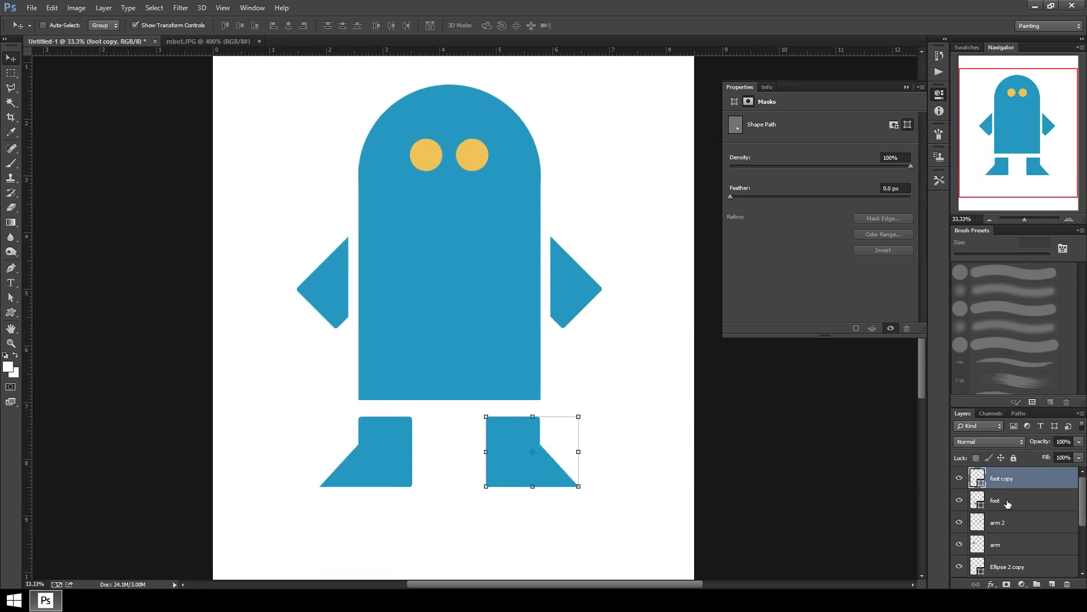
pyautogui.click(1006, 499)
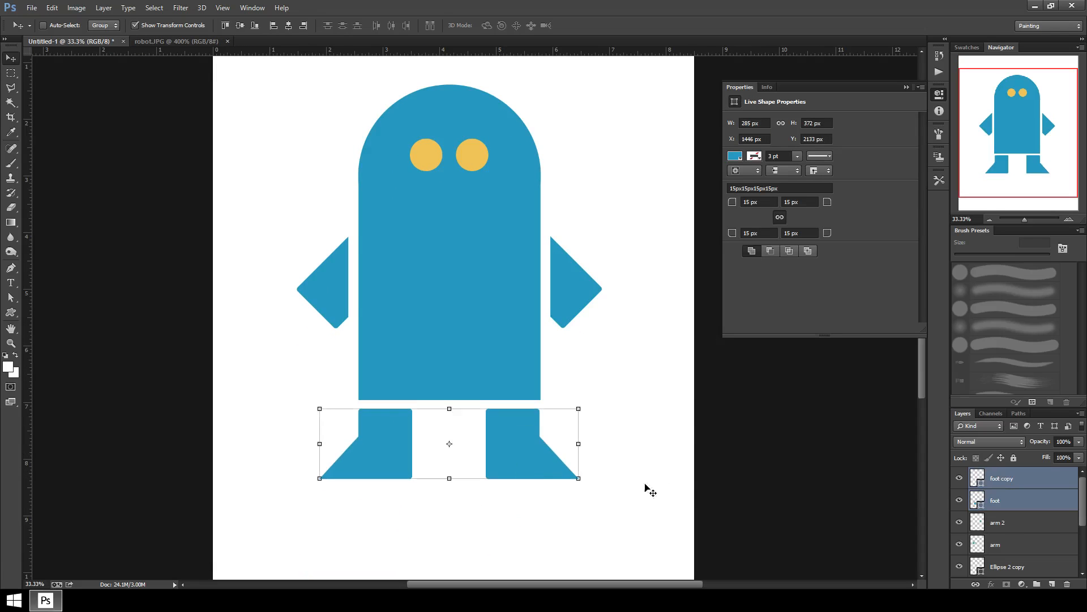
pyautogui.scroll(-3)
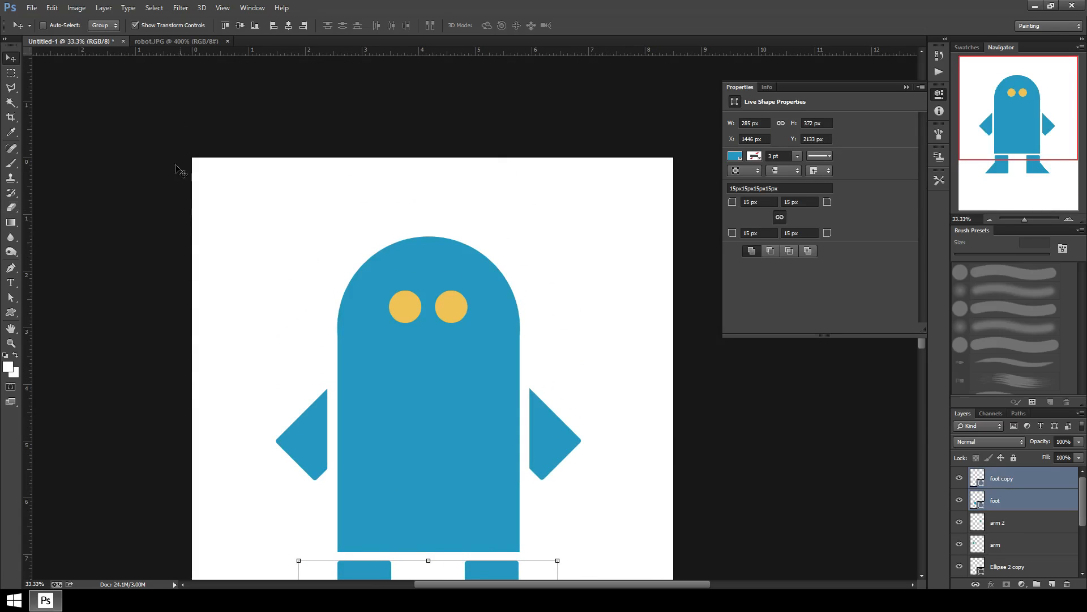
# Step: View the robot.JPG reference image to check the antennae
pyautogui.click(177, 41)
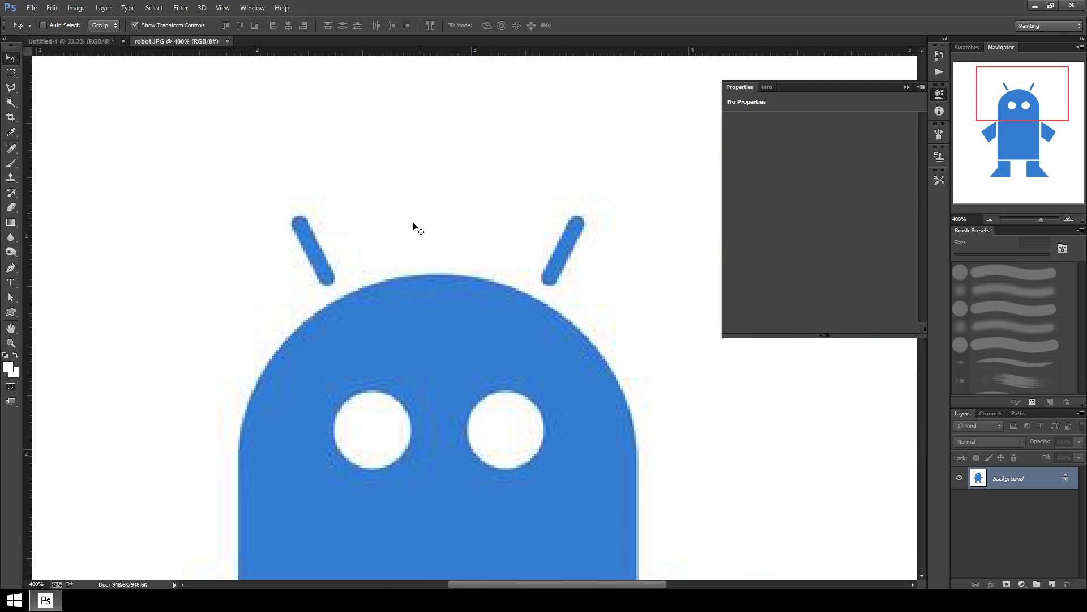
pyautogui.moveTo(313, 229)
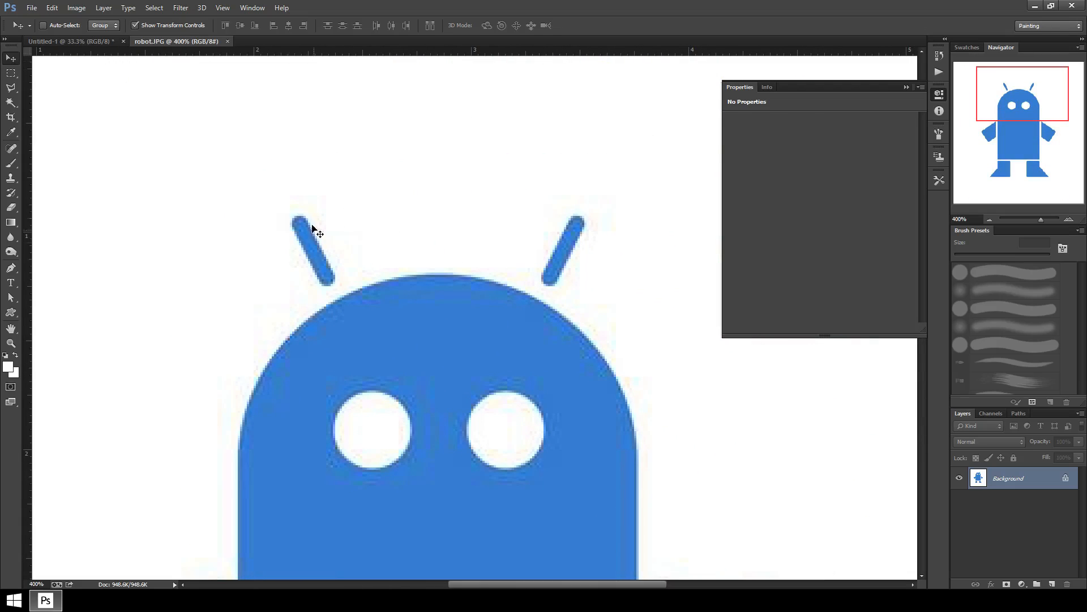
pyautogui.moveTo(262, 174)
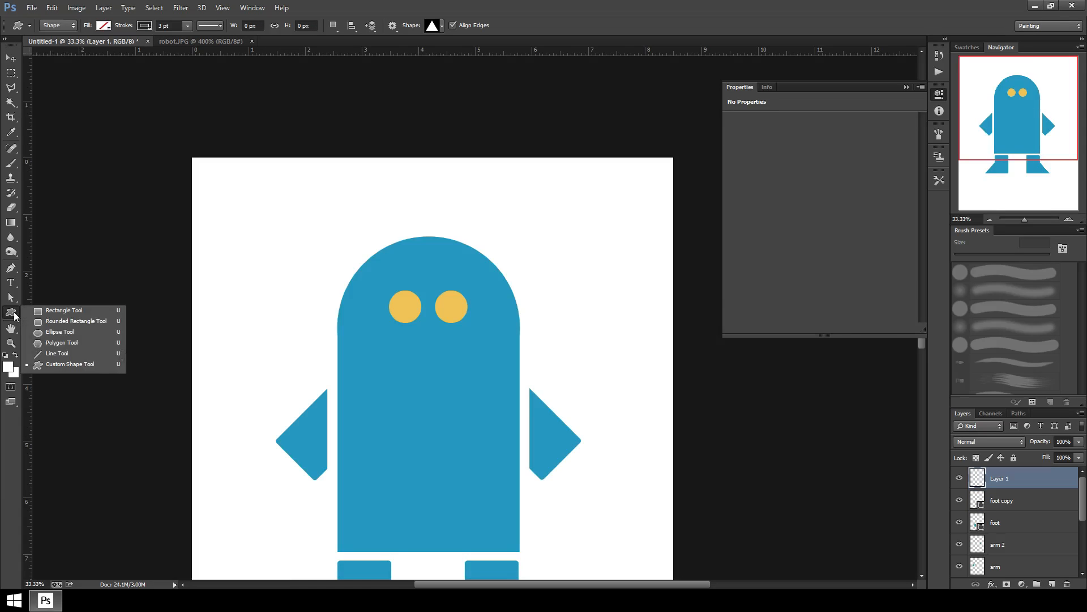
# Step: Draw a thin blue rounded bar, rotate it -30° and place it above the head as the first antenna
pyautogui.click(62, 321)
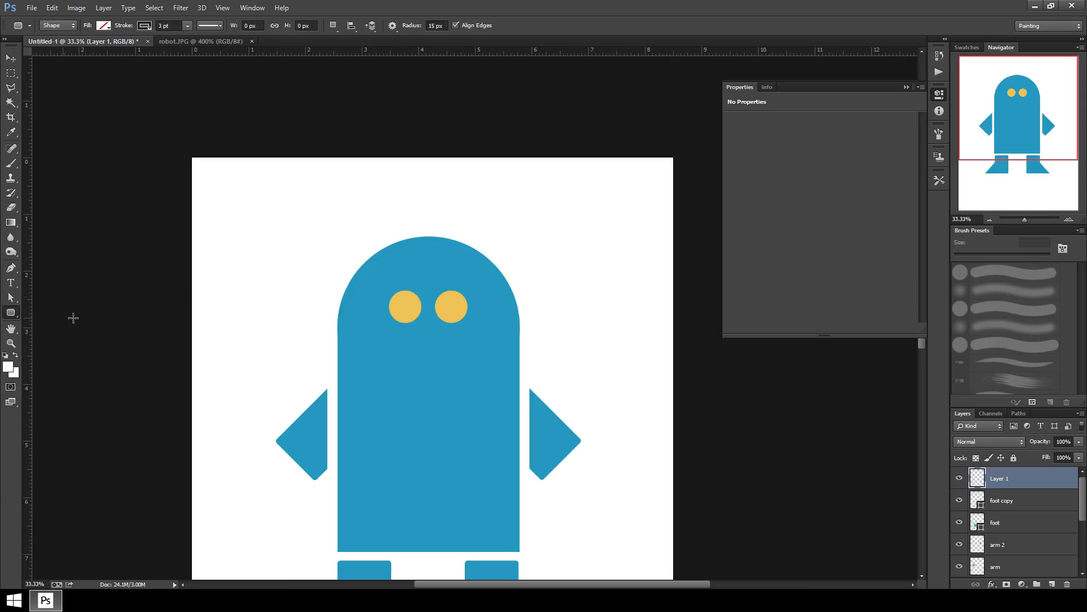
pyautogui.moveTo(279, 205); pyautogui.dragTo(285, 245)
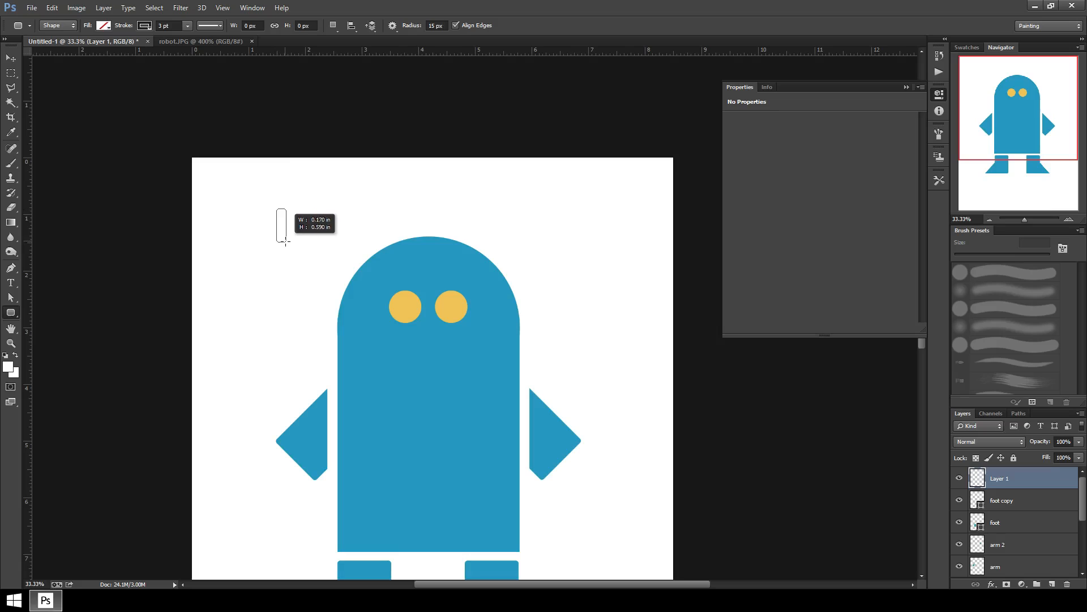
pyautogui.moveTo(281, 205); pyautogui.dragTo(281, 246)
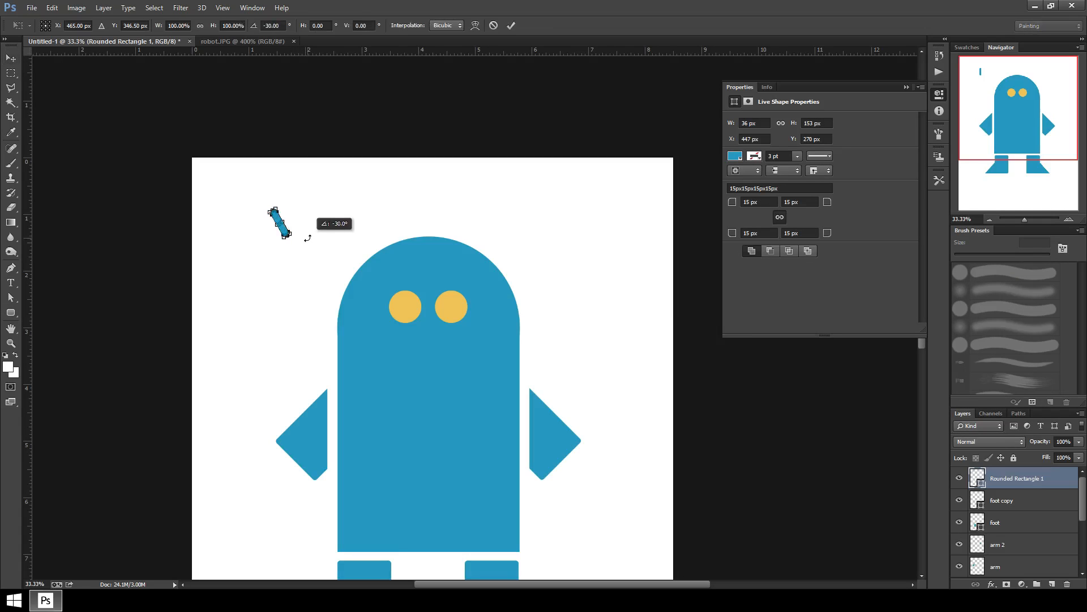
pyautogui.click(11, 59)
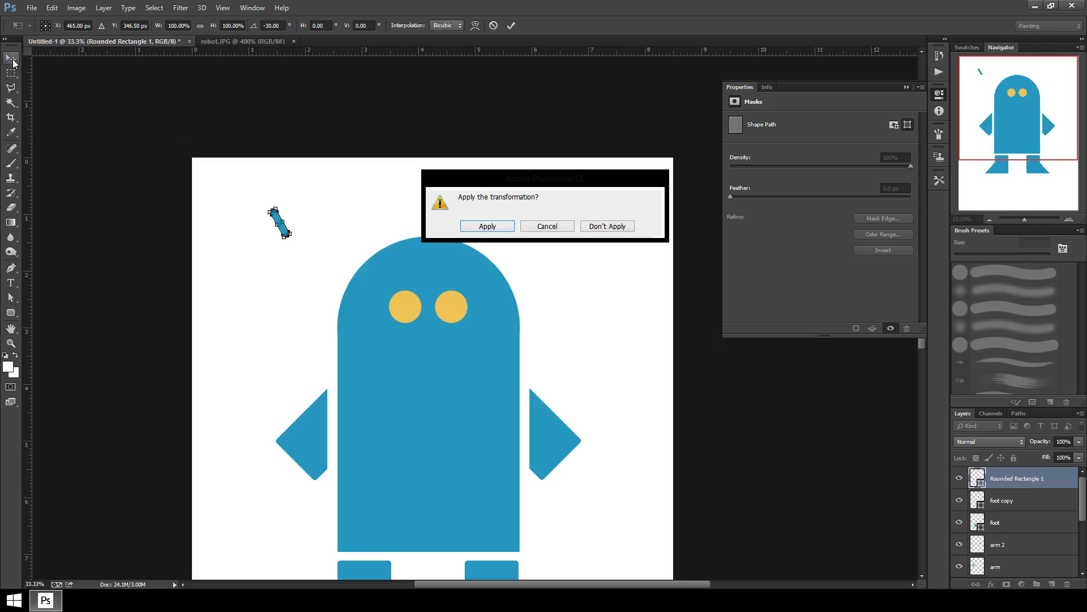
pyautogui.click(486, 226)
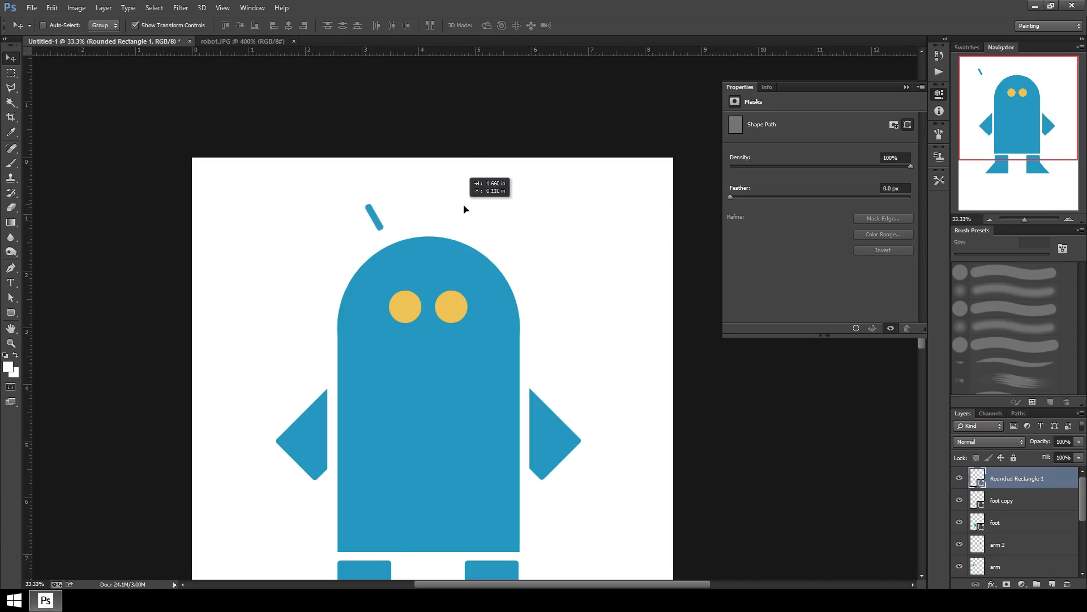
pyautogui.click(375, 215)
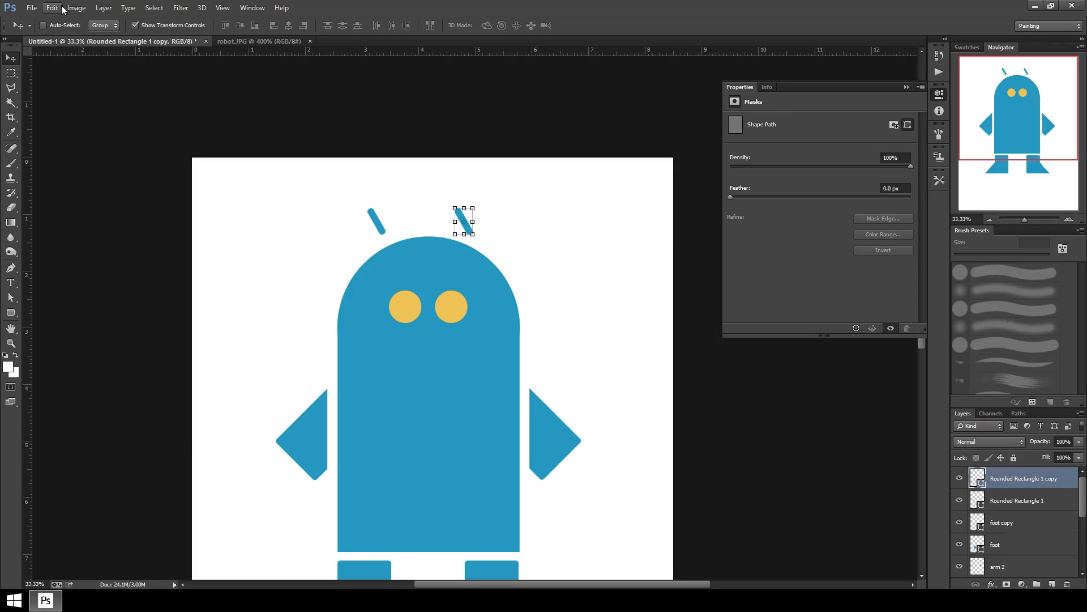
# Step: Flip the duplicated antenna horizontally into place and view the reference robot image again
pyautogui.click(51, 8)
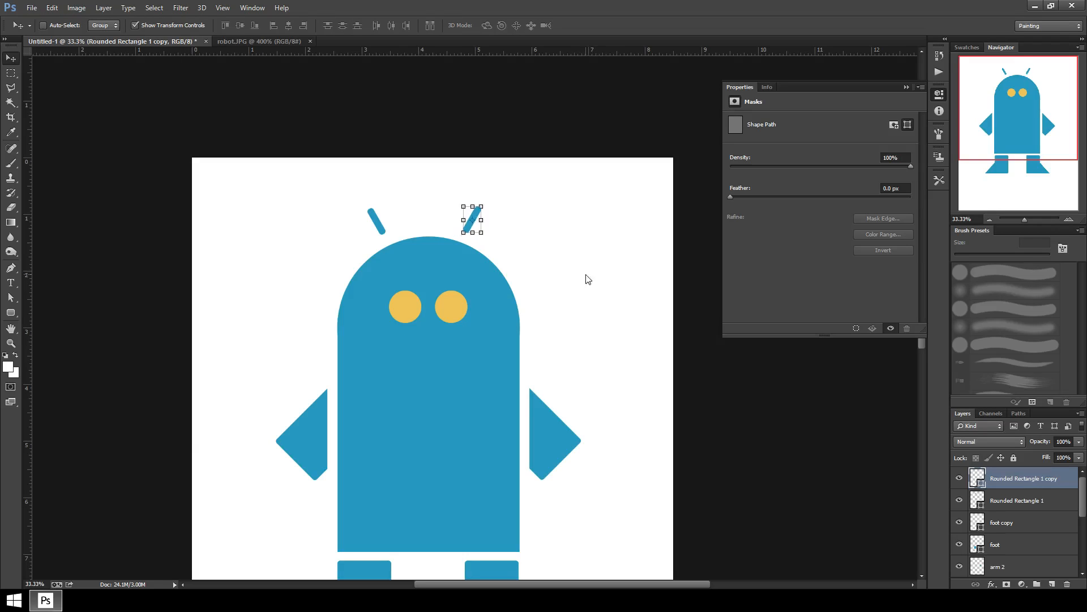
pyautogui.moveTo(447, 239)
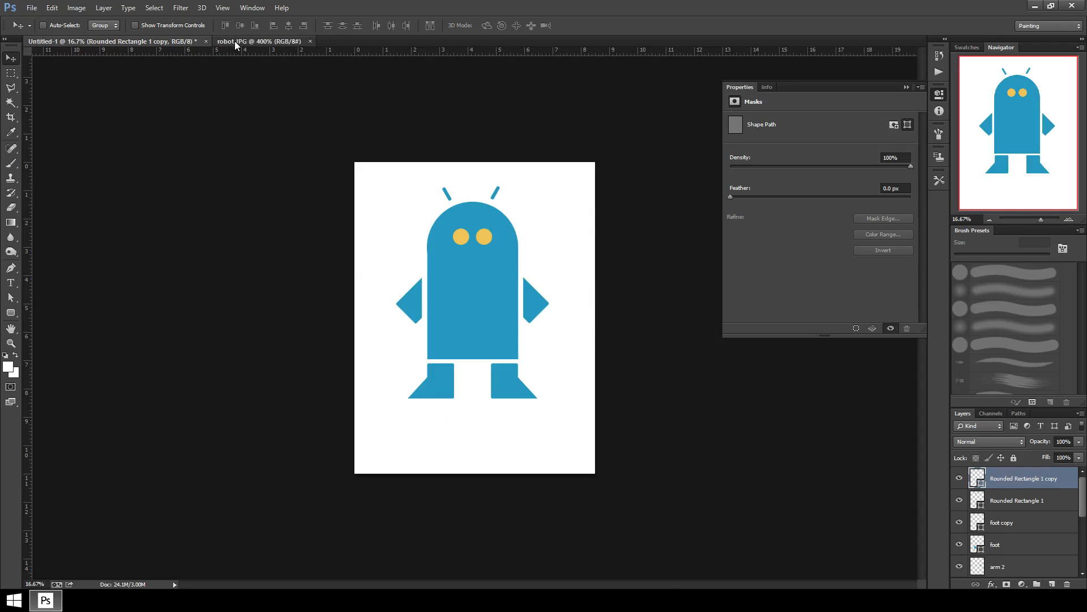
pyautogui.click(262, 41)
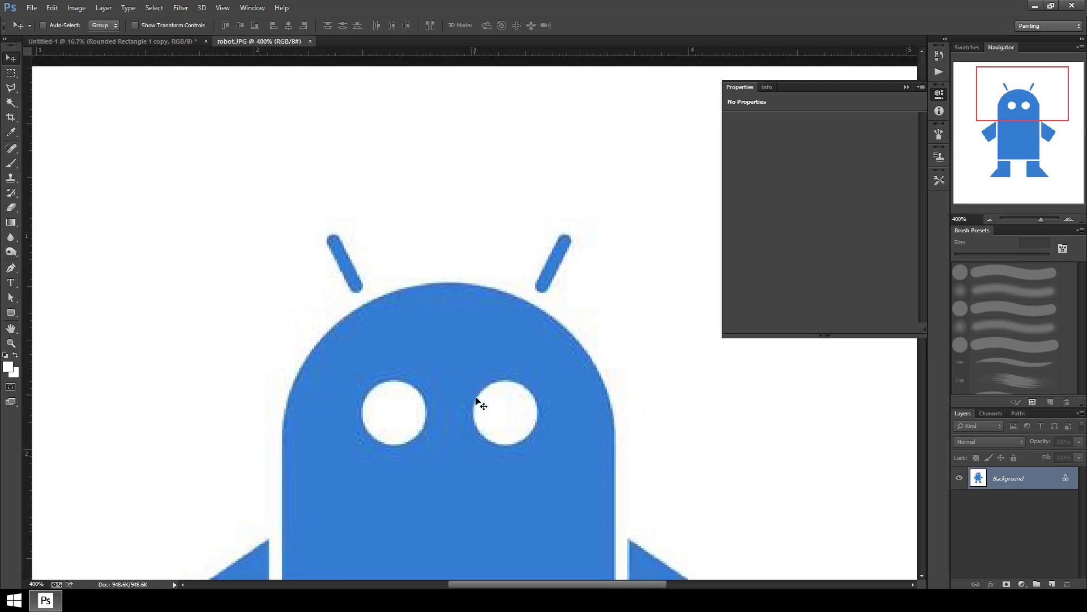